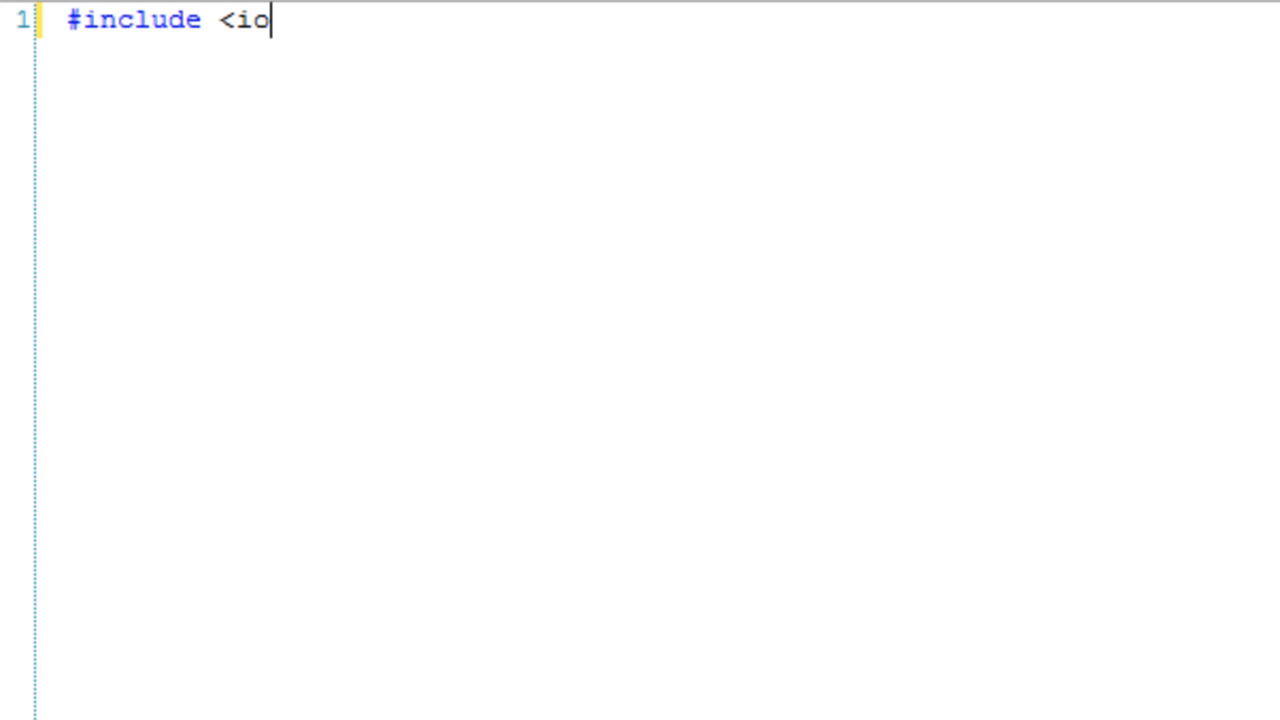
Step: Write #include <iostream>, #include <conio.h>, using namespace std, and main with getch() and return 0
text(stream>)
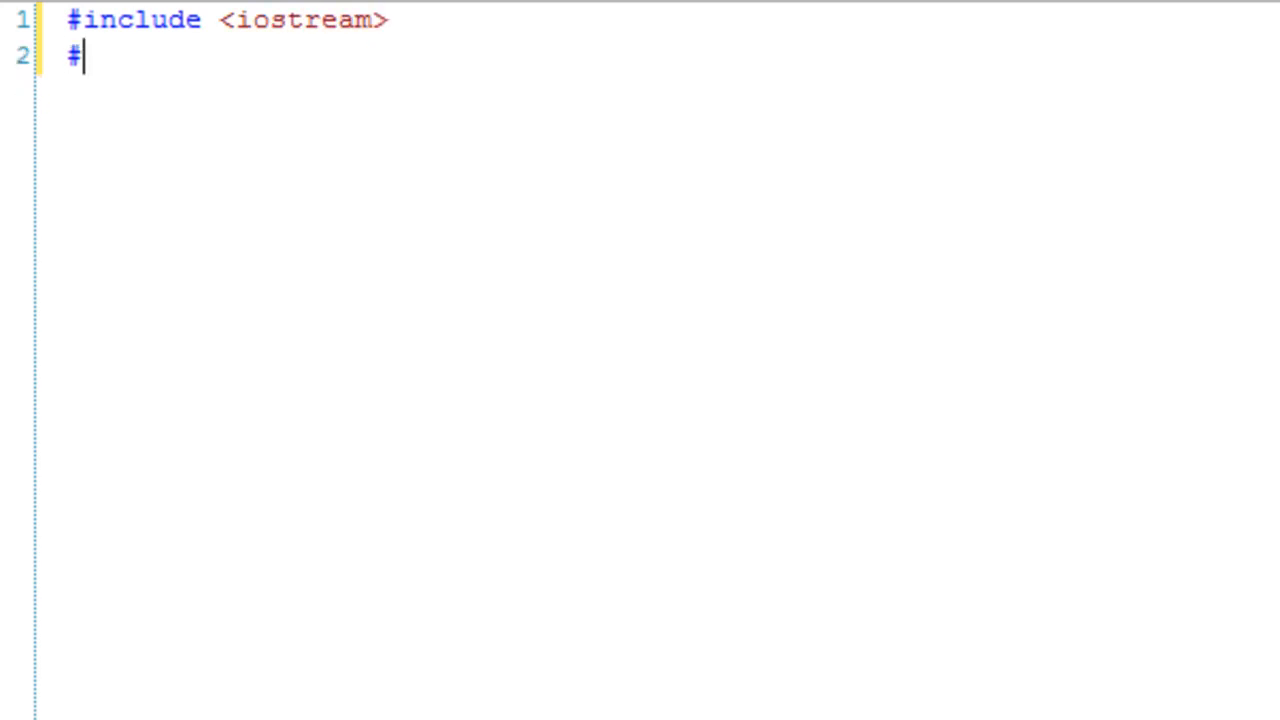
text(include <conio.h>)
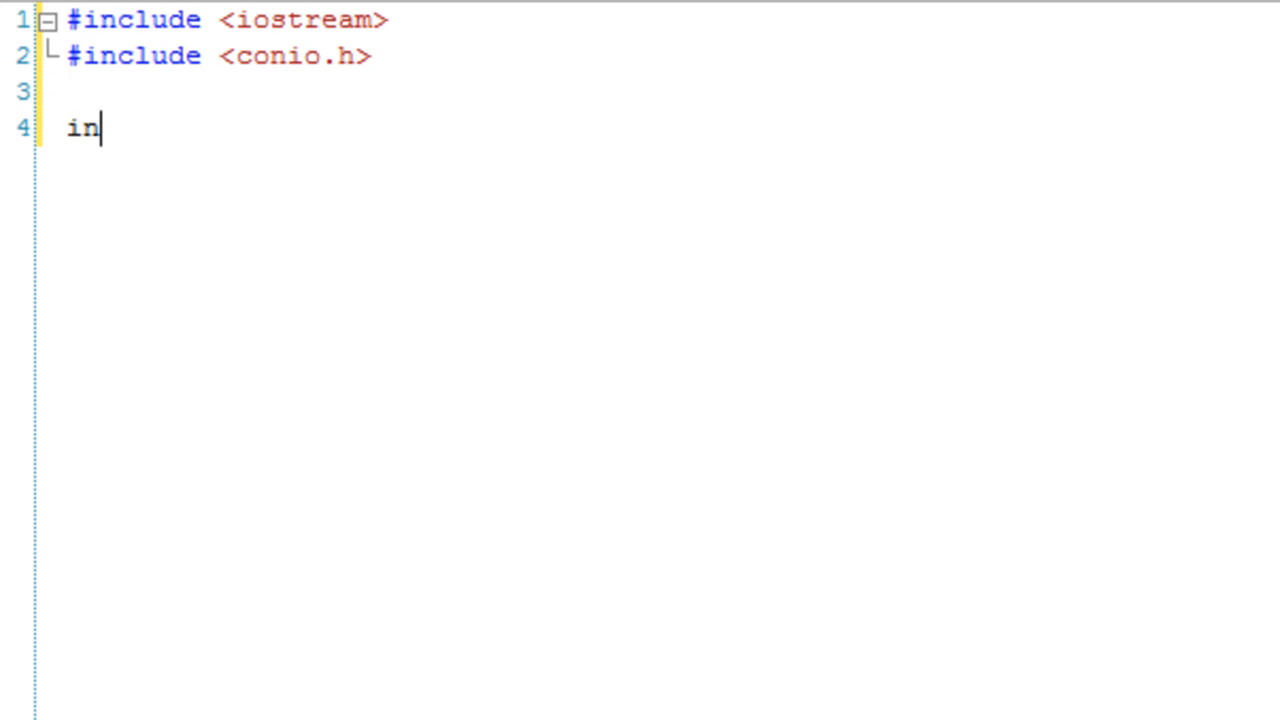
text(using namespace std;)
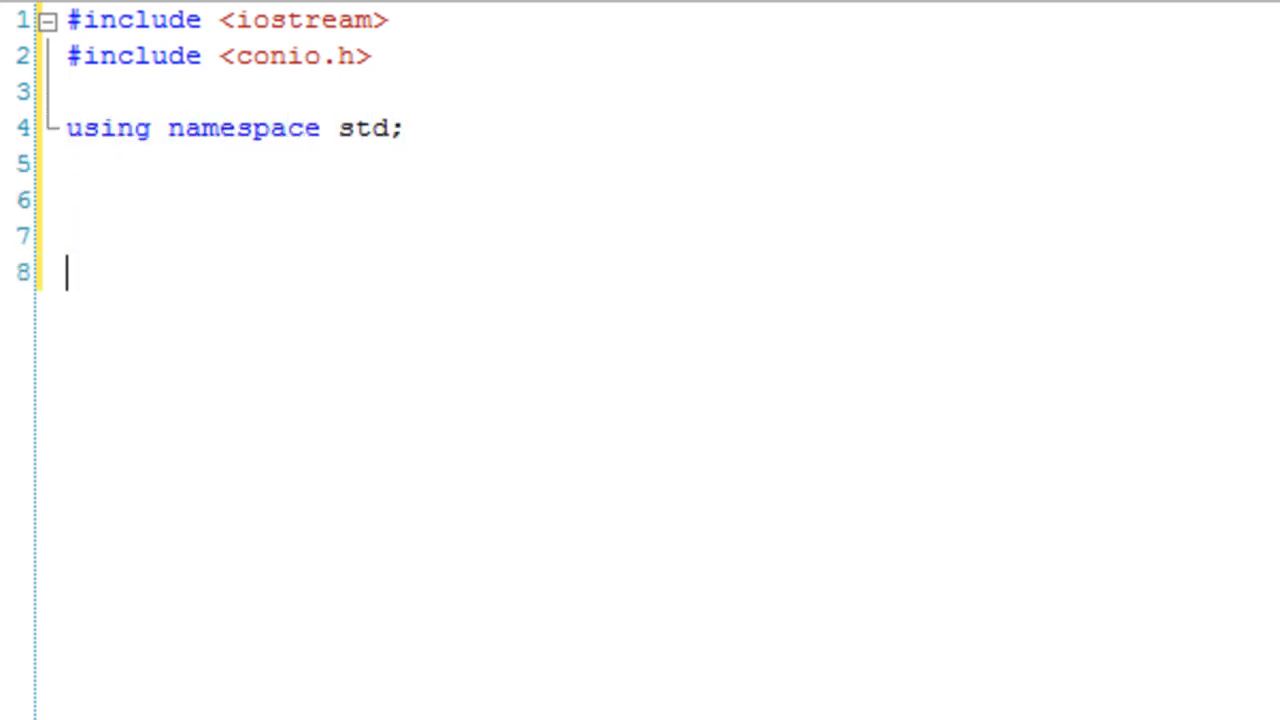
text(int main(){)
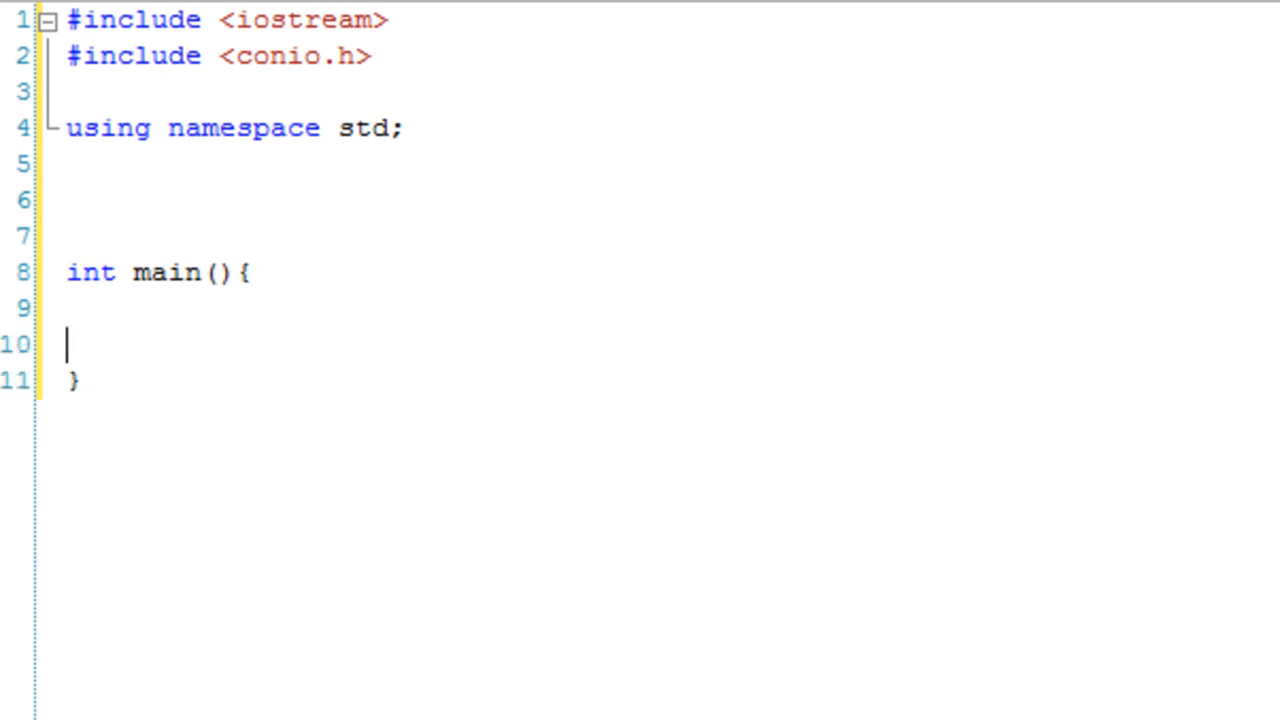
text(getch();)
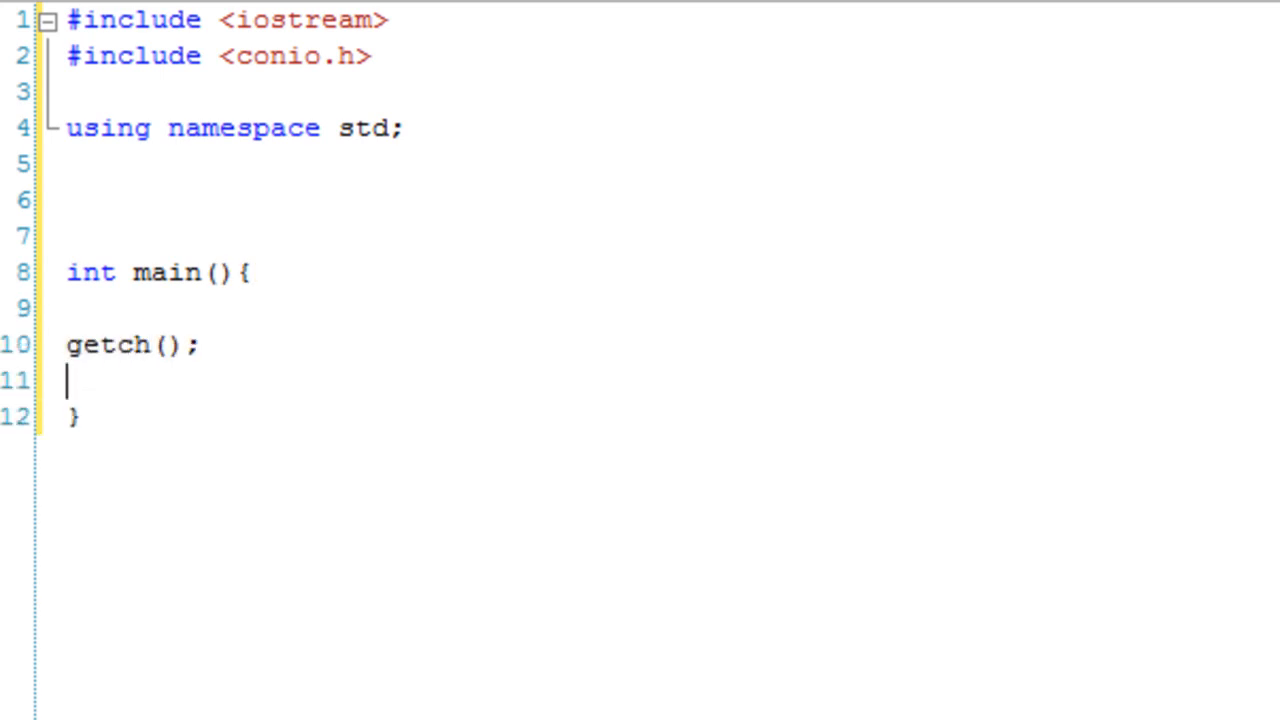
text(return 0;)
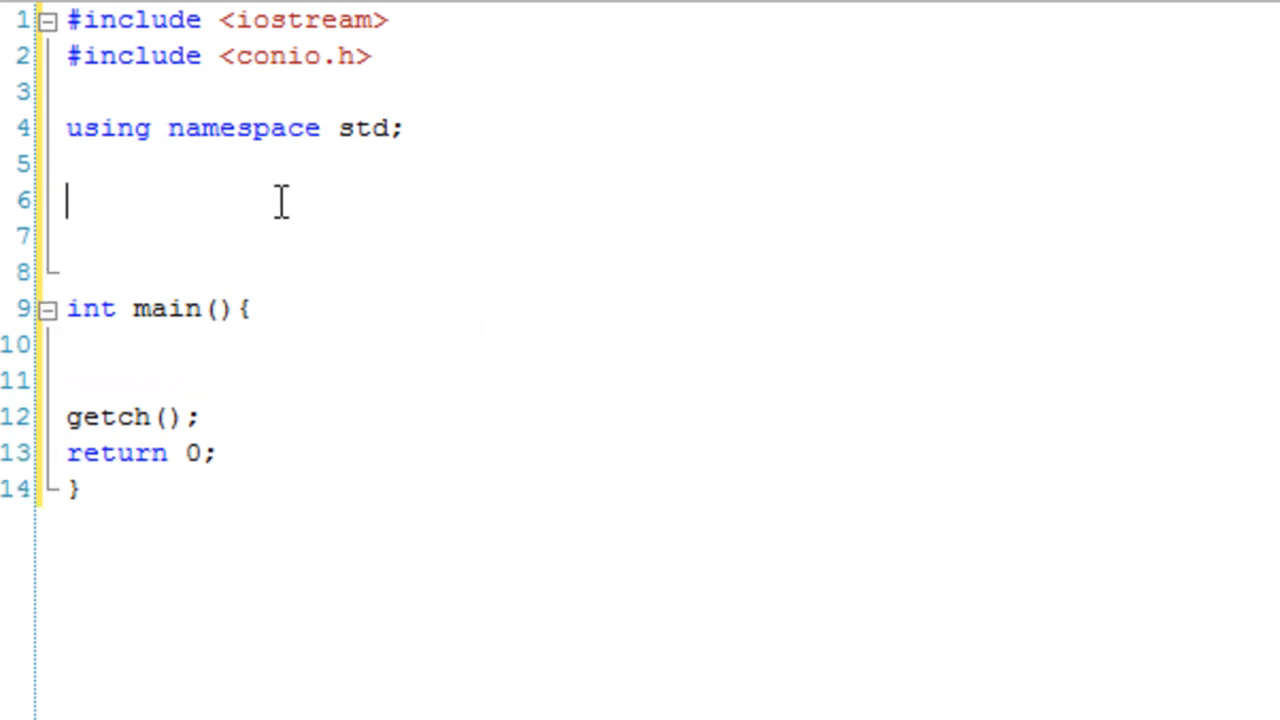
Step: Declare class Robot above main with public: and private: sections
text(class Robot)
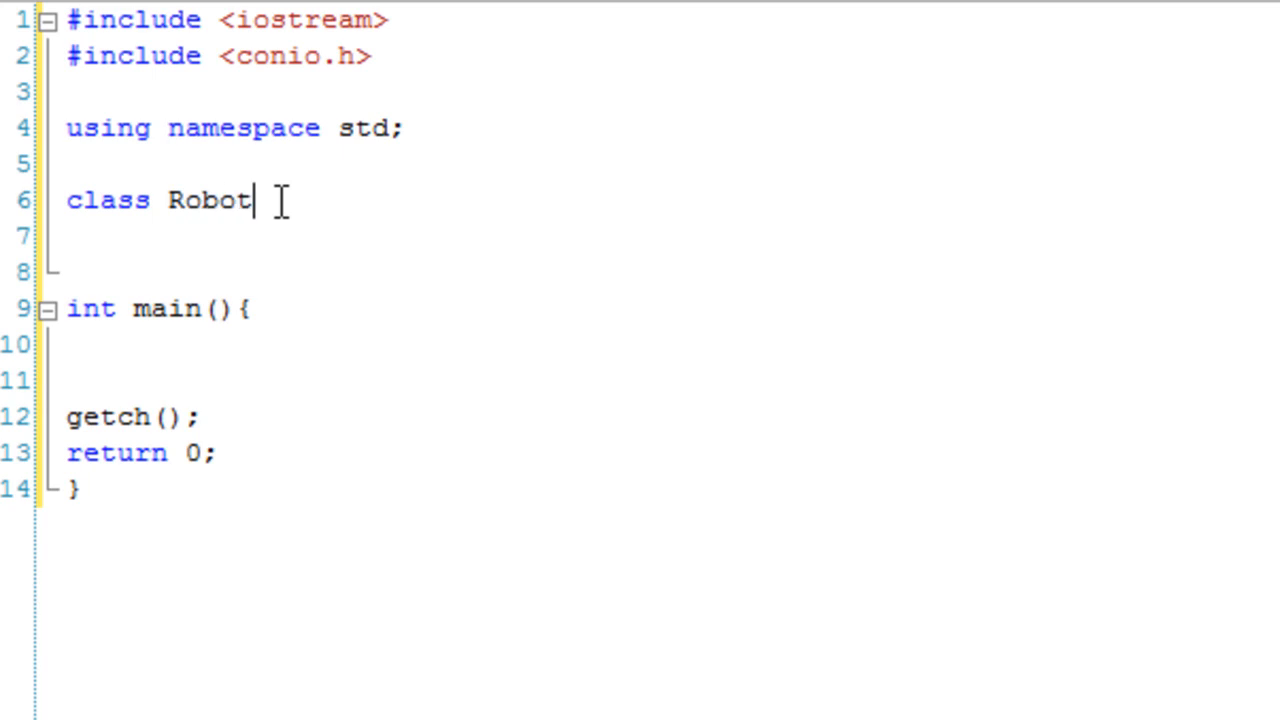
text({)
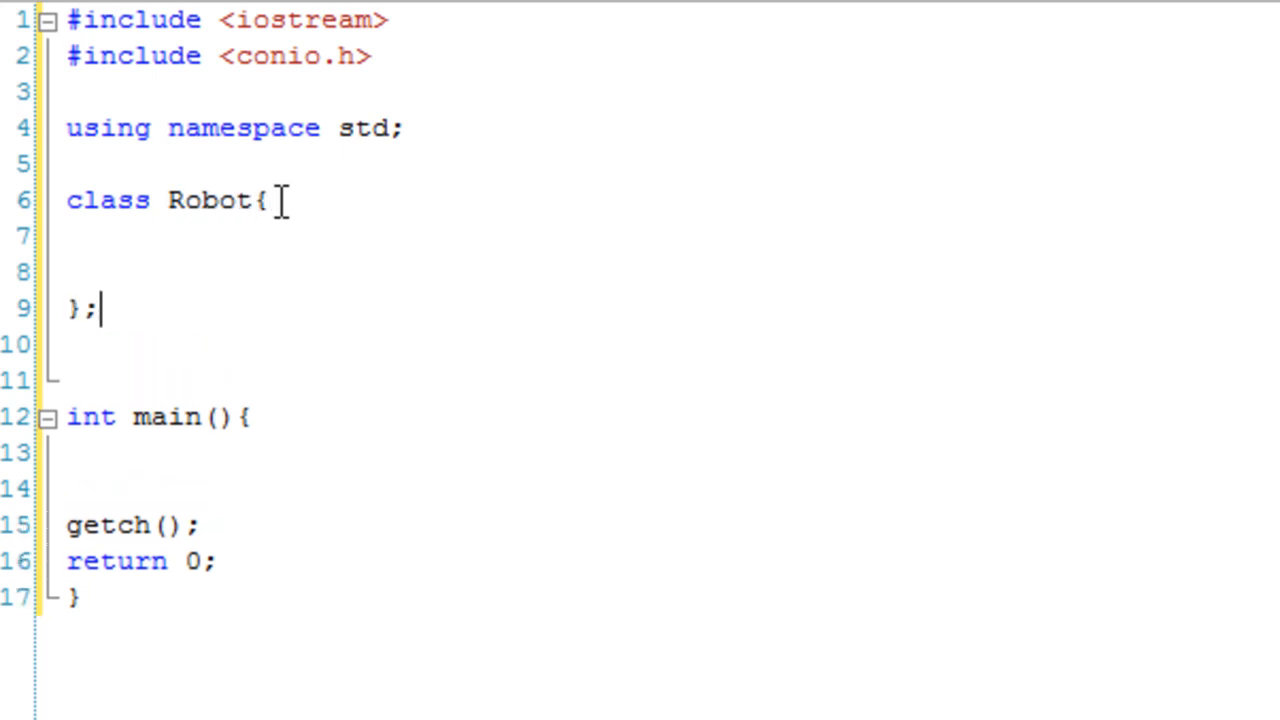
text(public:)
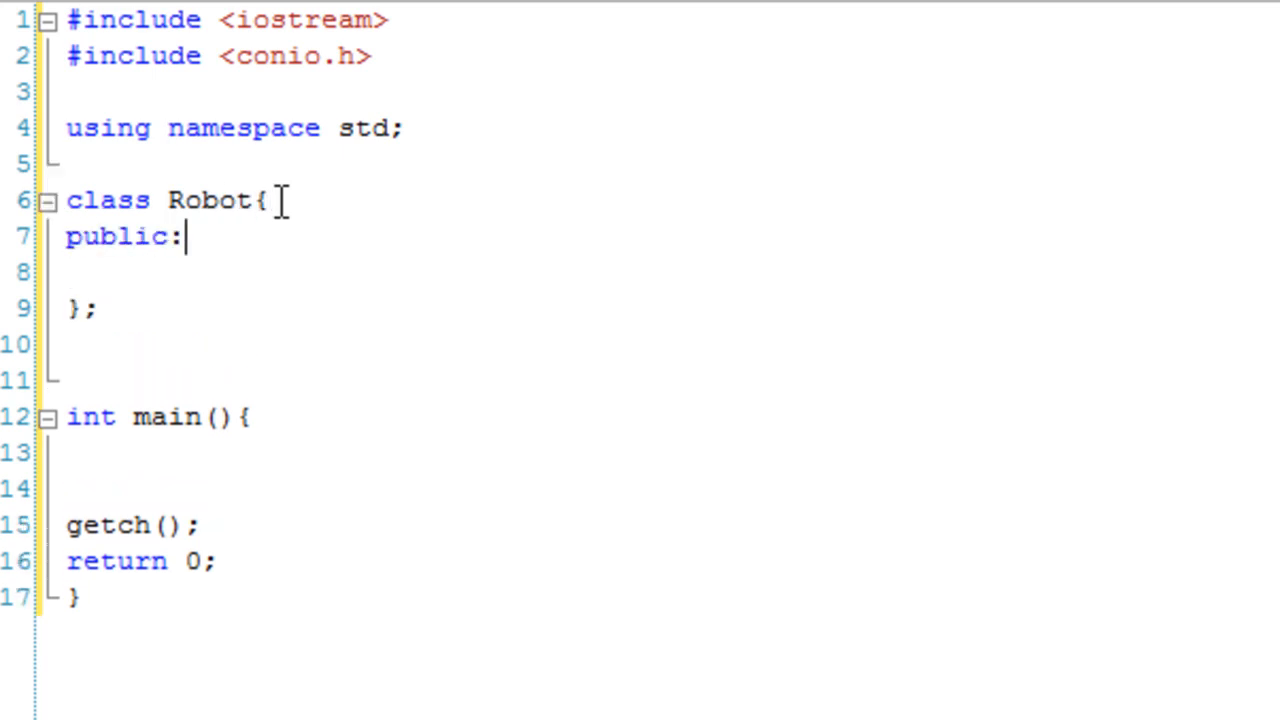
text(pi)
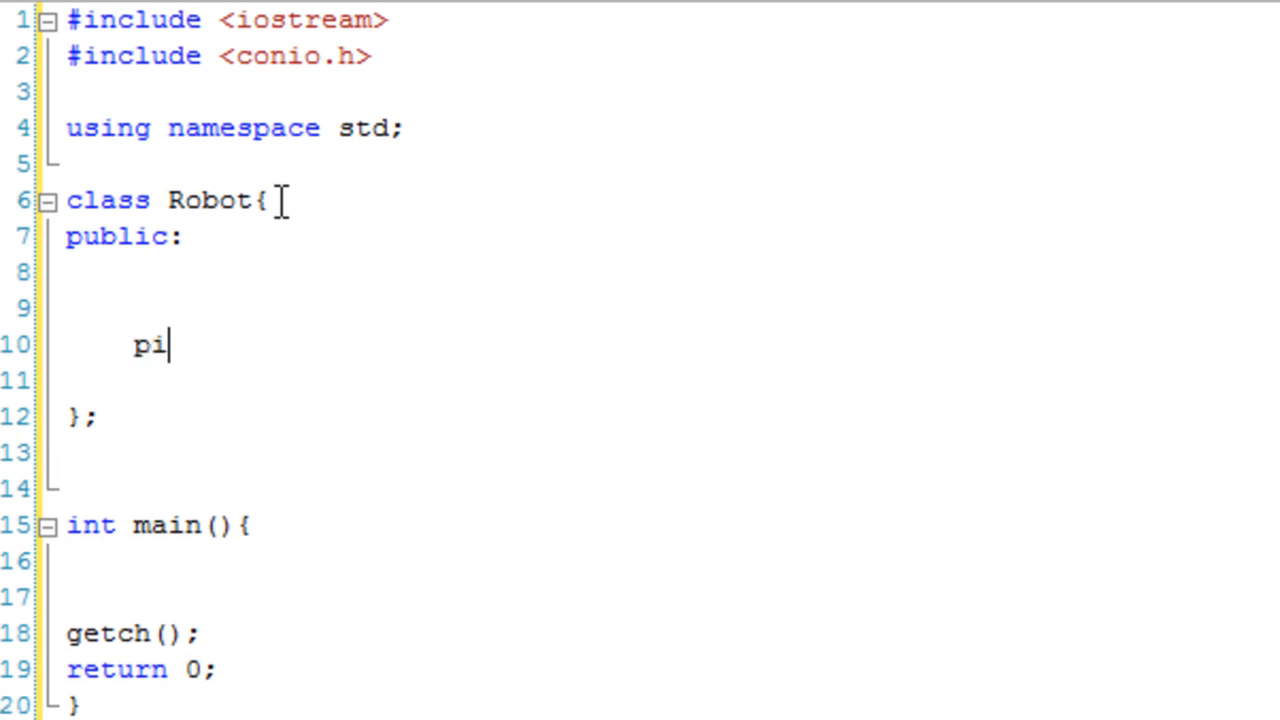
text(priavte:)
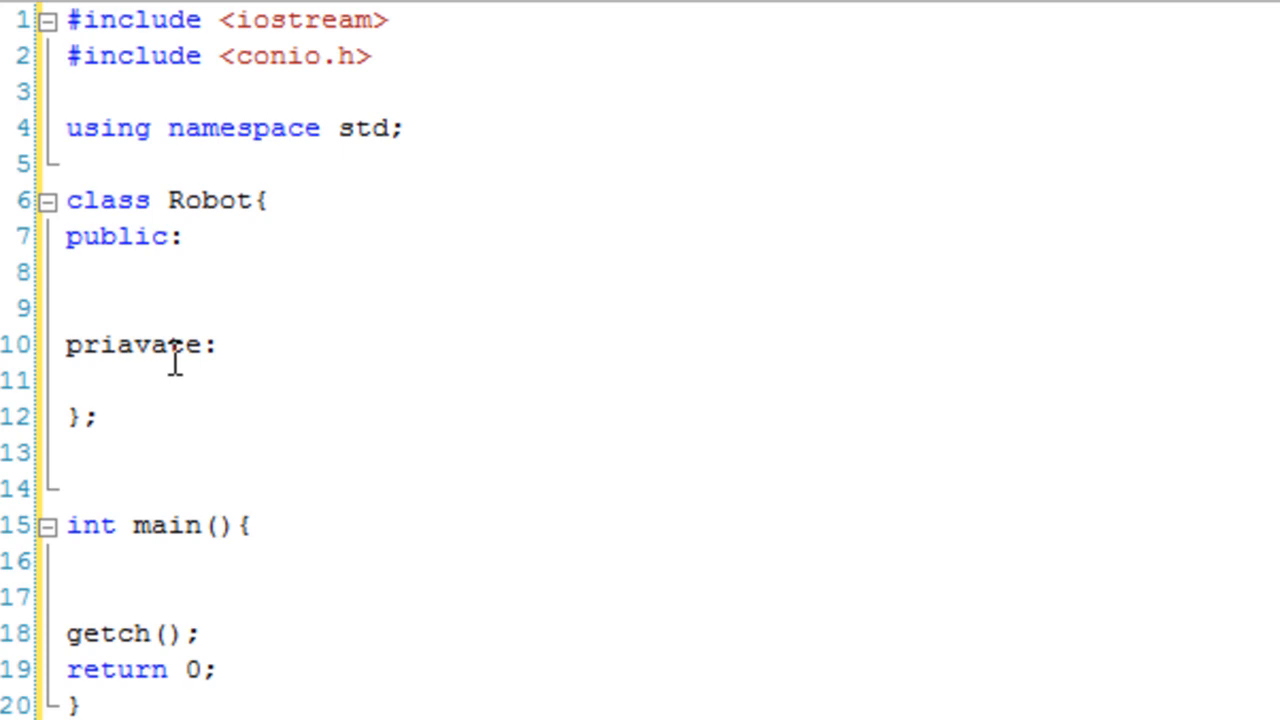
text(private)
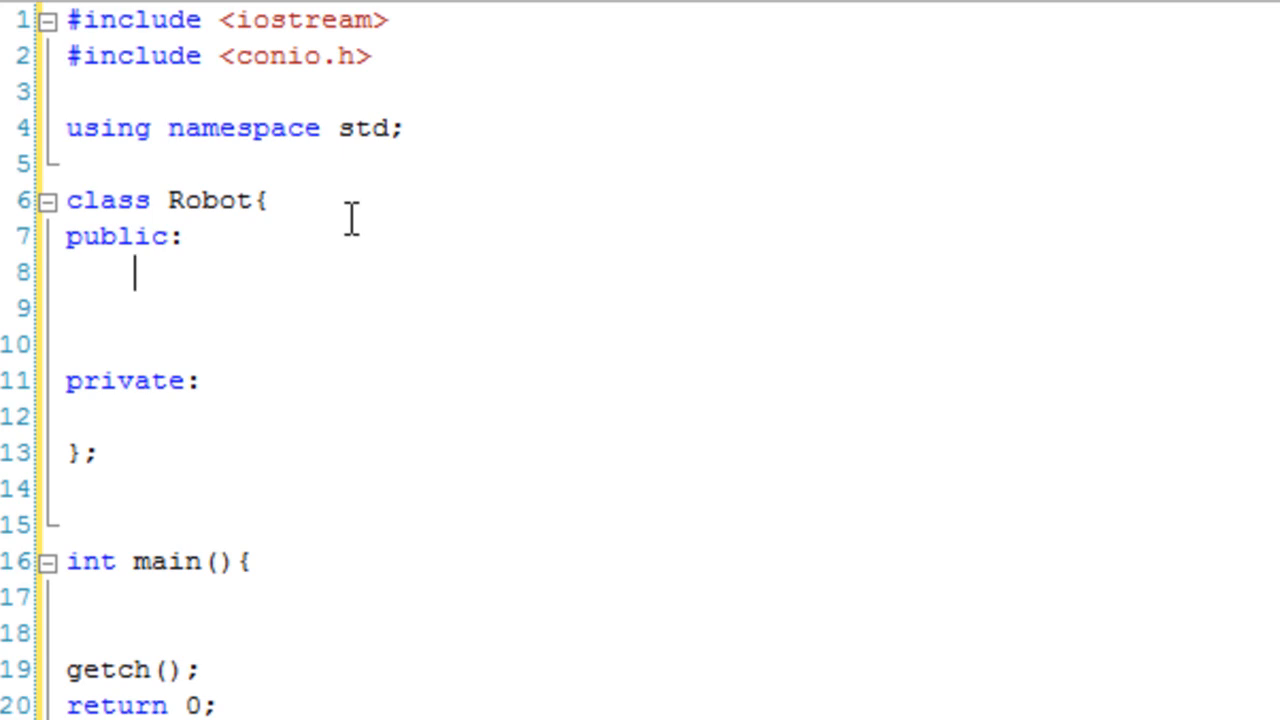
Step: Add an empty Robot() default constructor with its braces on separate lines
text(R)
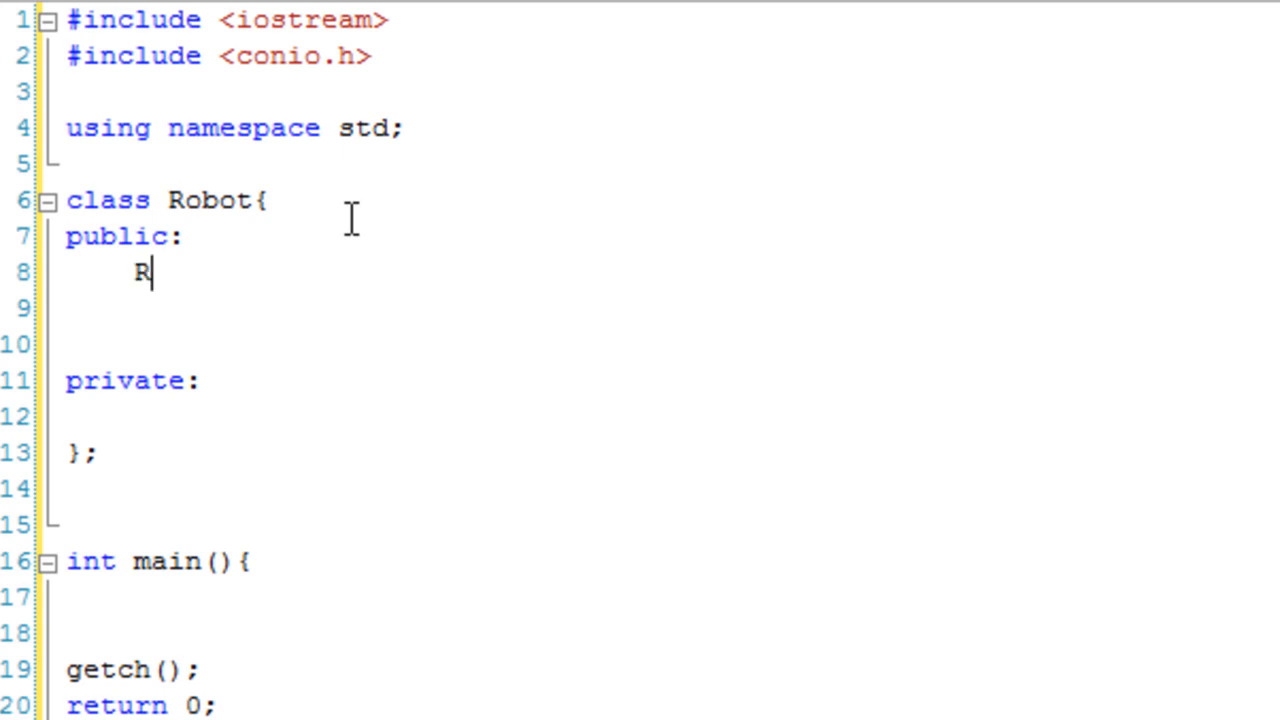
text(obot())
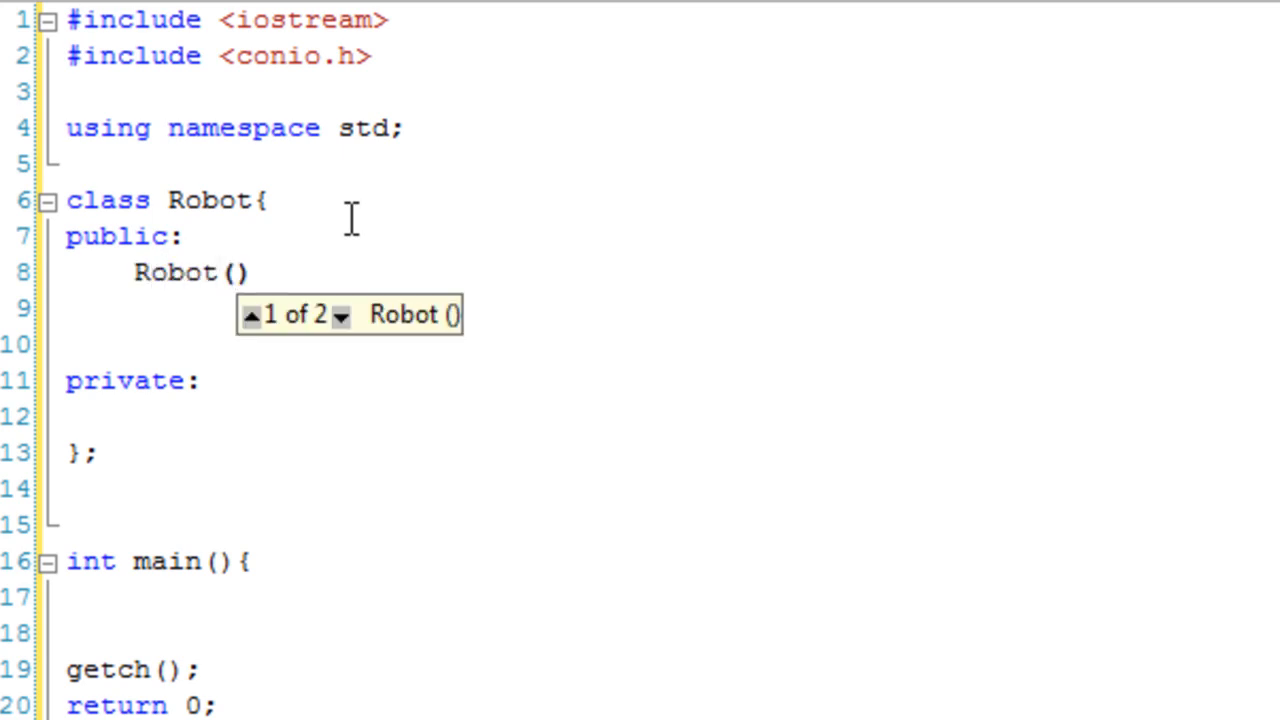
text({})
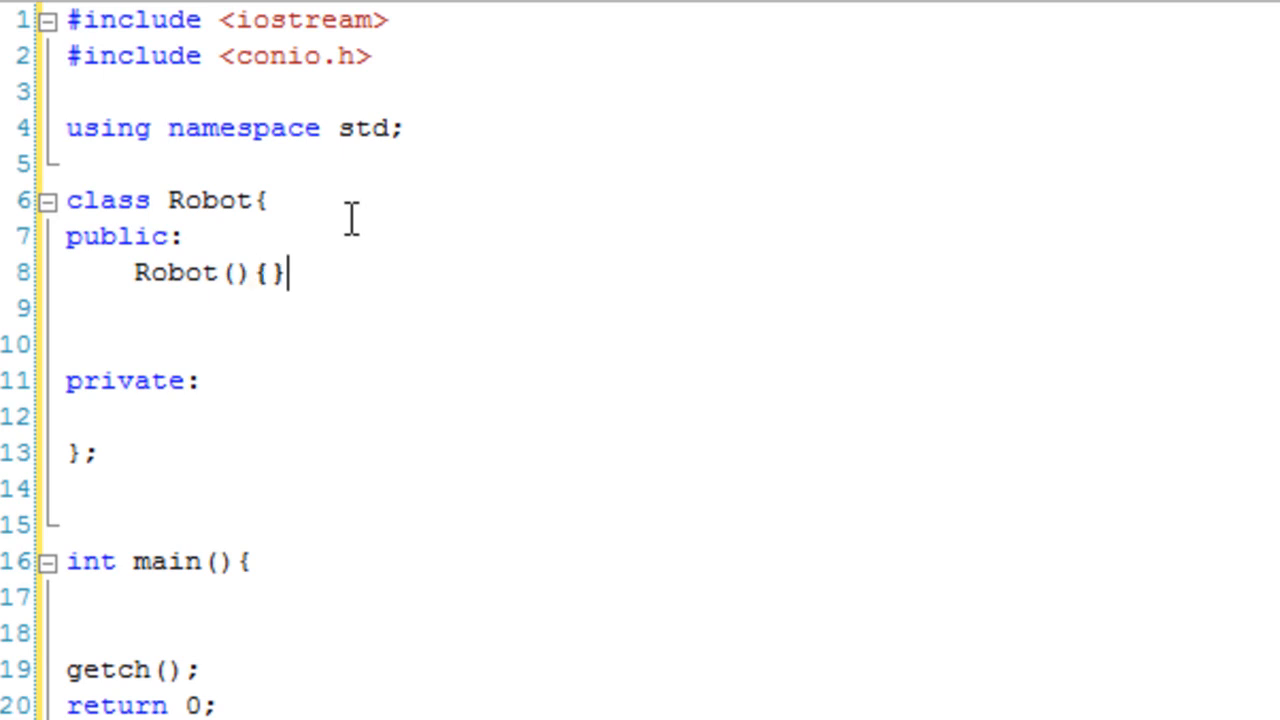
key(Enter)
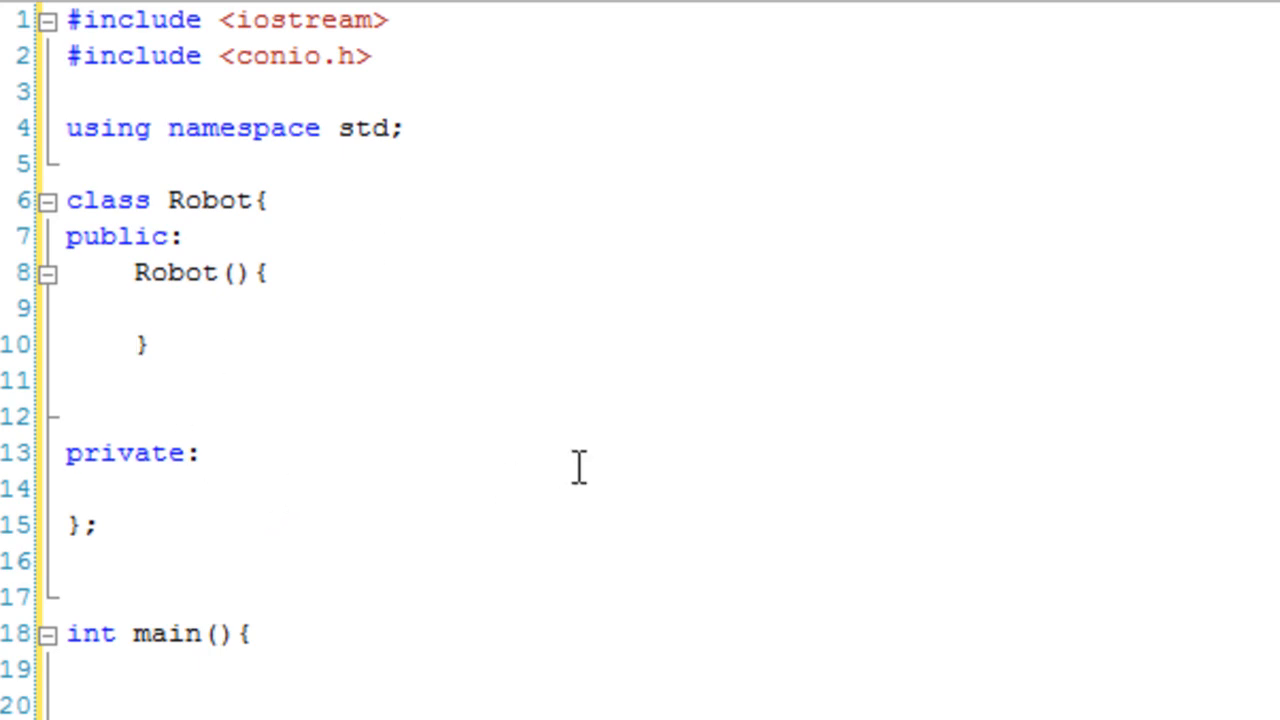
Step: Declare private members int Speed and int Weight
text(int Spee)
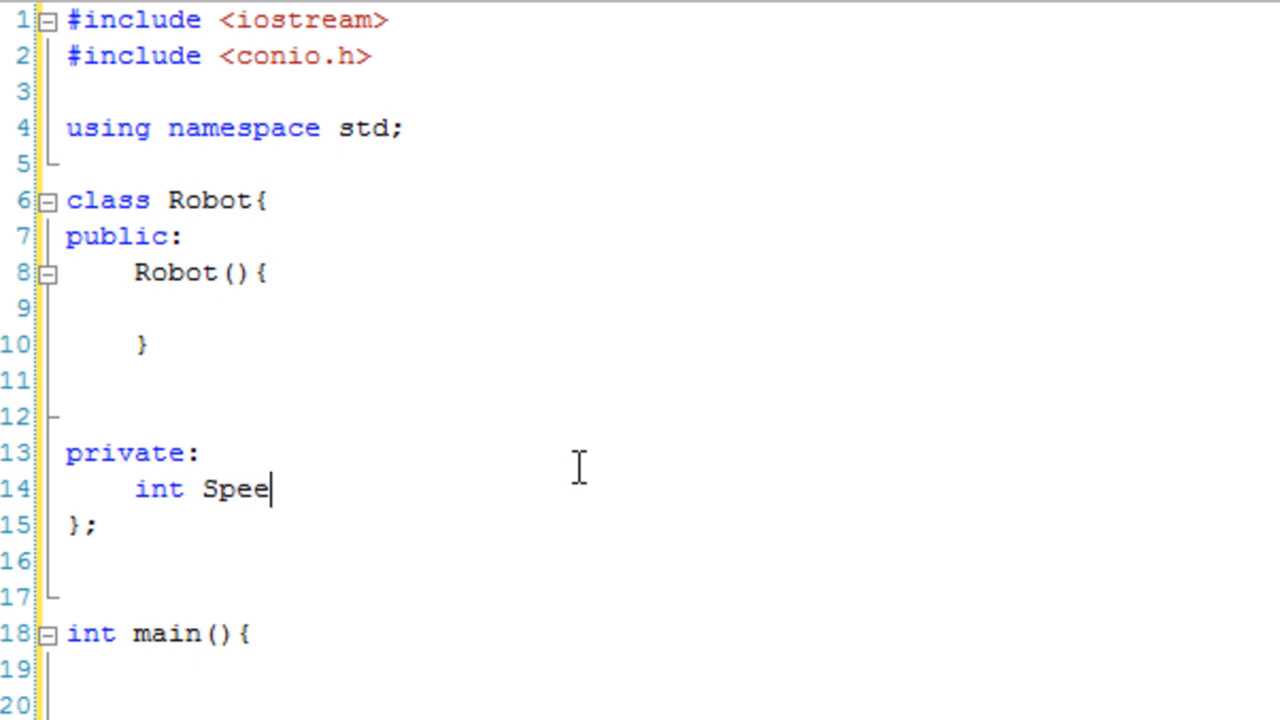
text(d;)
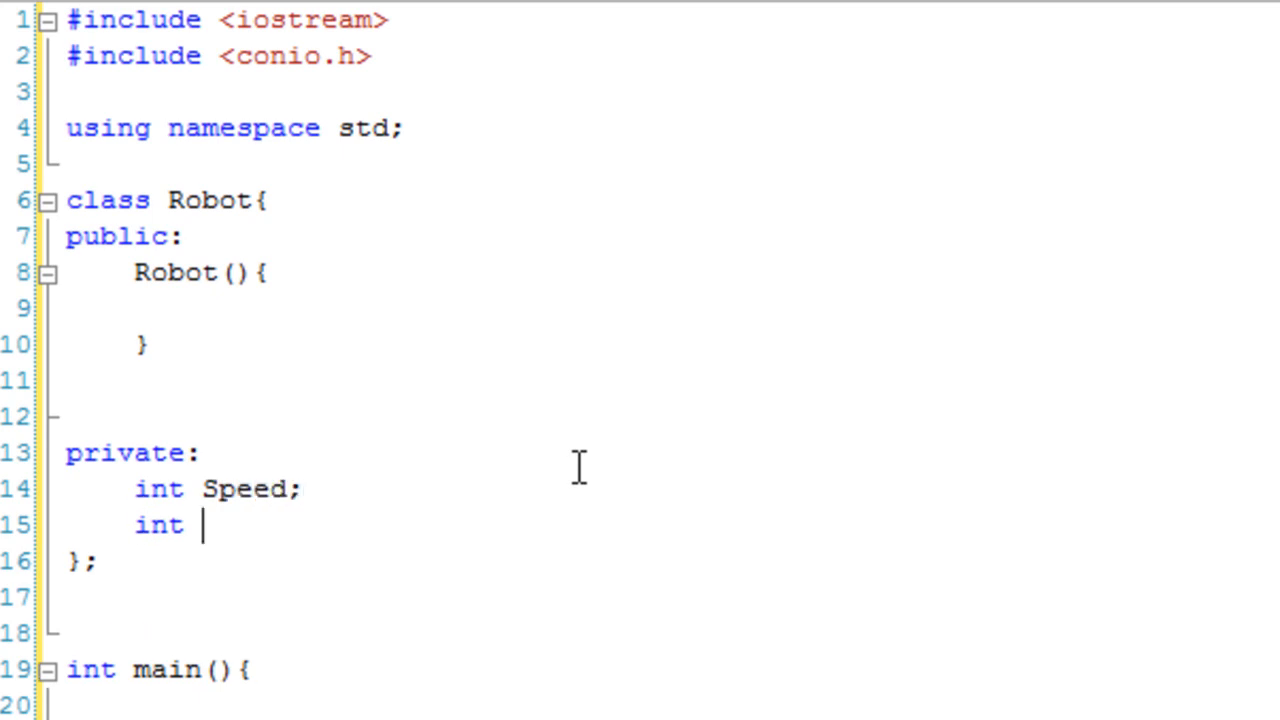
text(We)
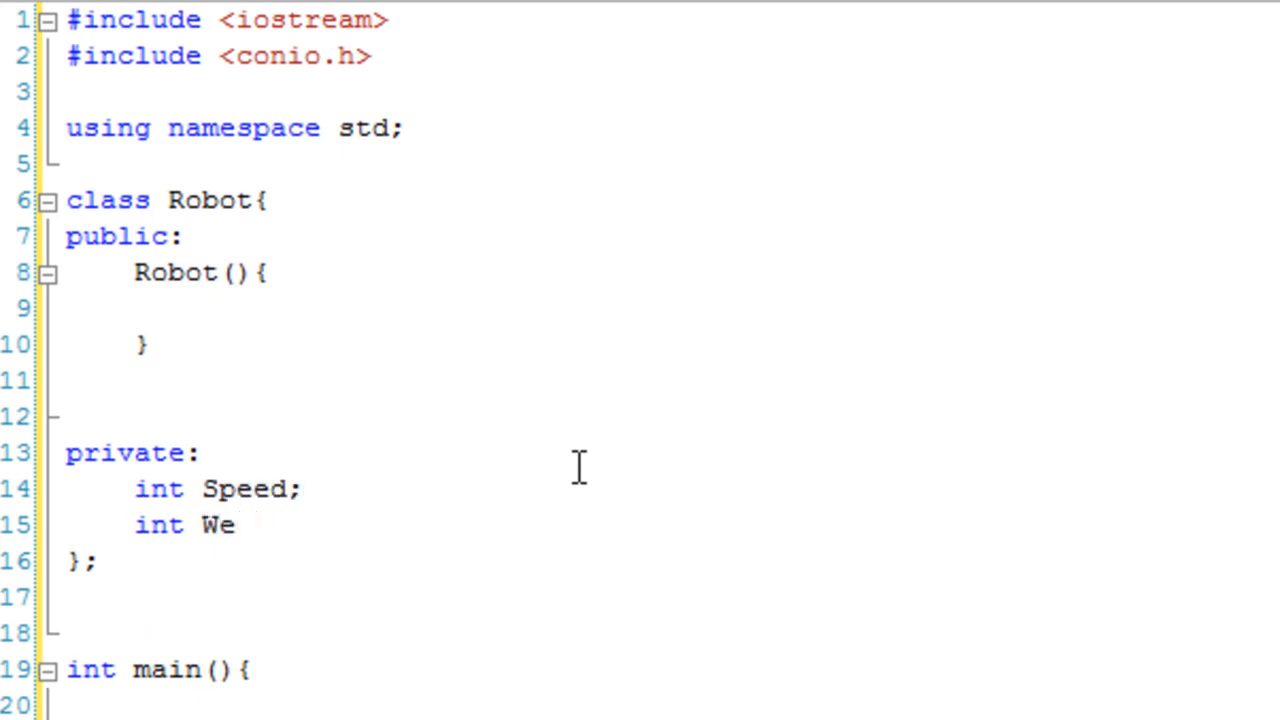
text(ight;)
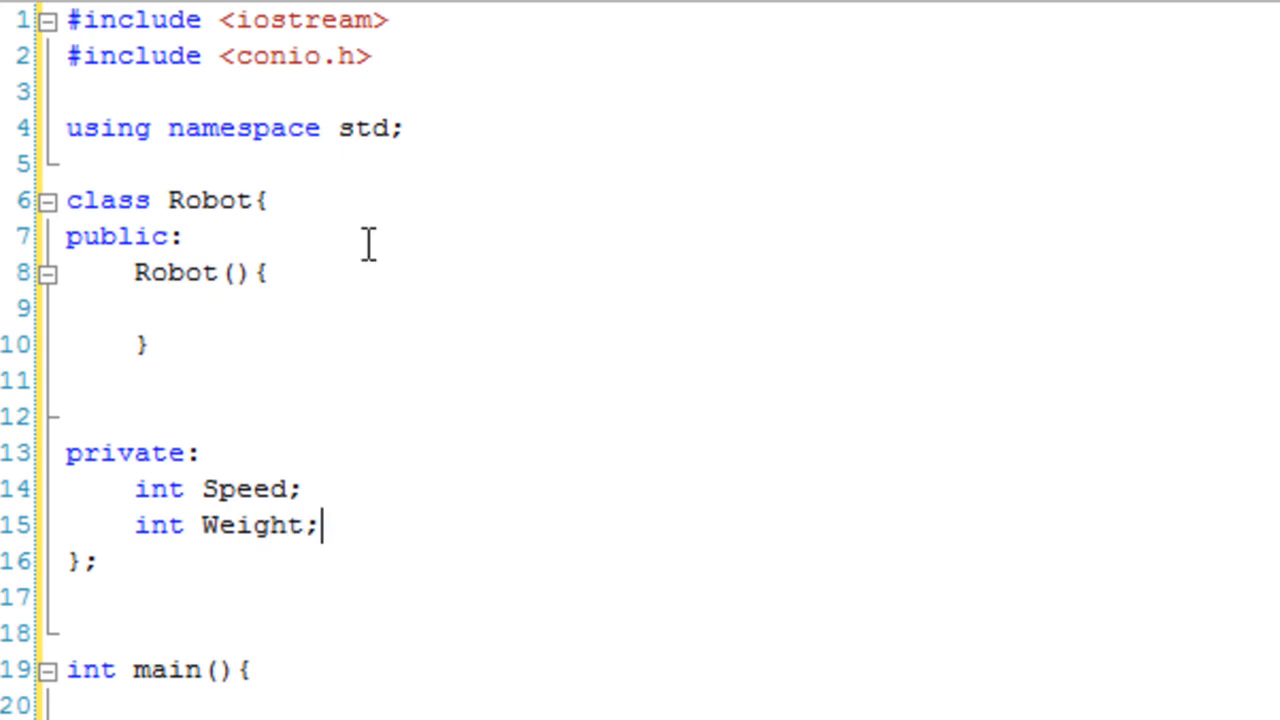
Step: Set Speed = 0 and Weight = 0 in the default constructor and begin another Robot( constructor
drag(66, 237, 148, 363)
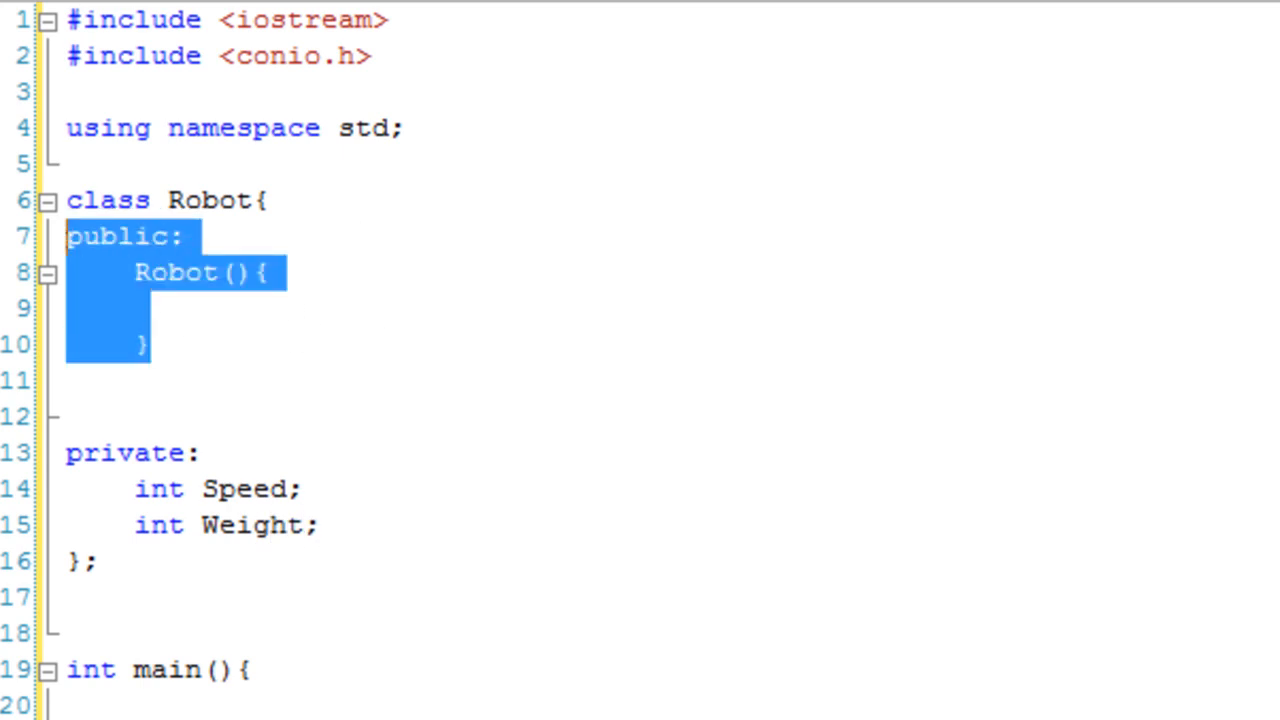
click(135, 308)
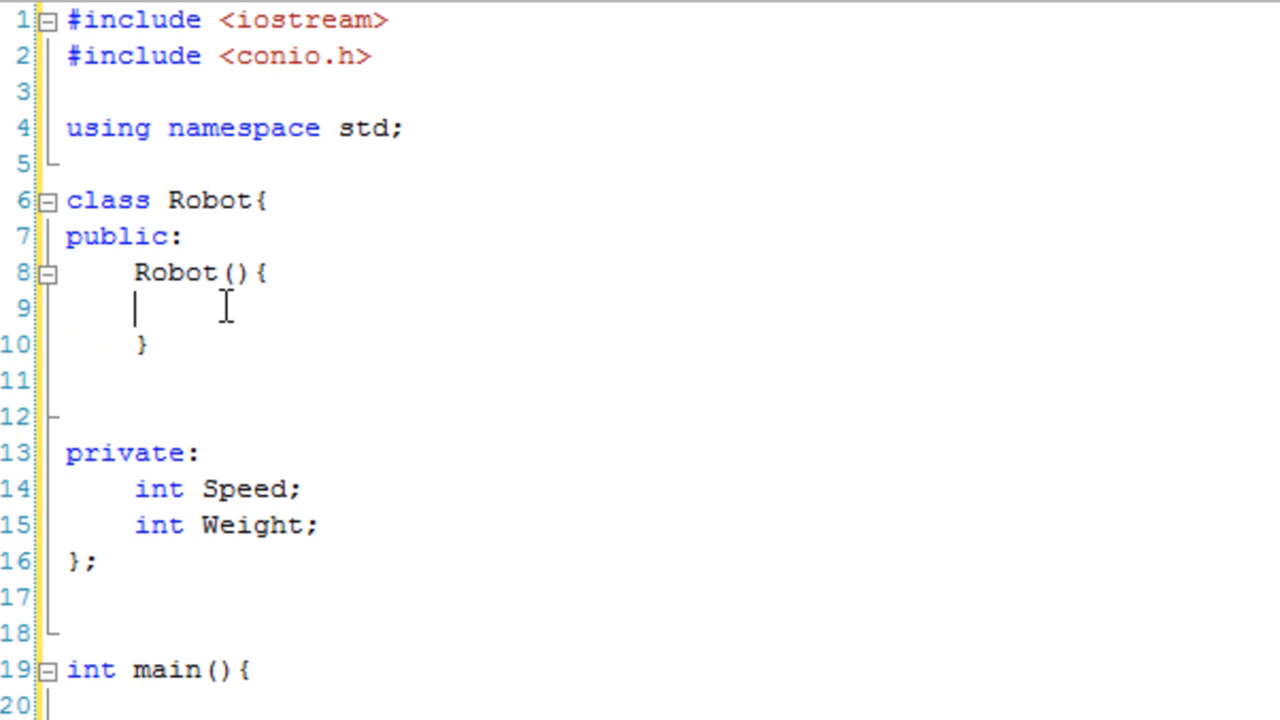
text(Speed)
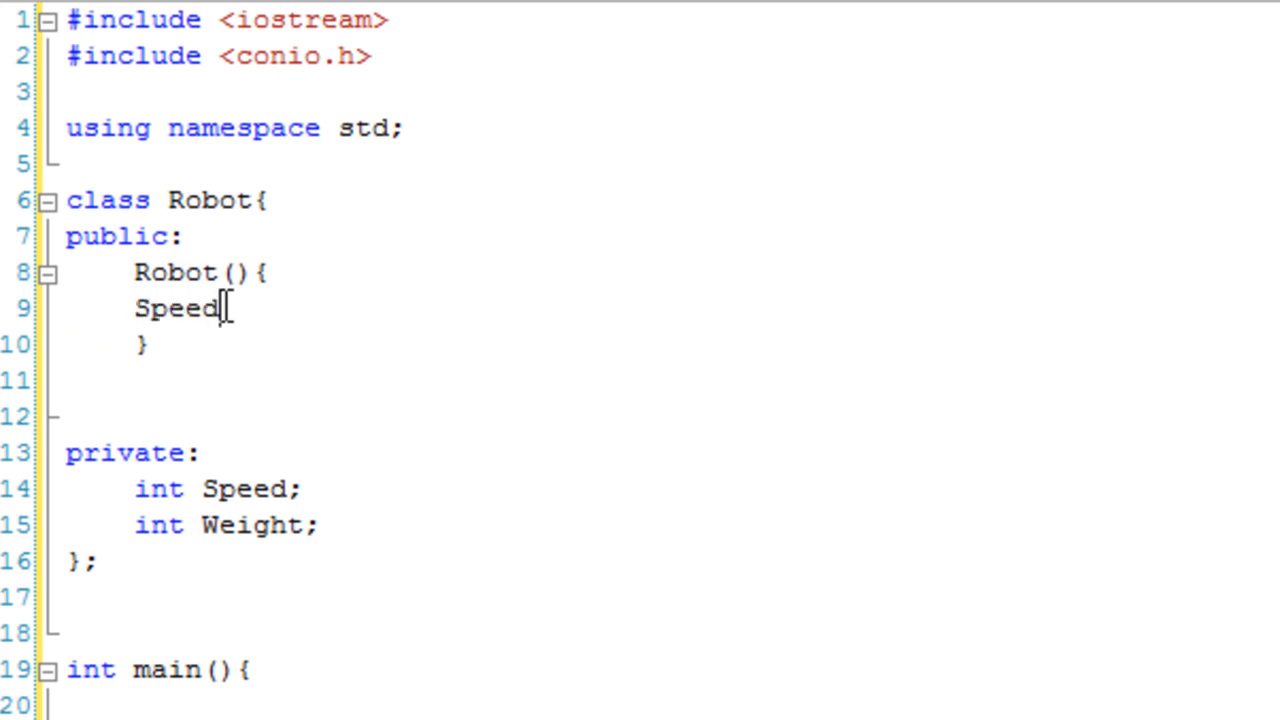
text(= 0;)
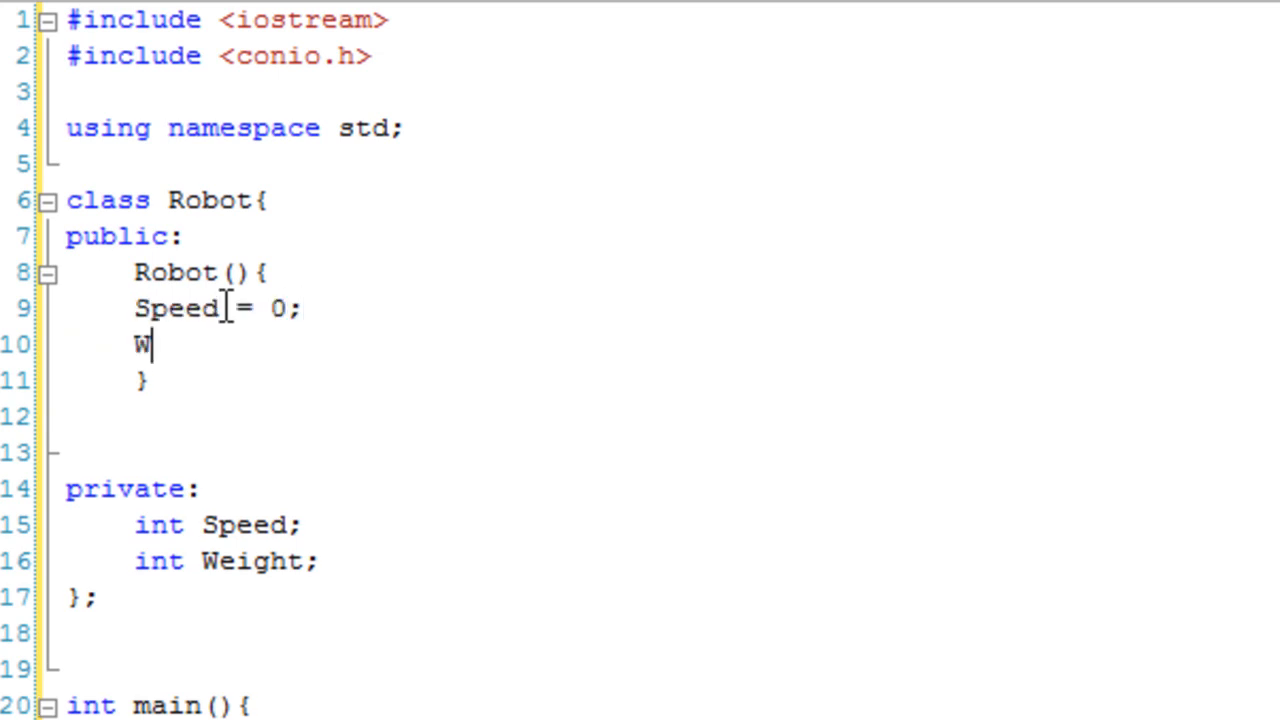
text(eight = 0;)
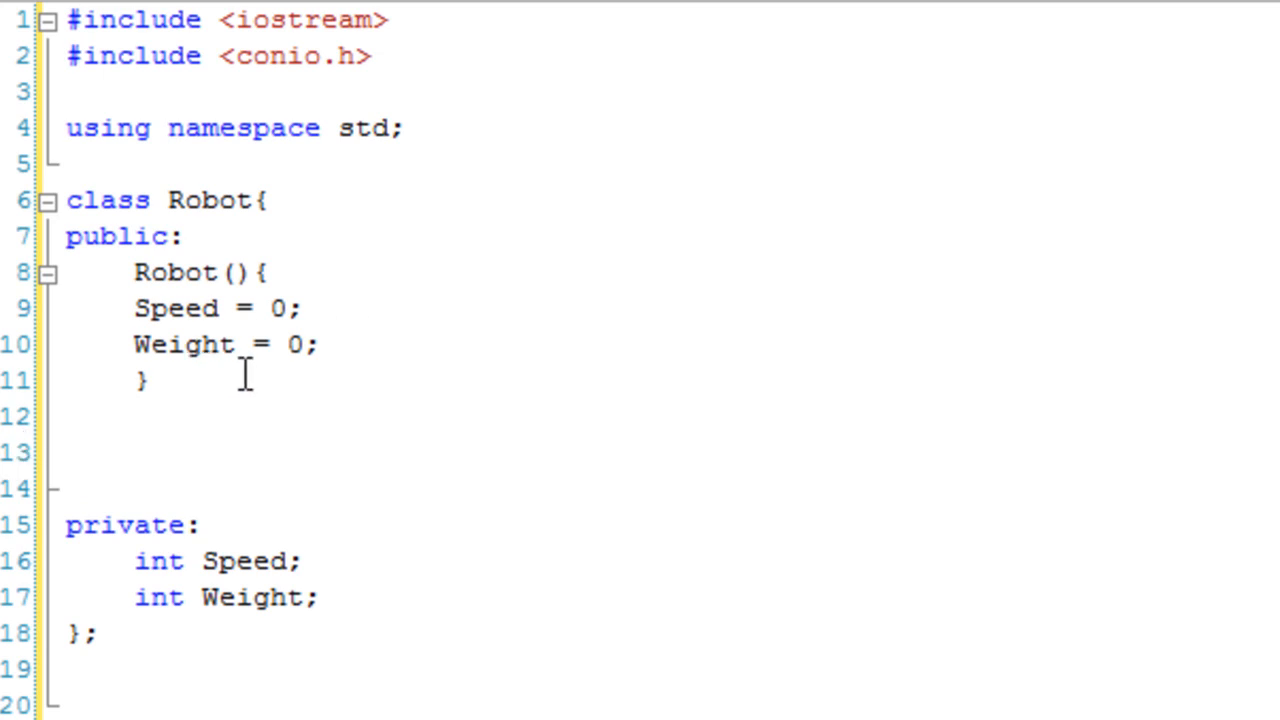
text(Robot ()
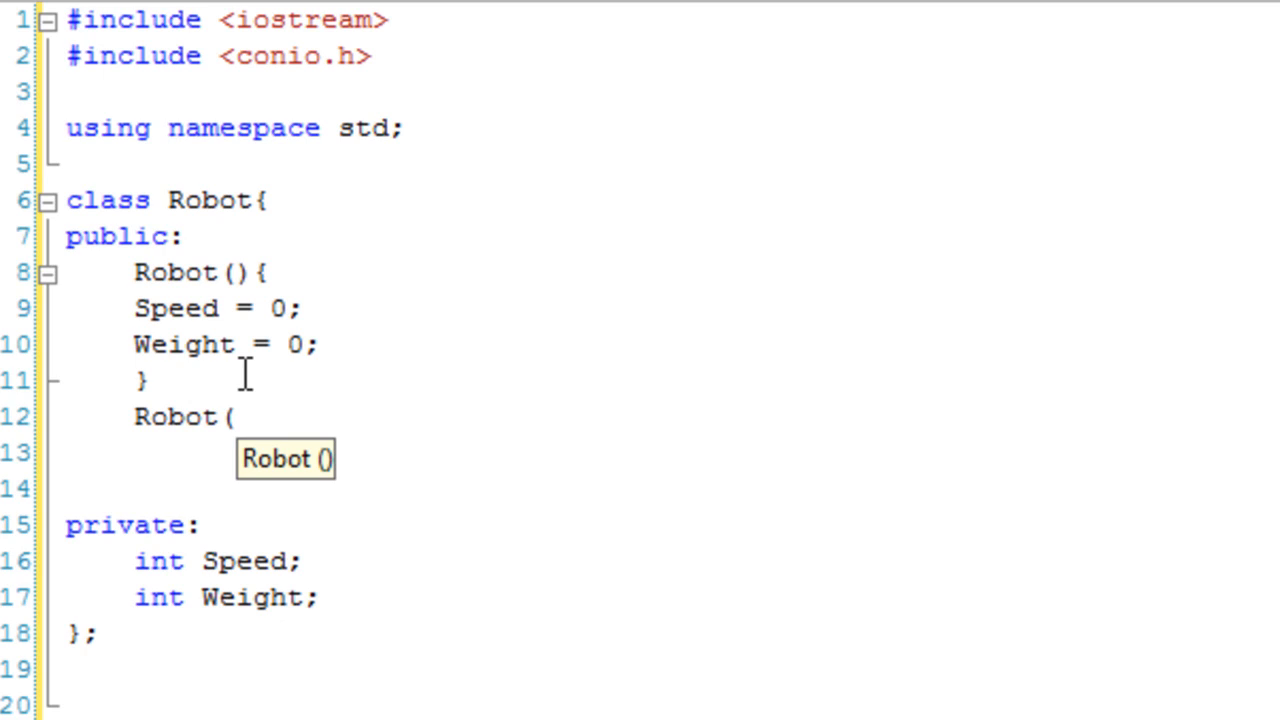
Step: Write Robot(int s) setting Speed = s and Weight = 0
text(int)
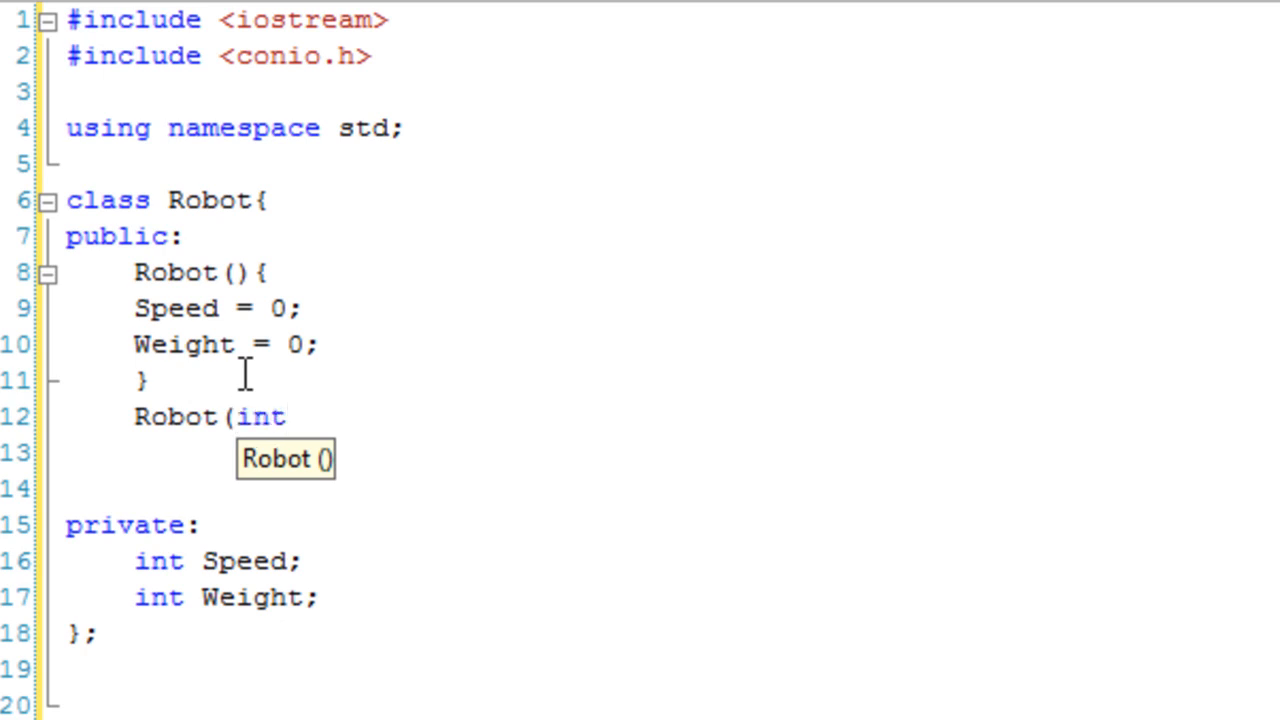
text(s))
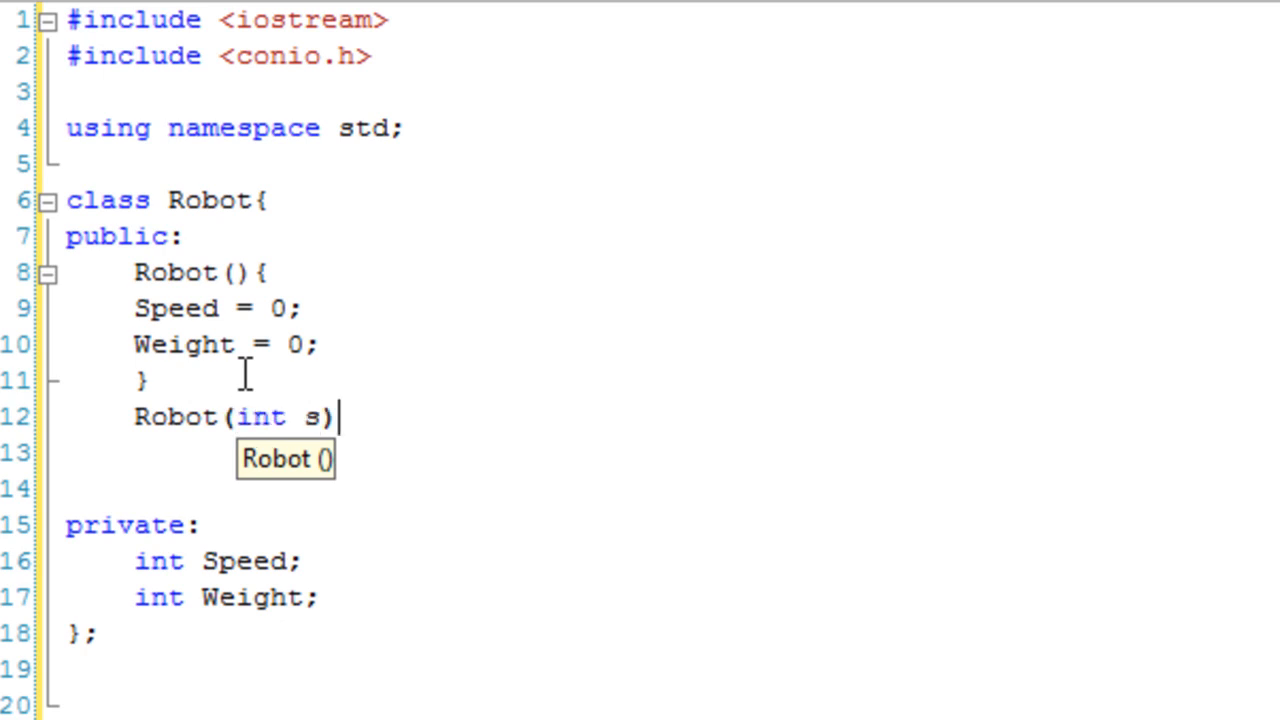
text({)
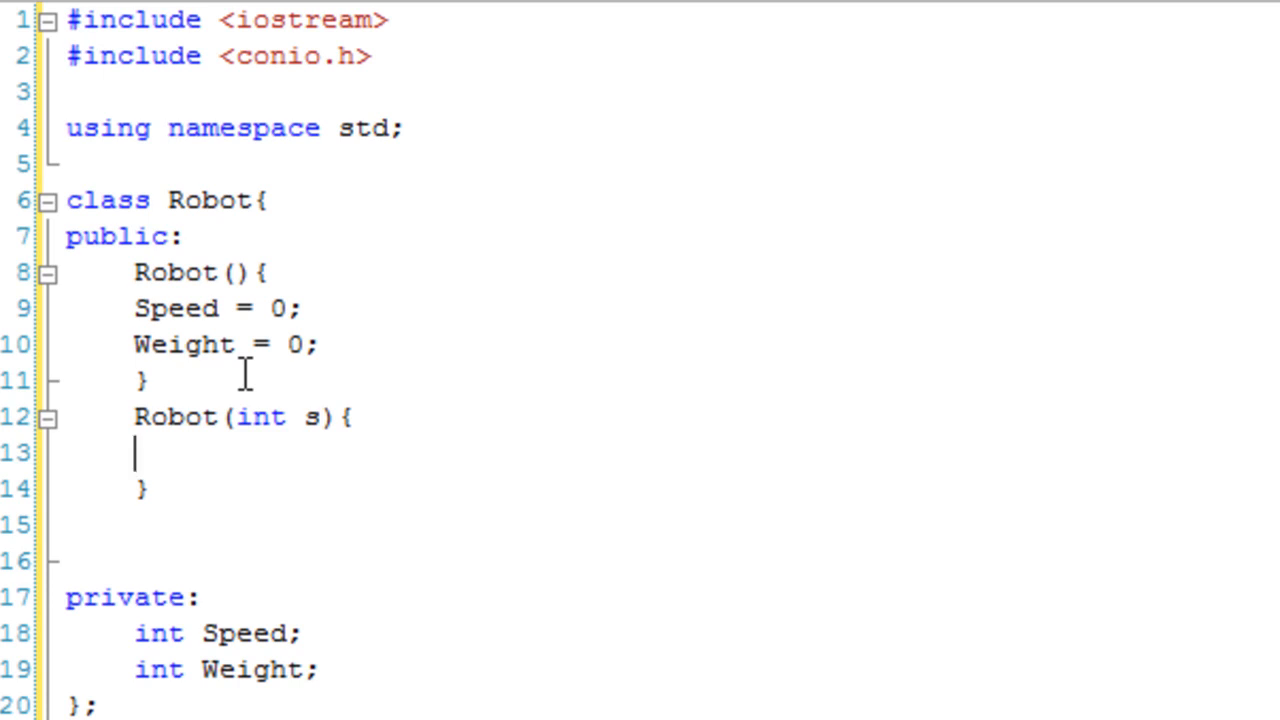
mouse_move(546, 313)
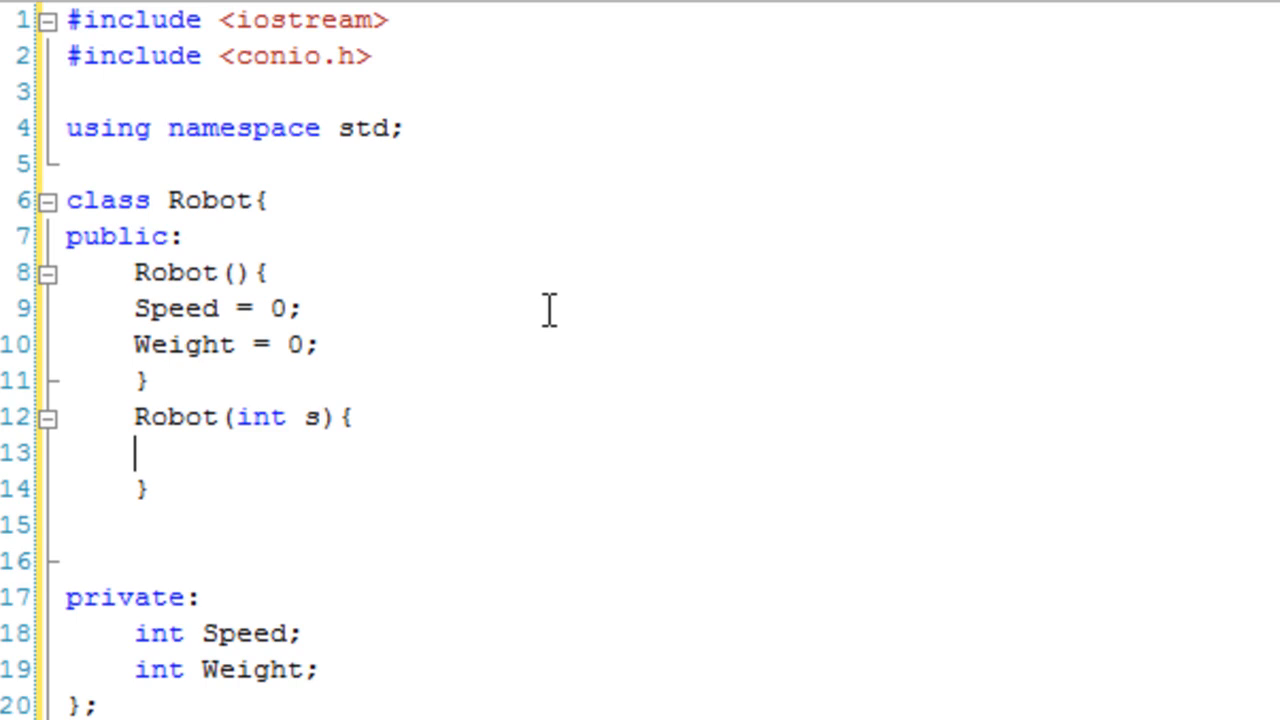
text(Speed = s)
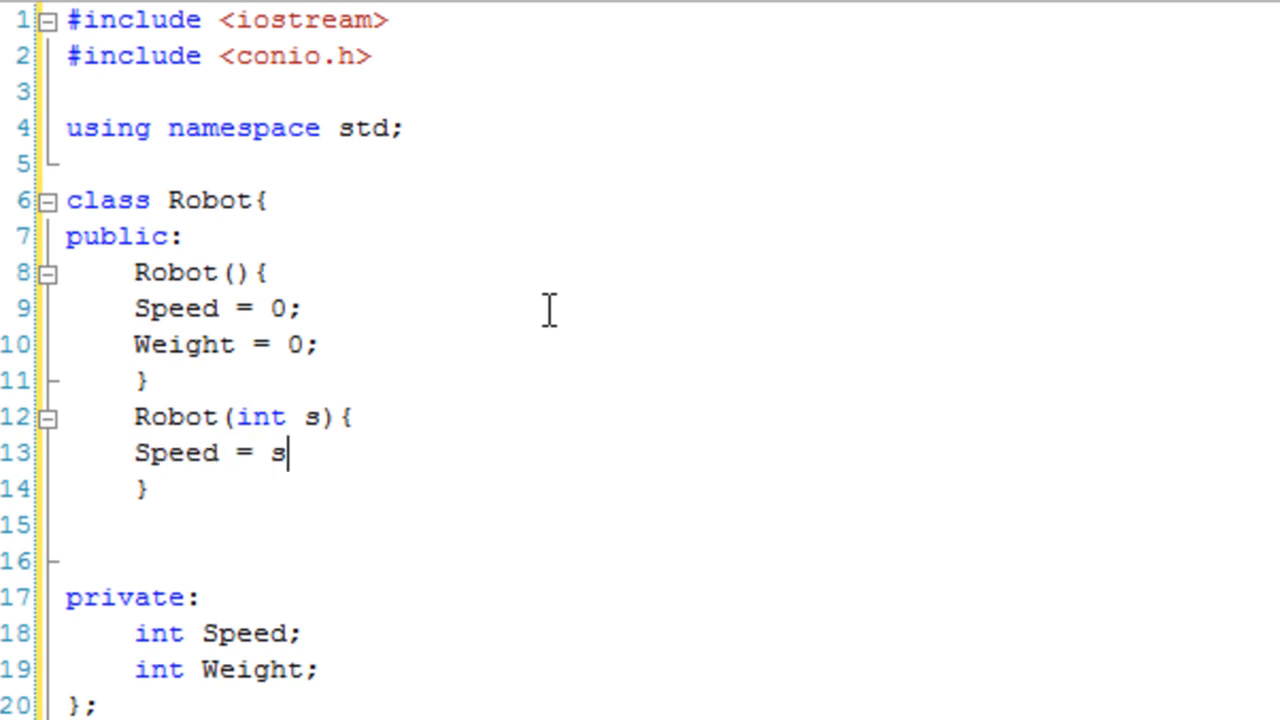
text(;)
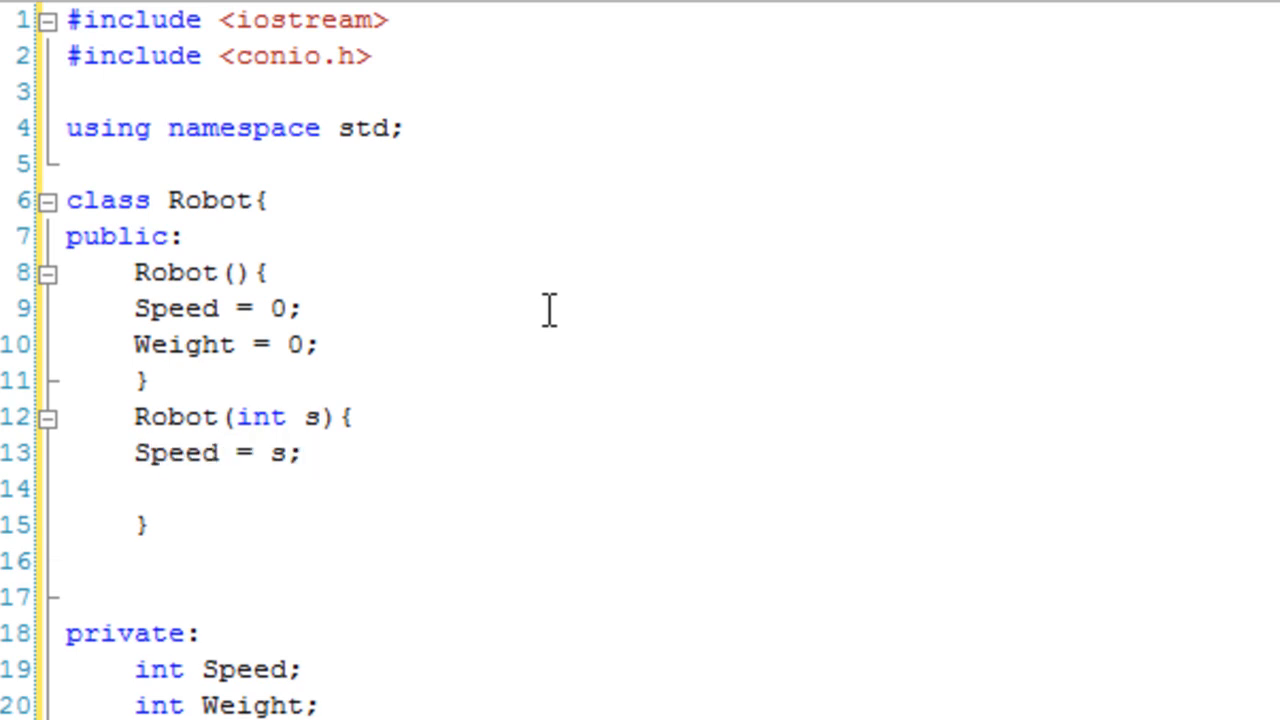
text(Weight =)
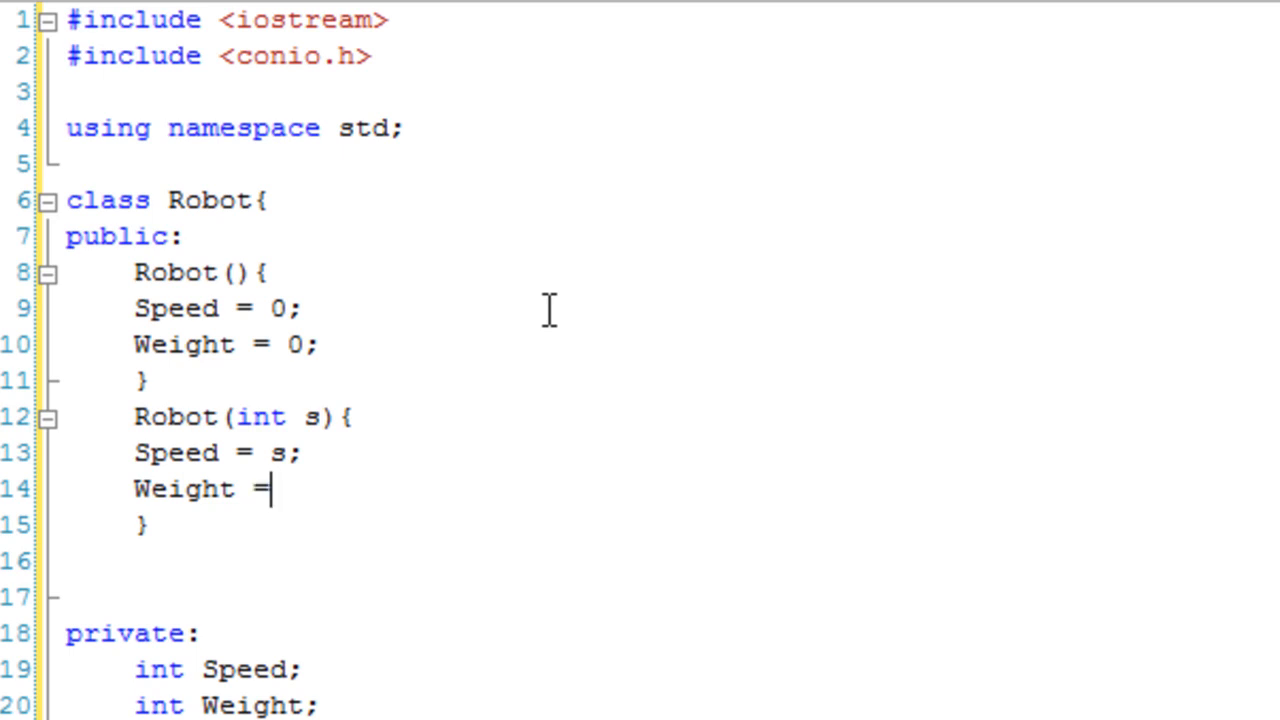
text(0;)
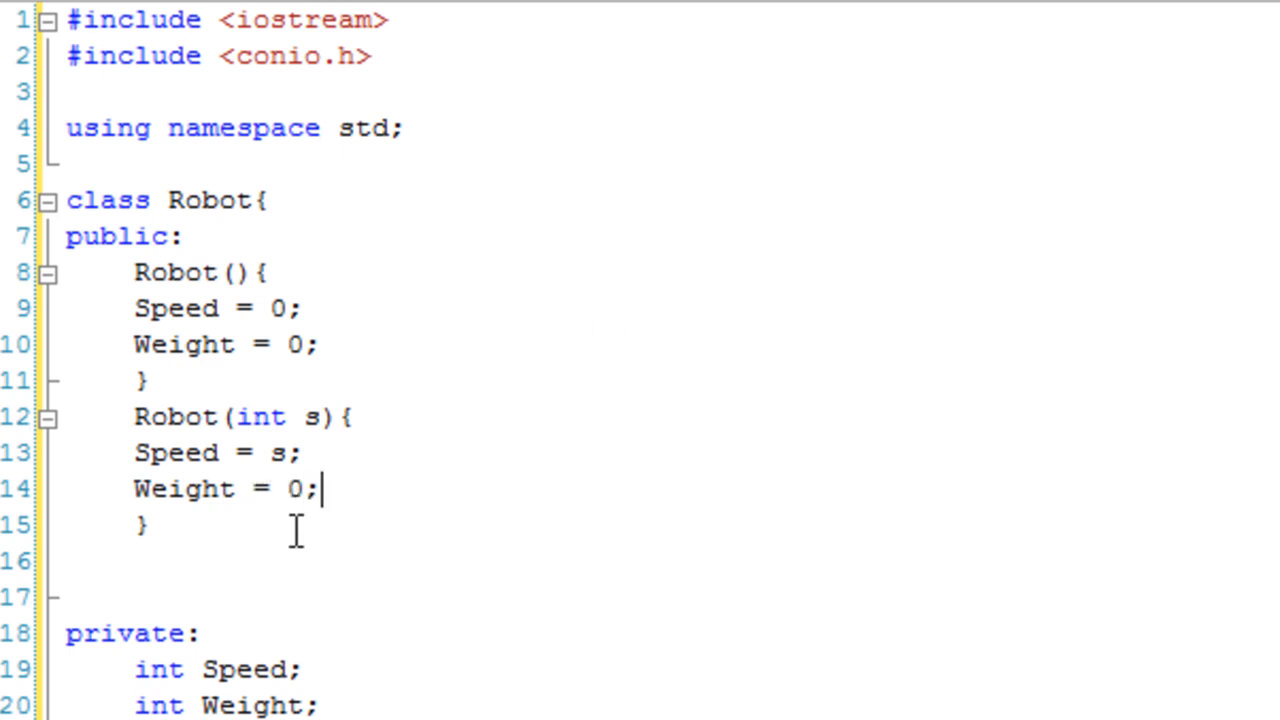
Step: Write Robot(int s, int w) setting Speed = s and Weight = w
text(Robo)
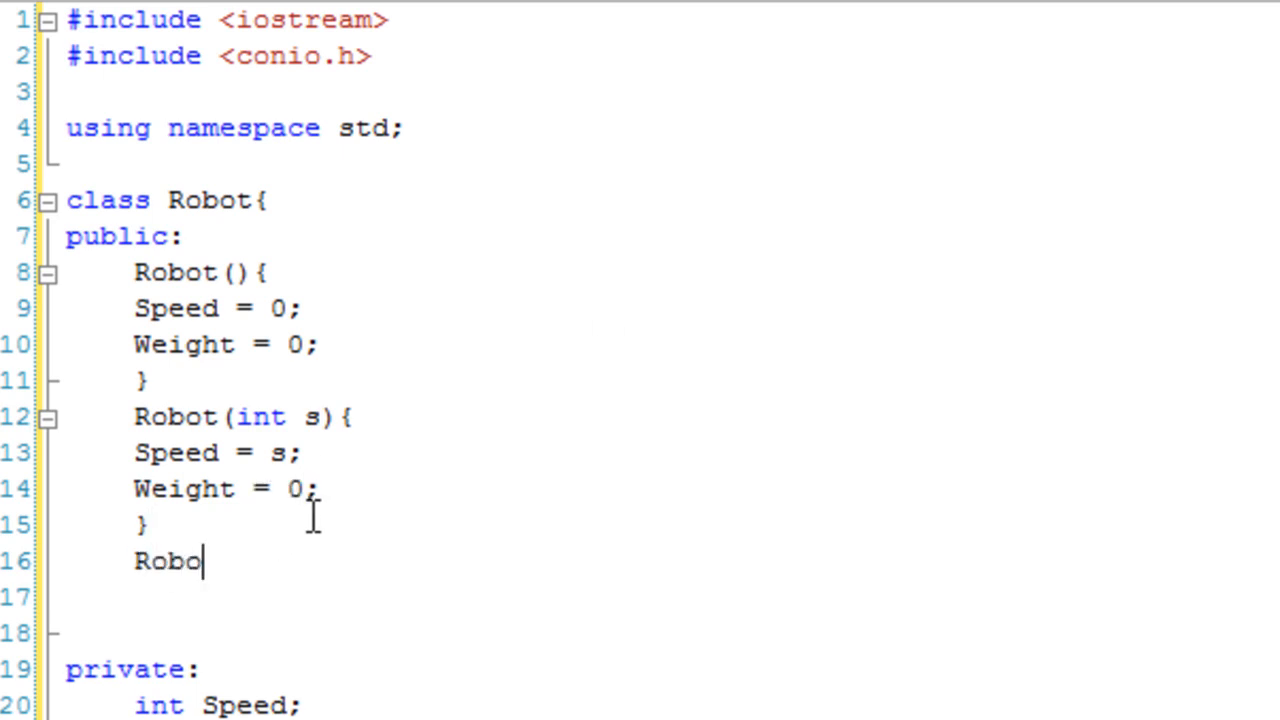
text(t(int s)
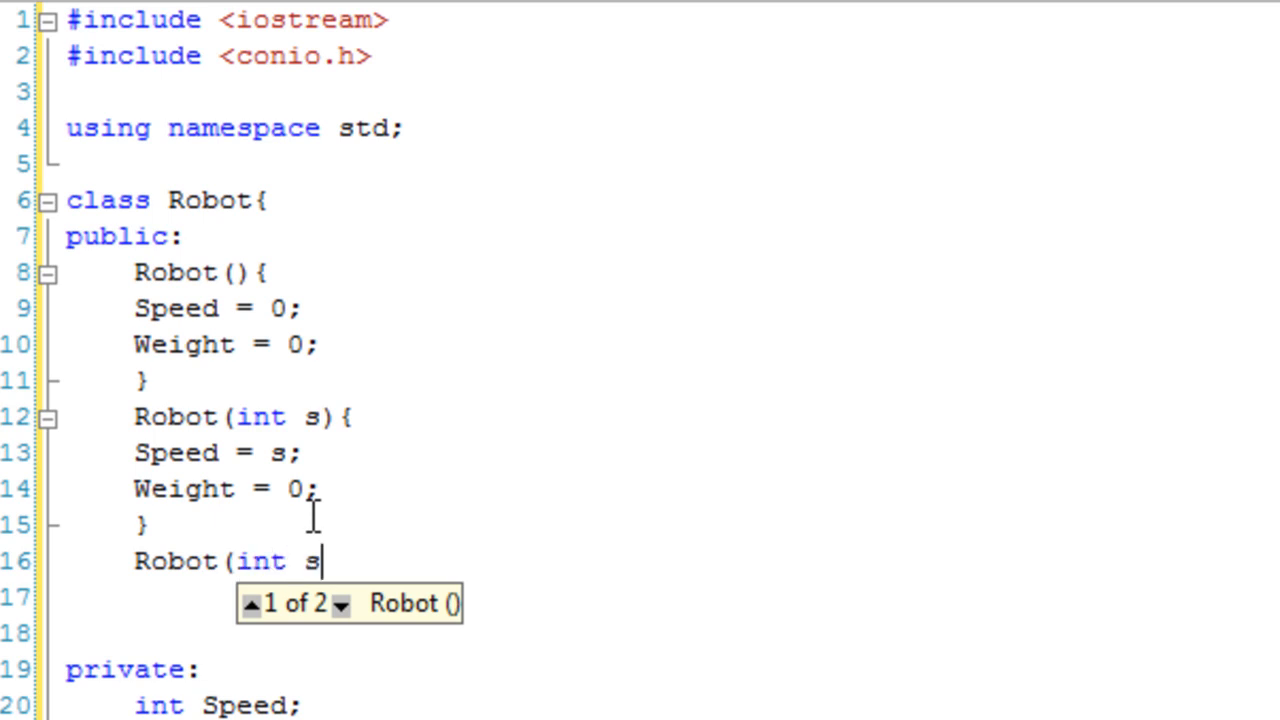
text(, int w)
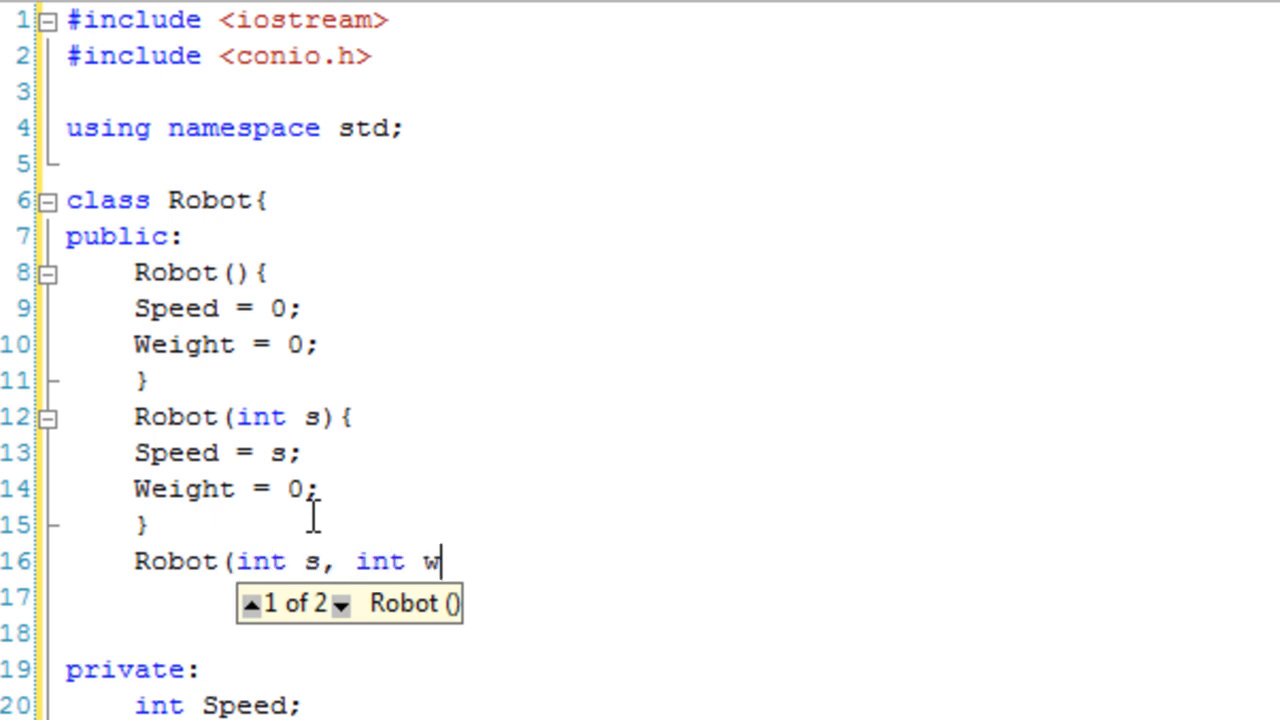
text(){)
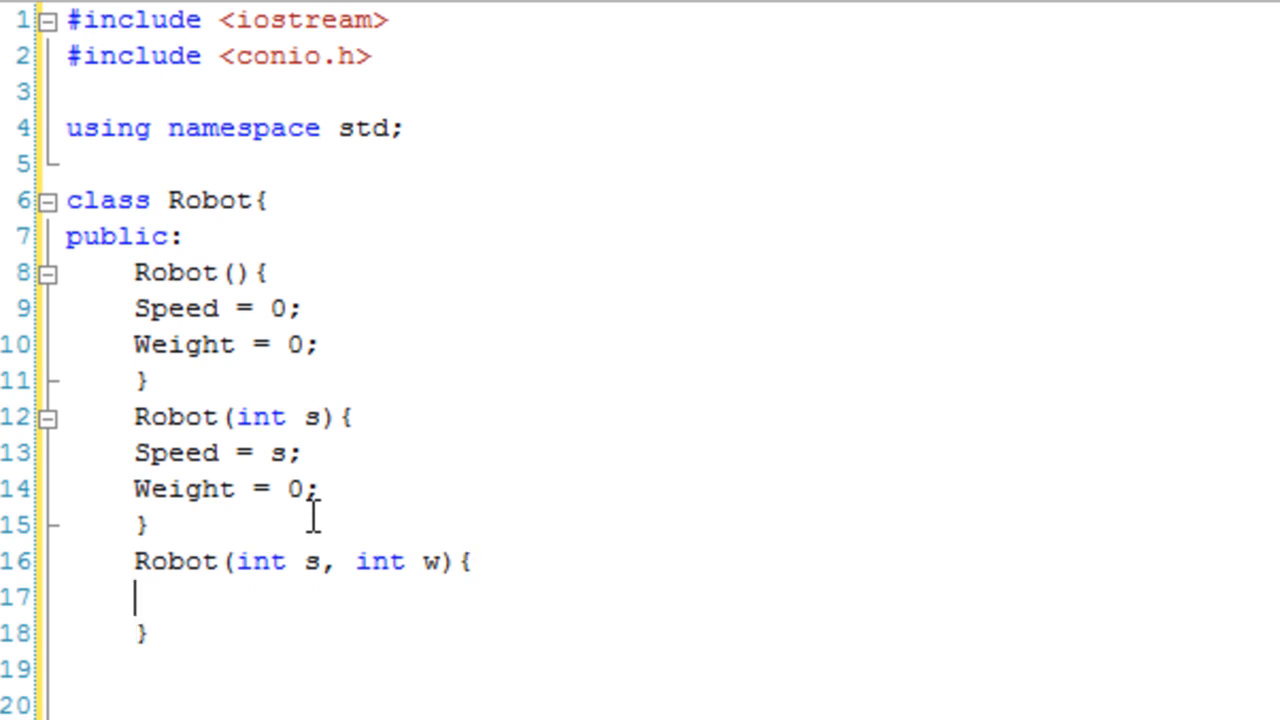
text(Speed = s)
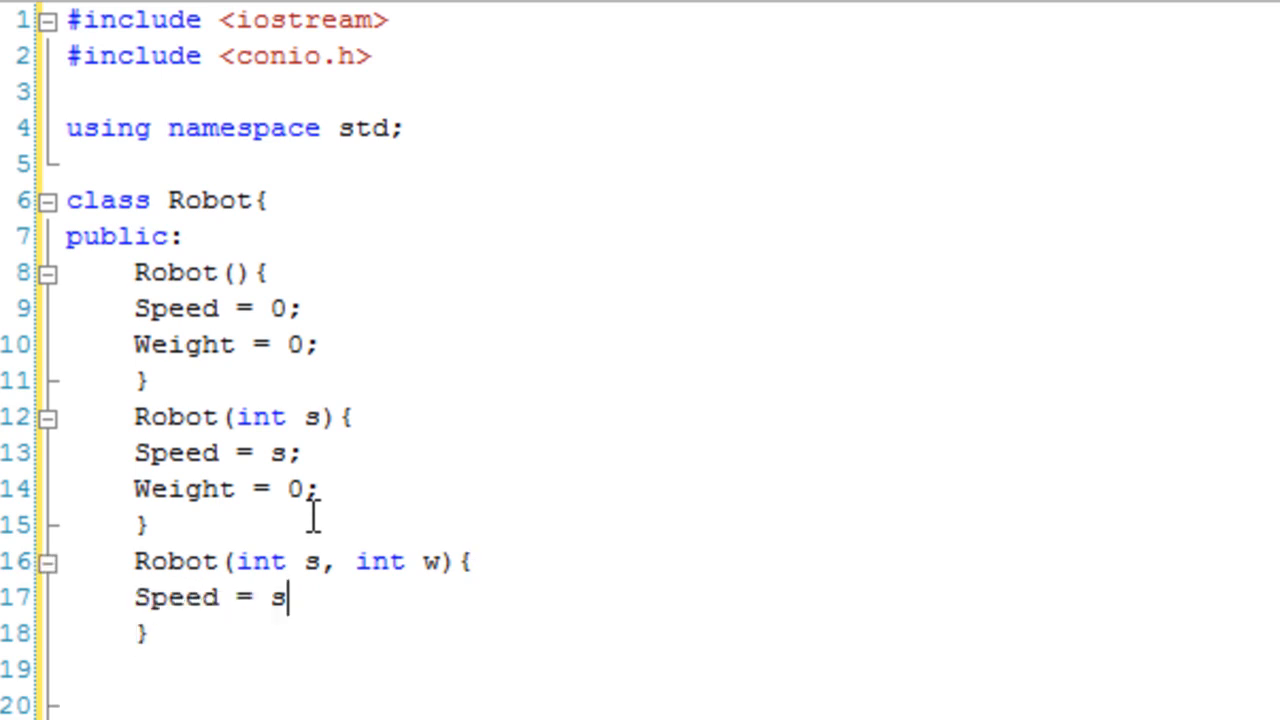
text(;)
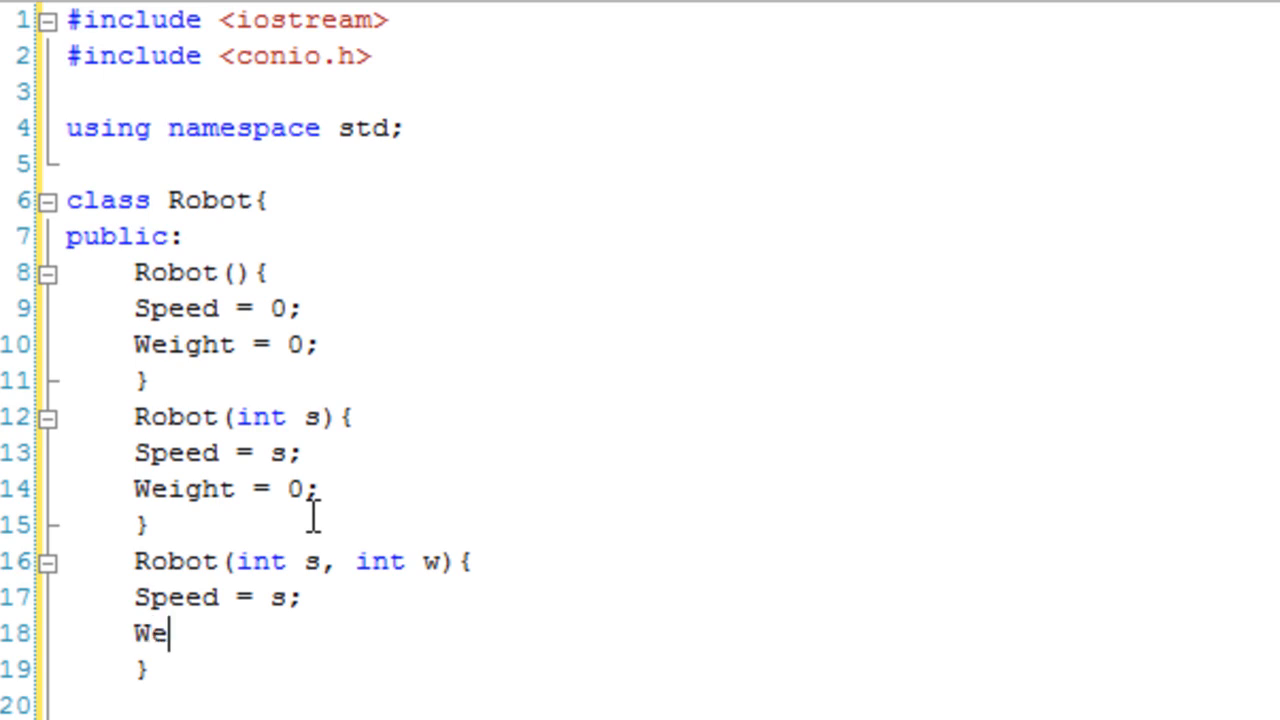
text(ight = w)
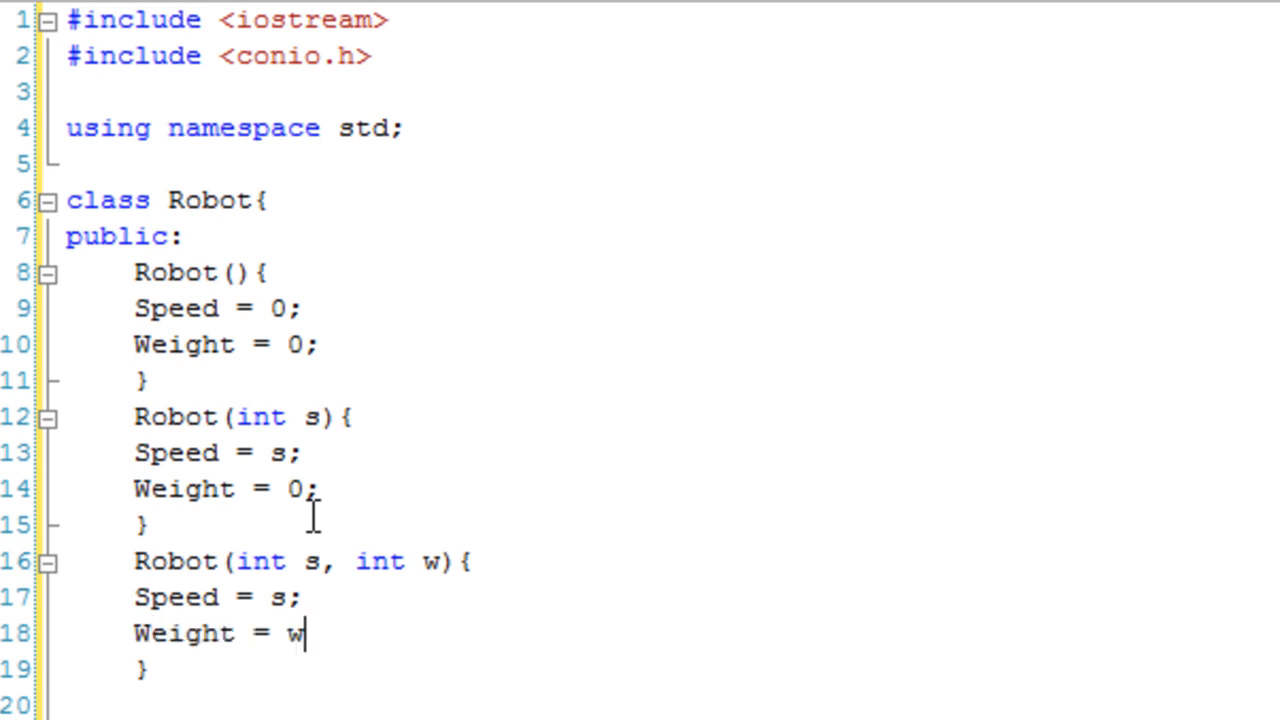
text(;)
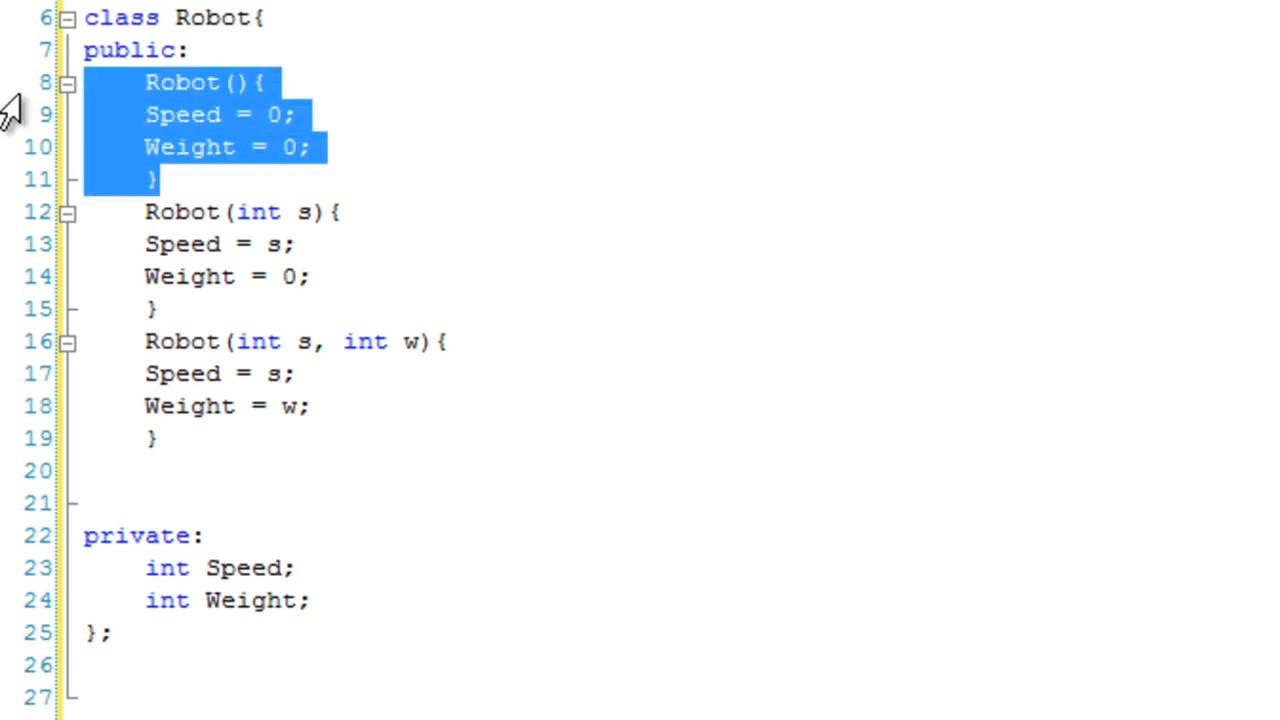
mouse_move(350, 190)
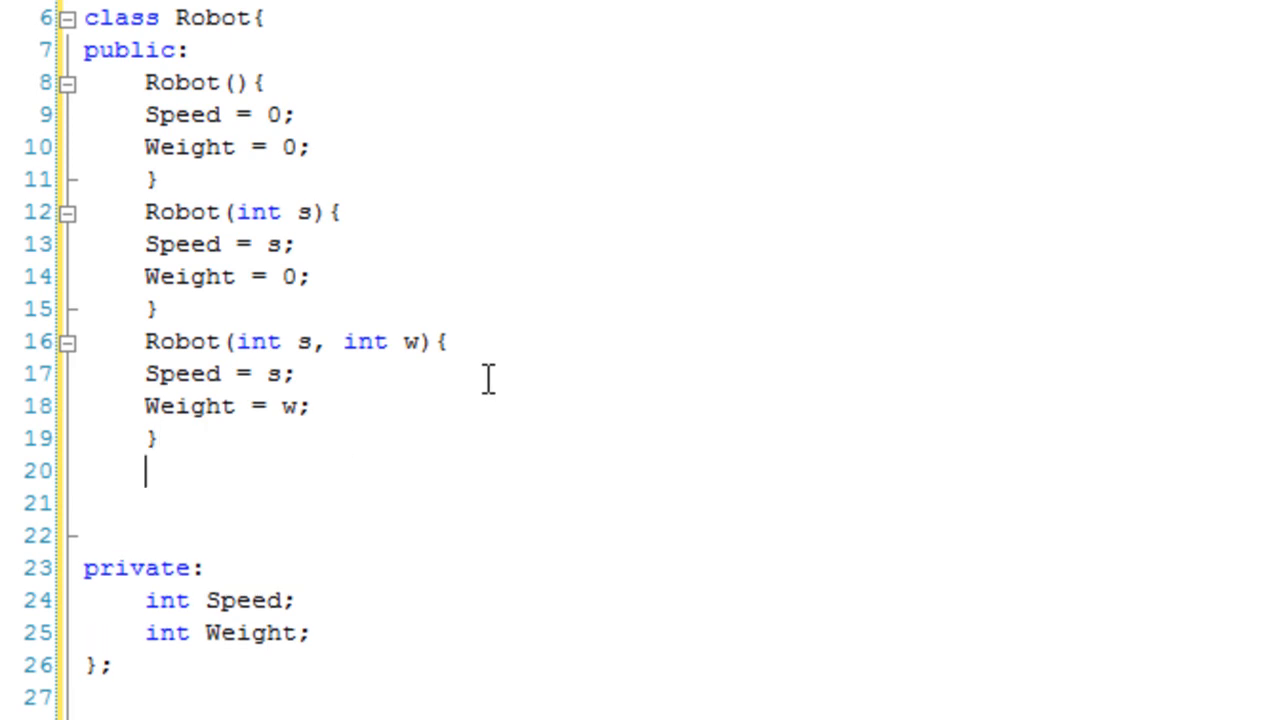
Step: Add blank lines below the constructors and start a void member function
key(Enter)
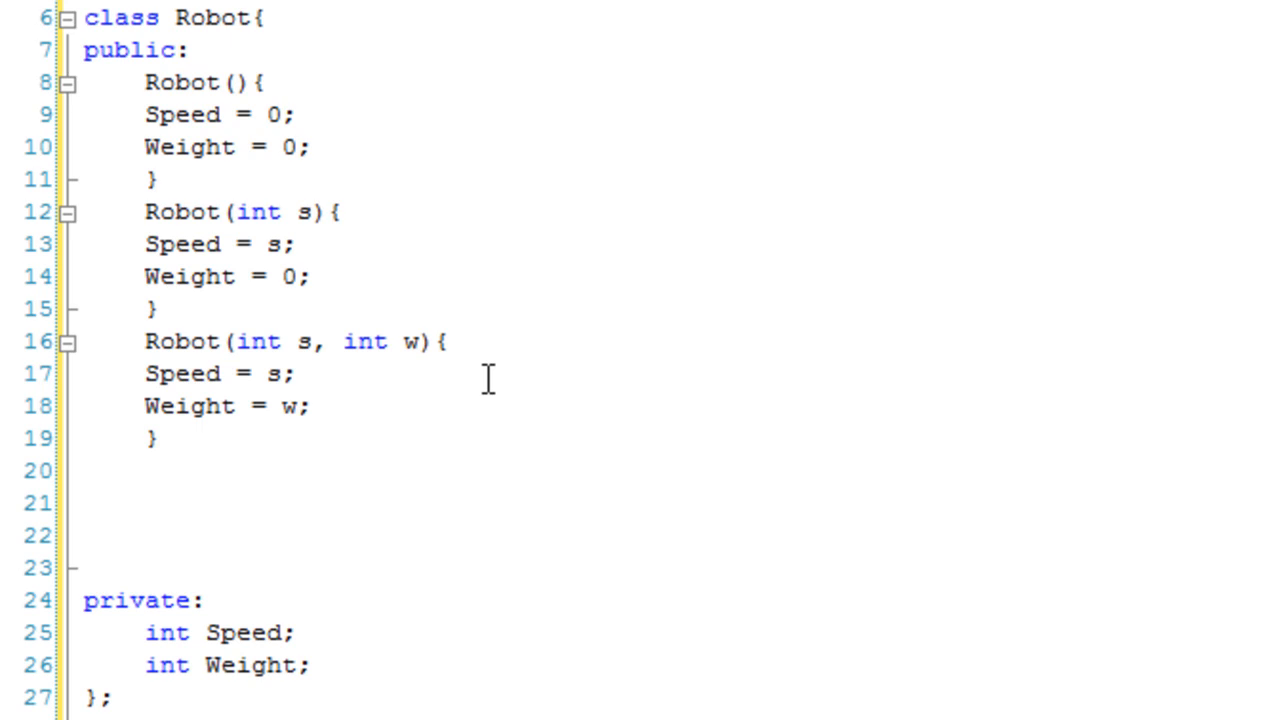
text(void)
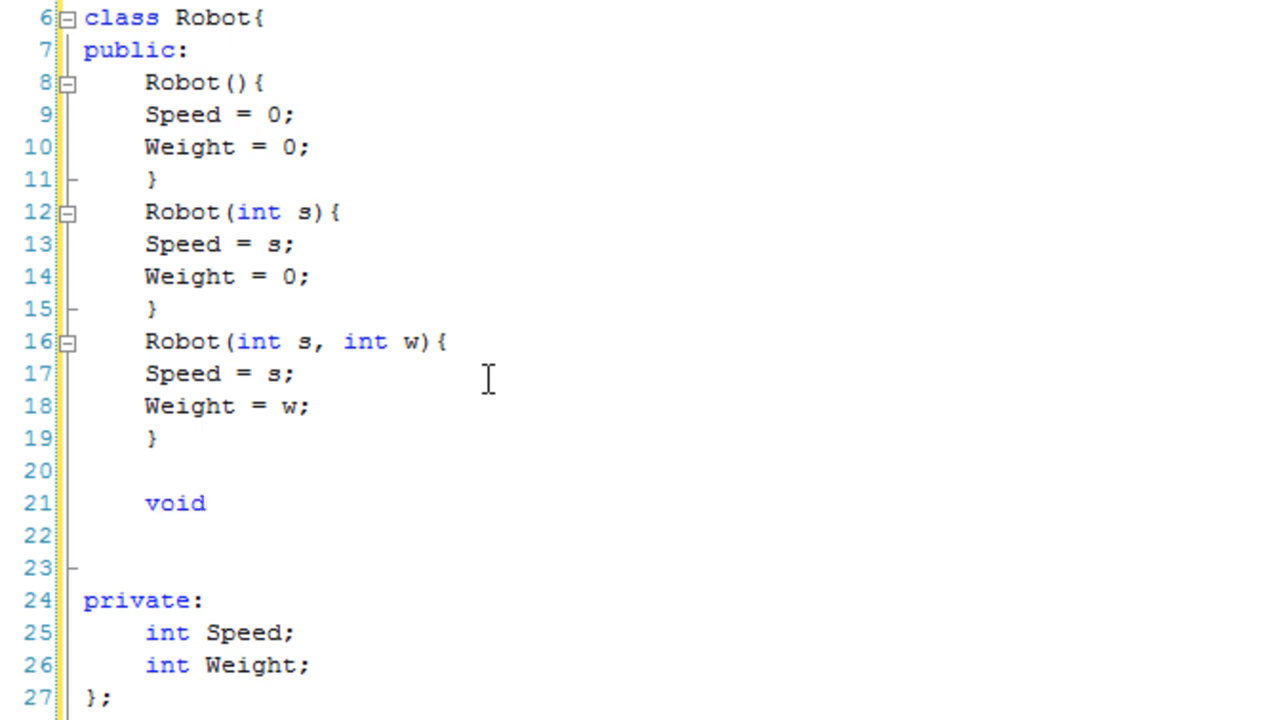
Step: Start void Show() with cout << "Speed: "
text(Show)
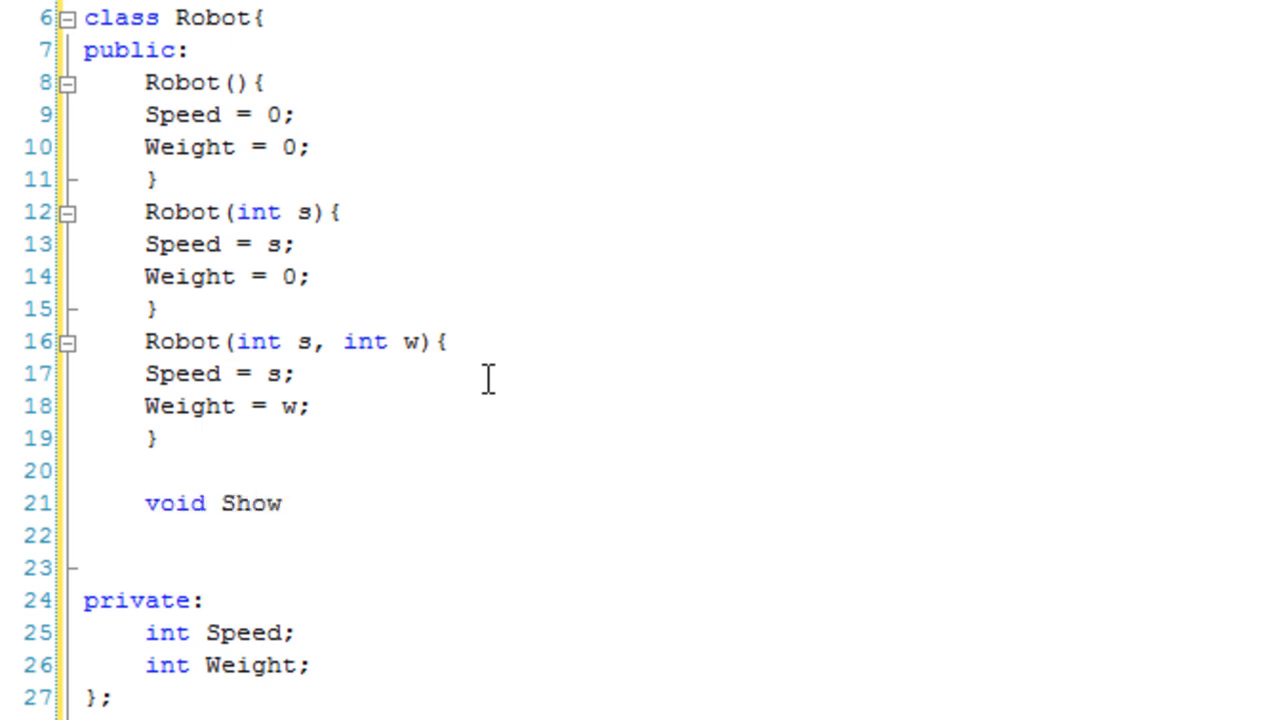
click(284, 503)
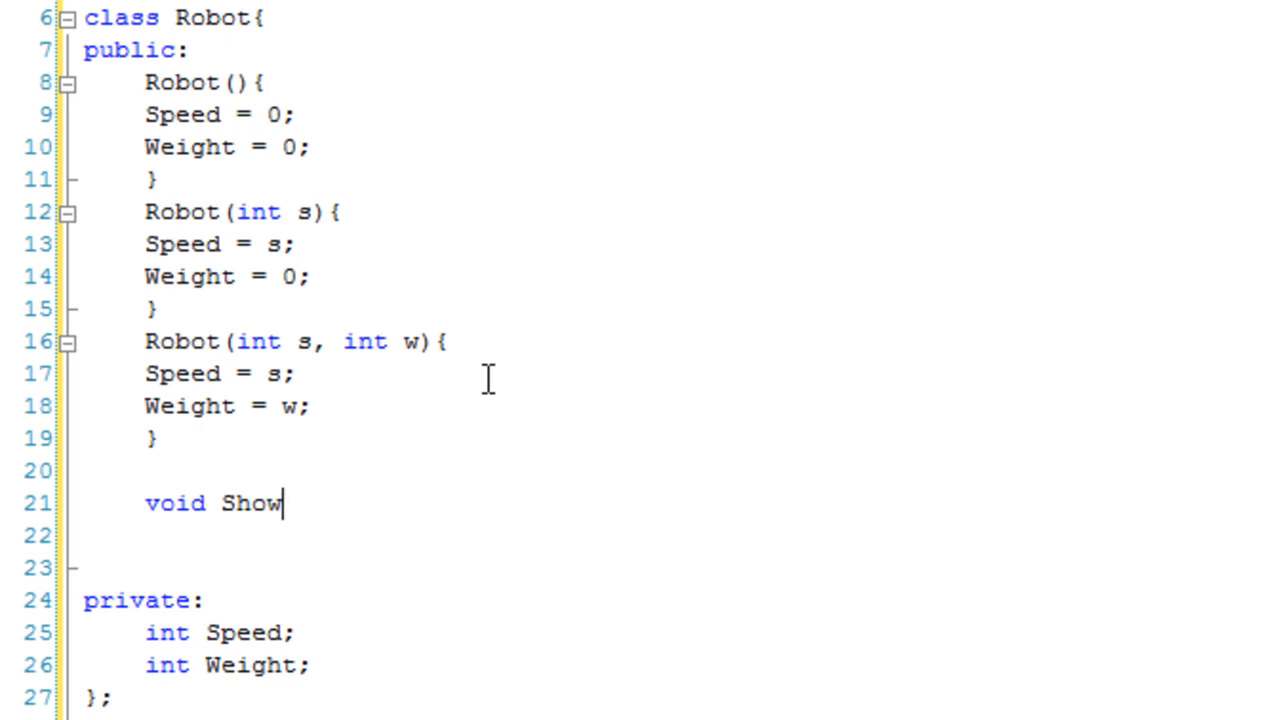
text((){)
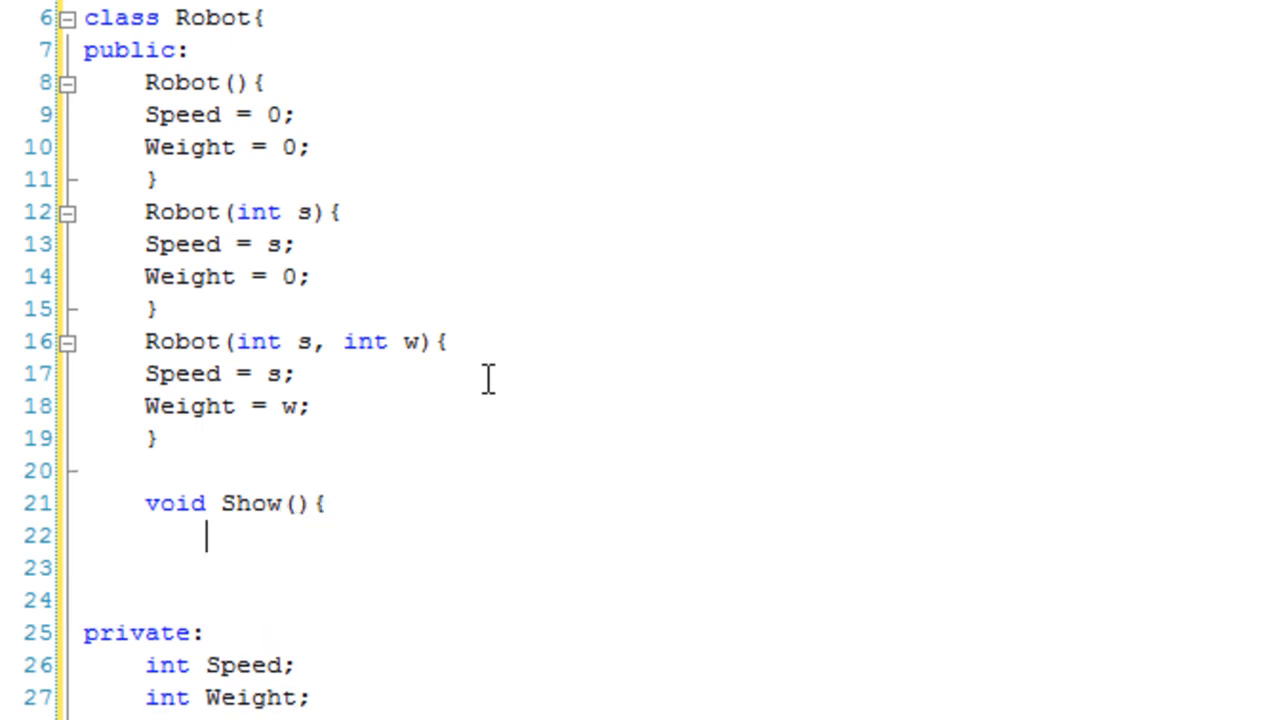
text(cout << ")
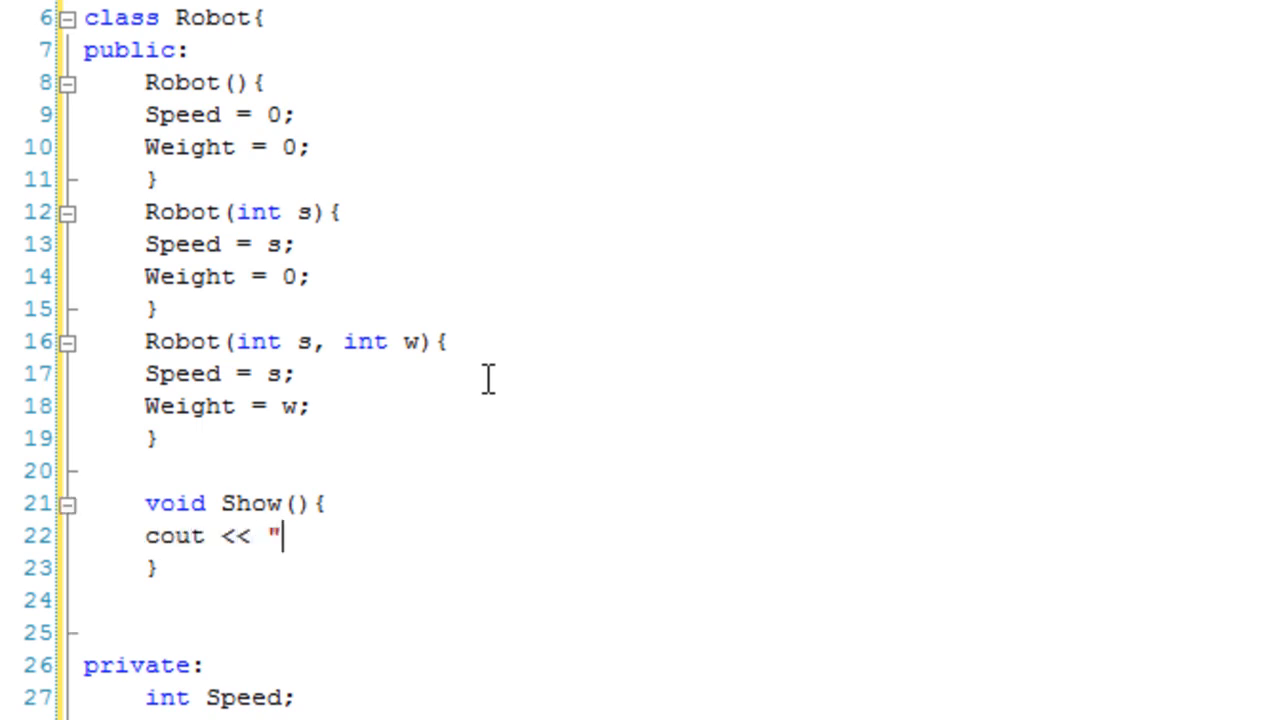
key(BackSpace)
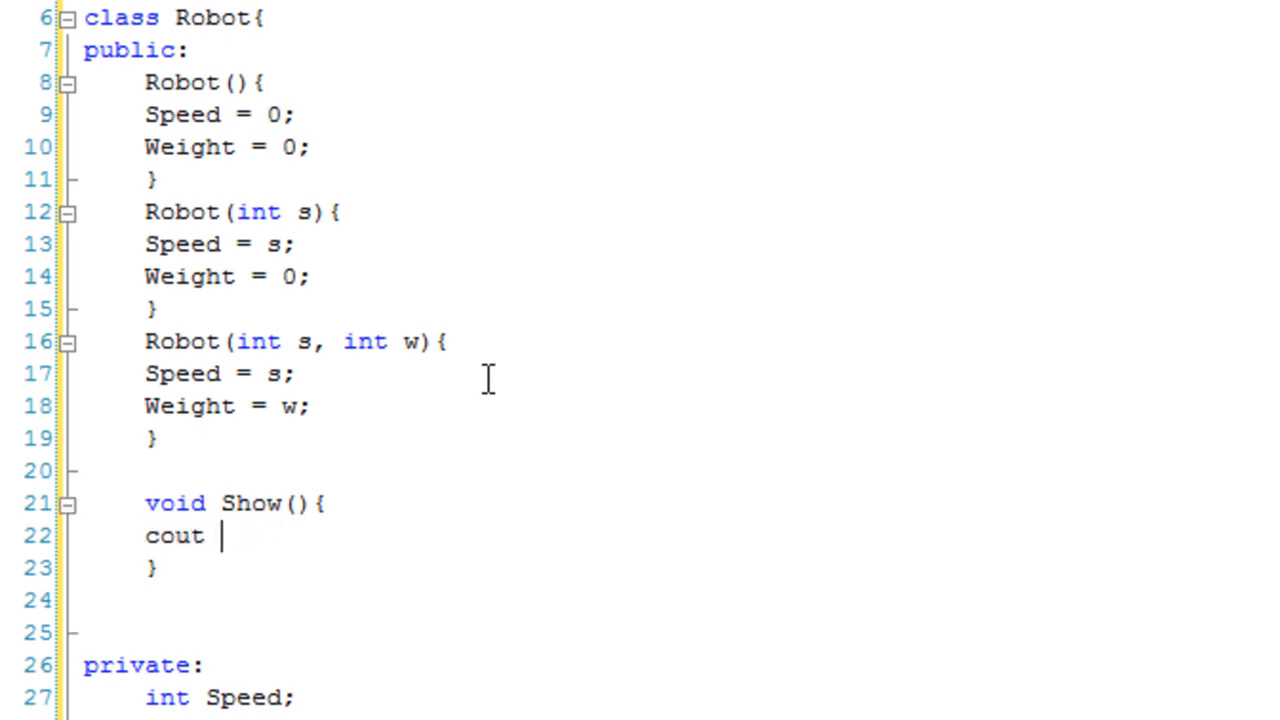
text(<<)
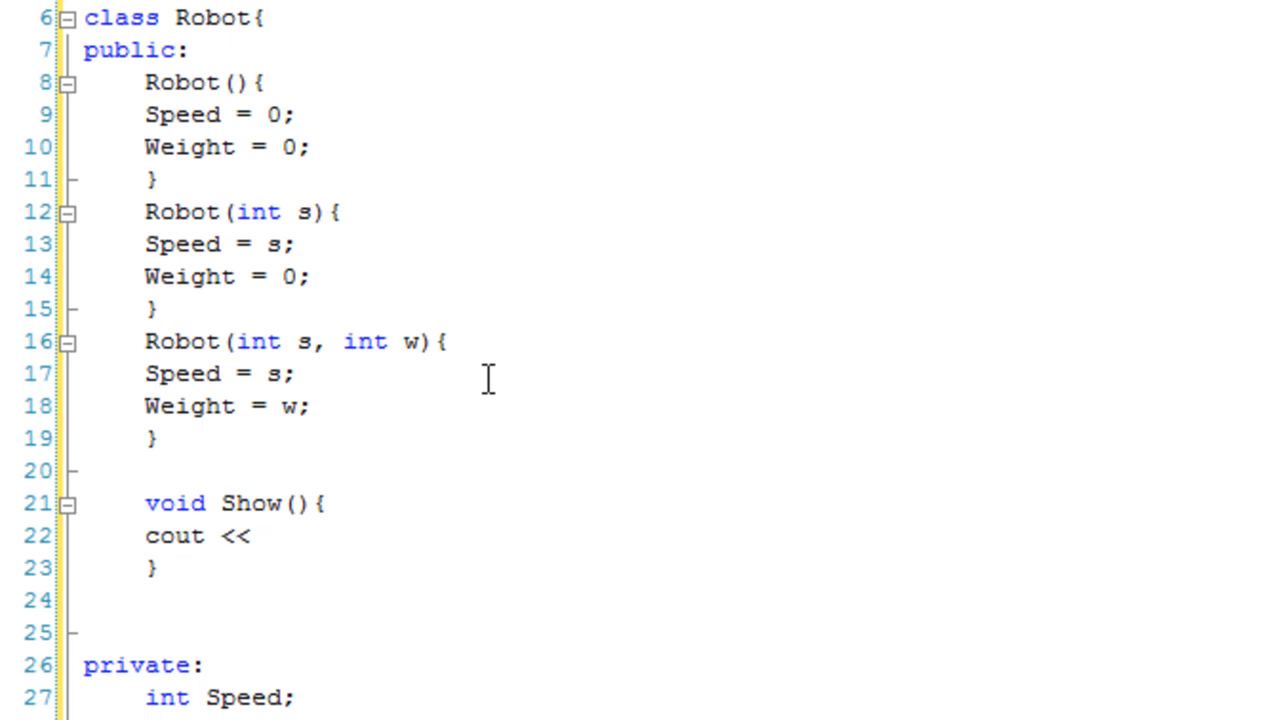
text("Speed: ")
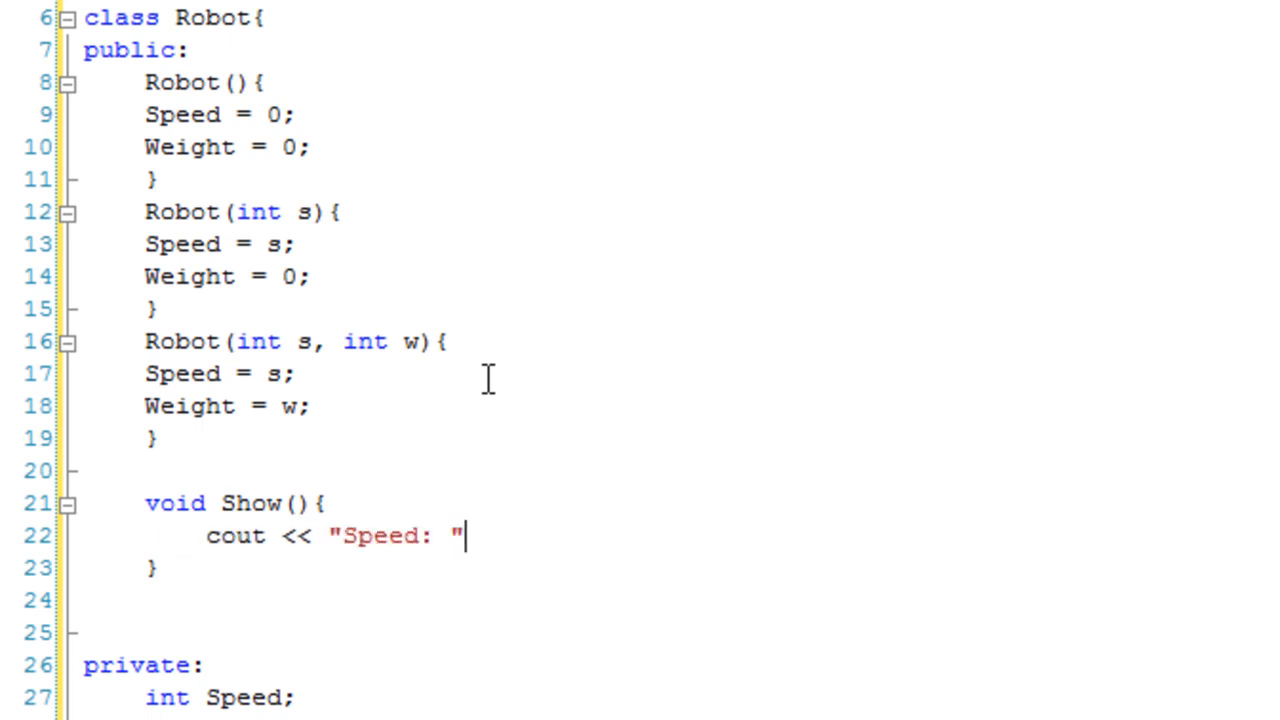
Step: Continue Show's cout to print Speed, then "\nWeight: " and Weight
text(<< s)
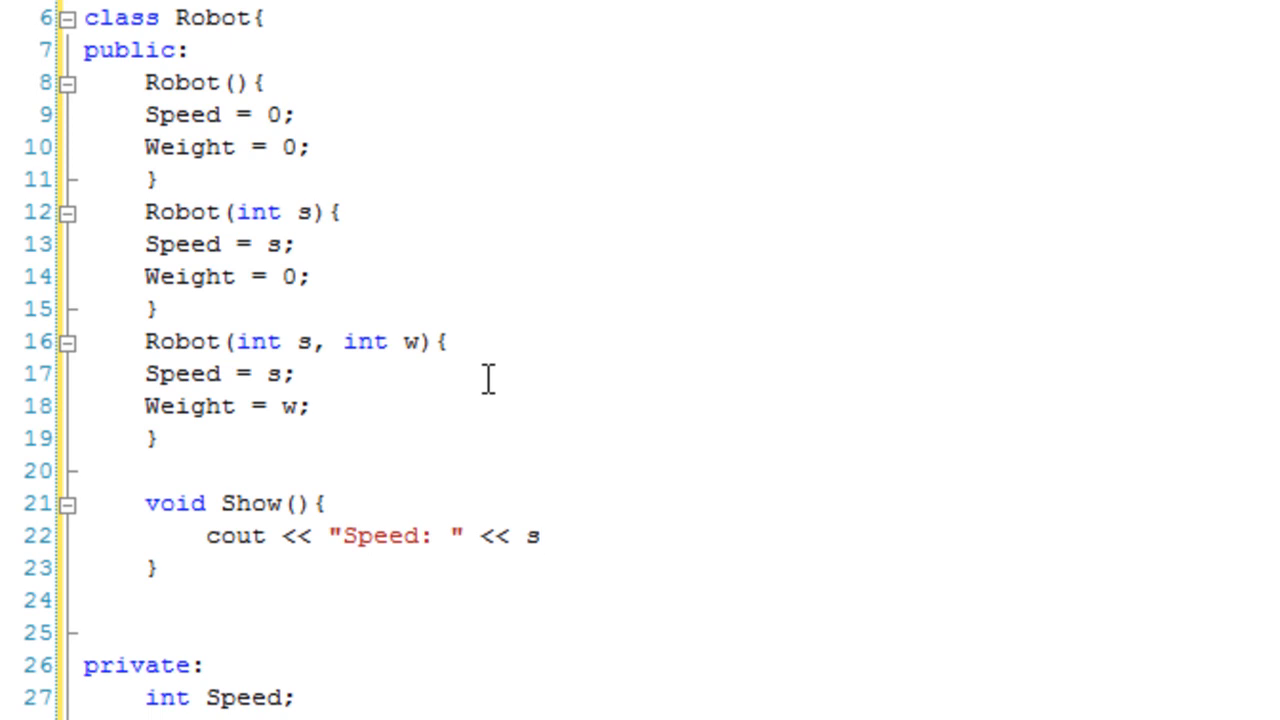
text(peed)
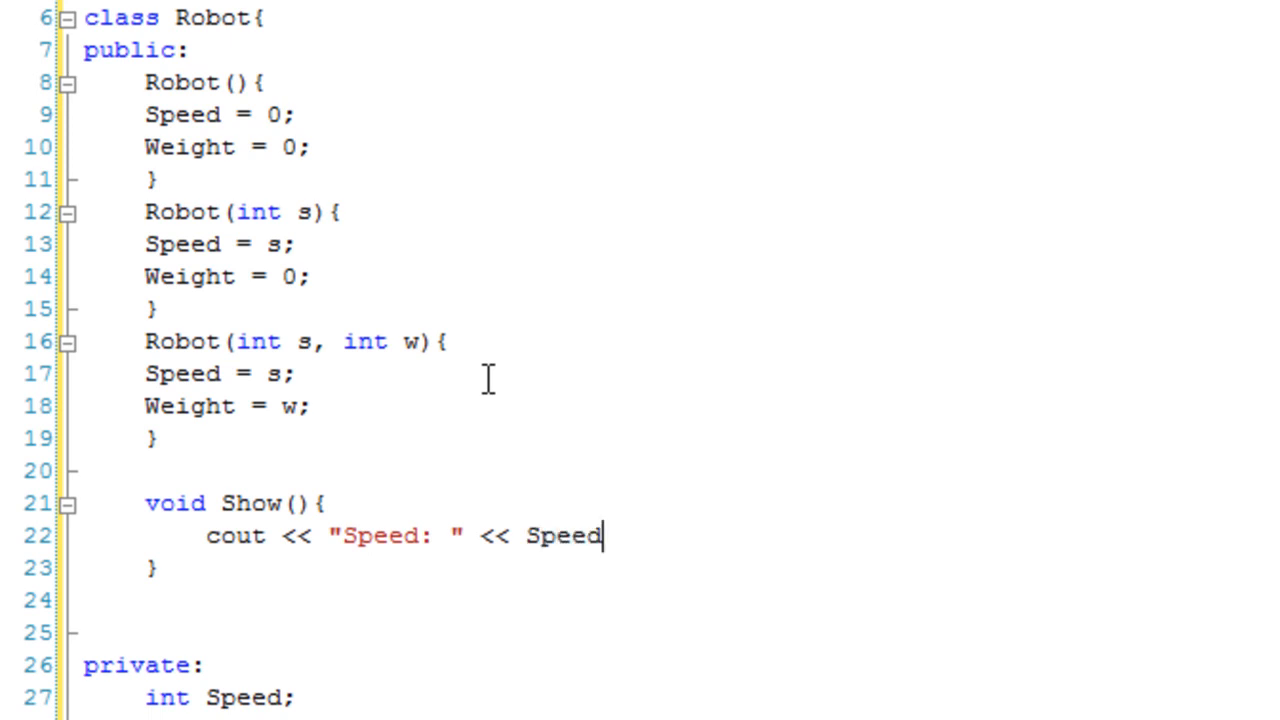
text(<< ")
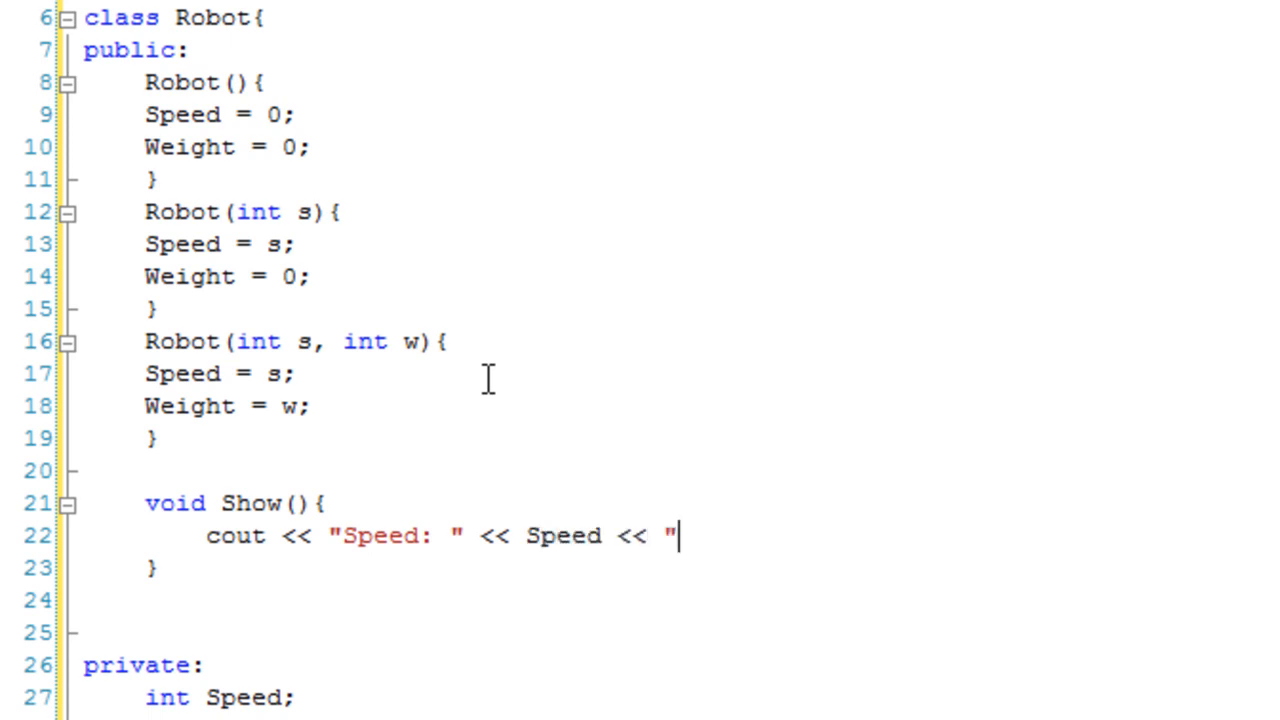
text(\nWei)
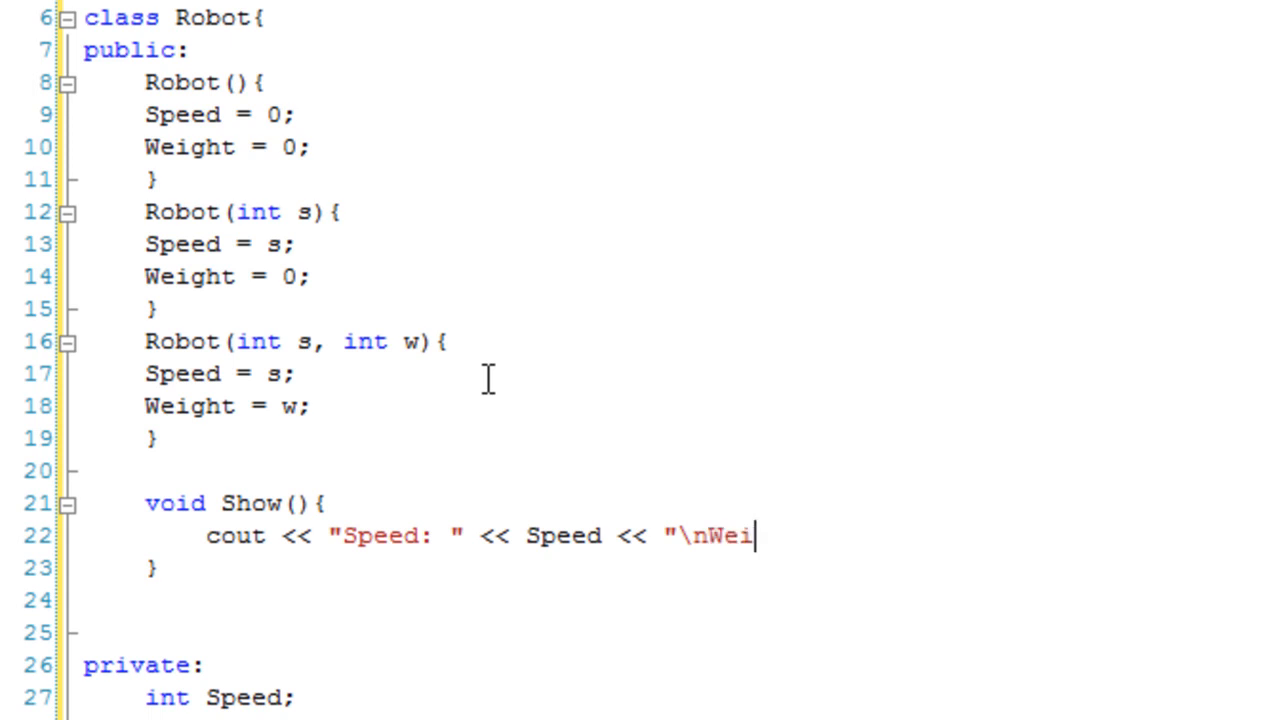
text(ght: " <<)
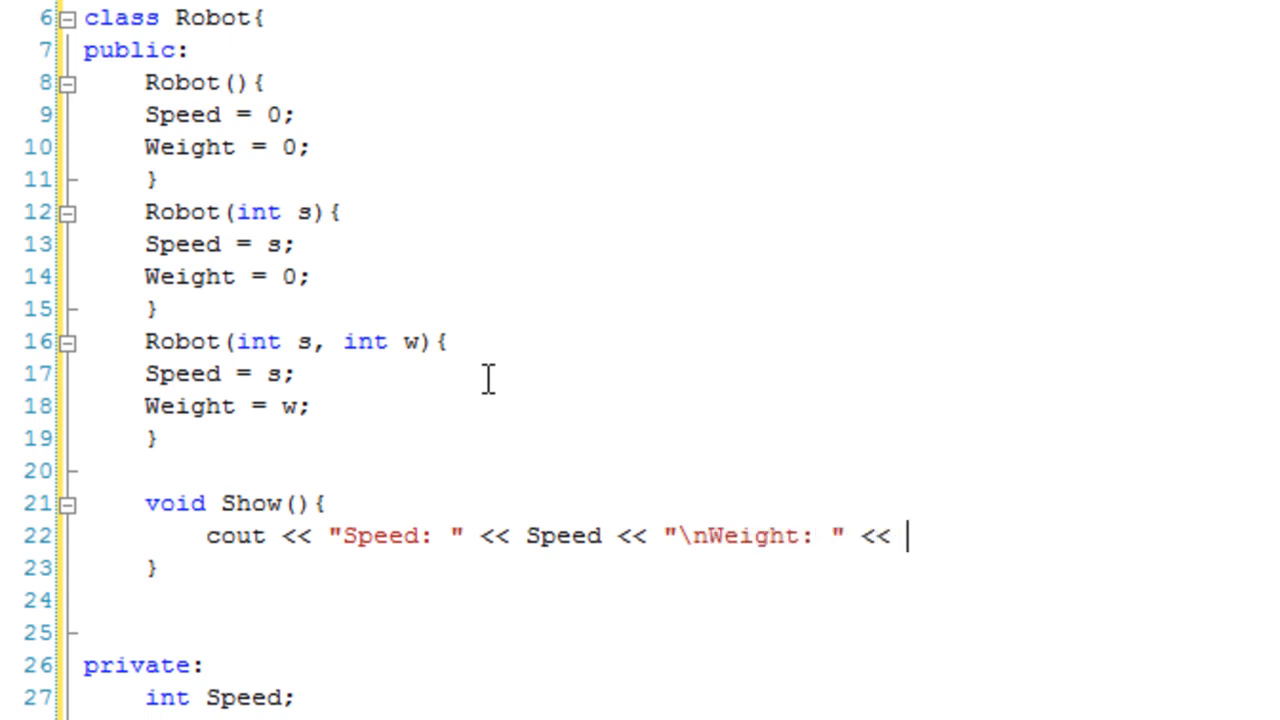
text(W)
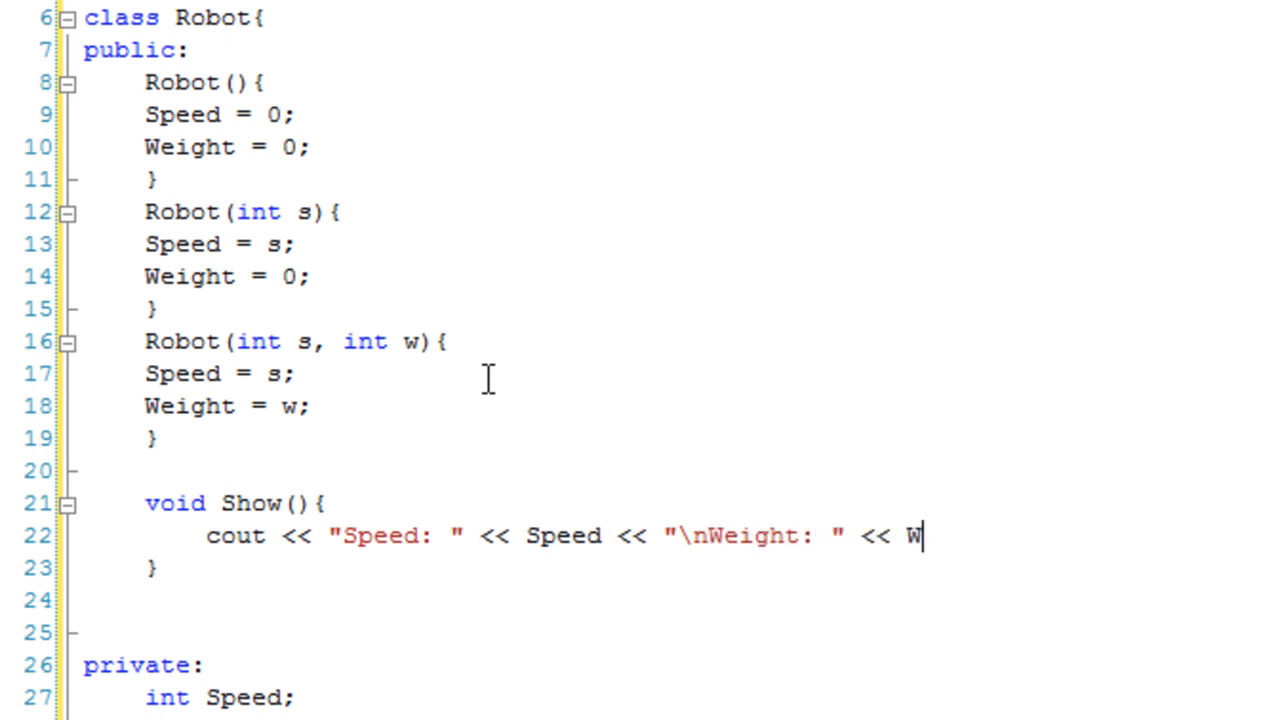
text(eight << endl;)
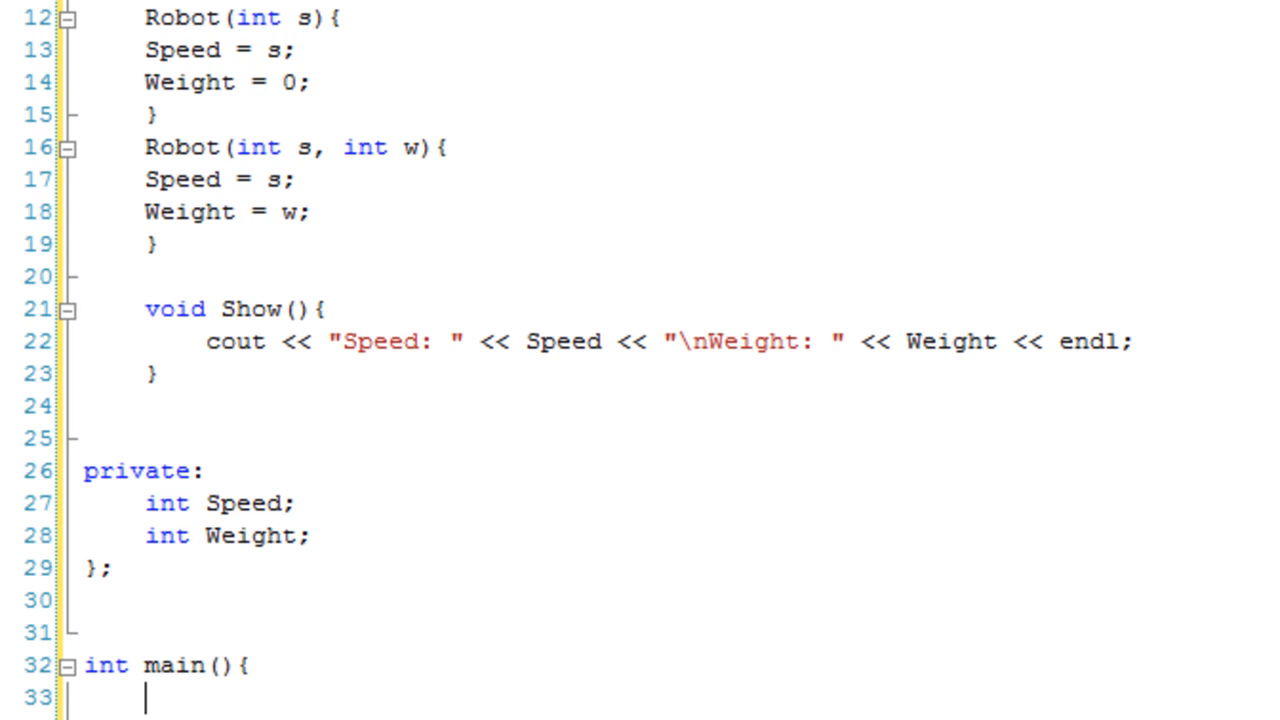
Step: Declare Robot Bob in main, leaving a blank line below it
text(Robot Bob;)
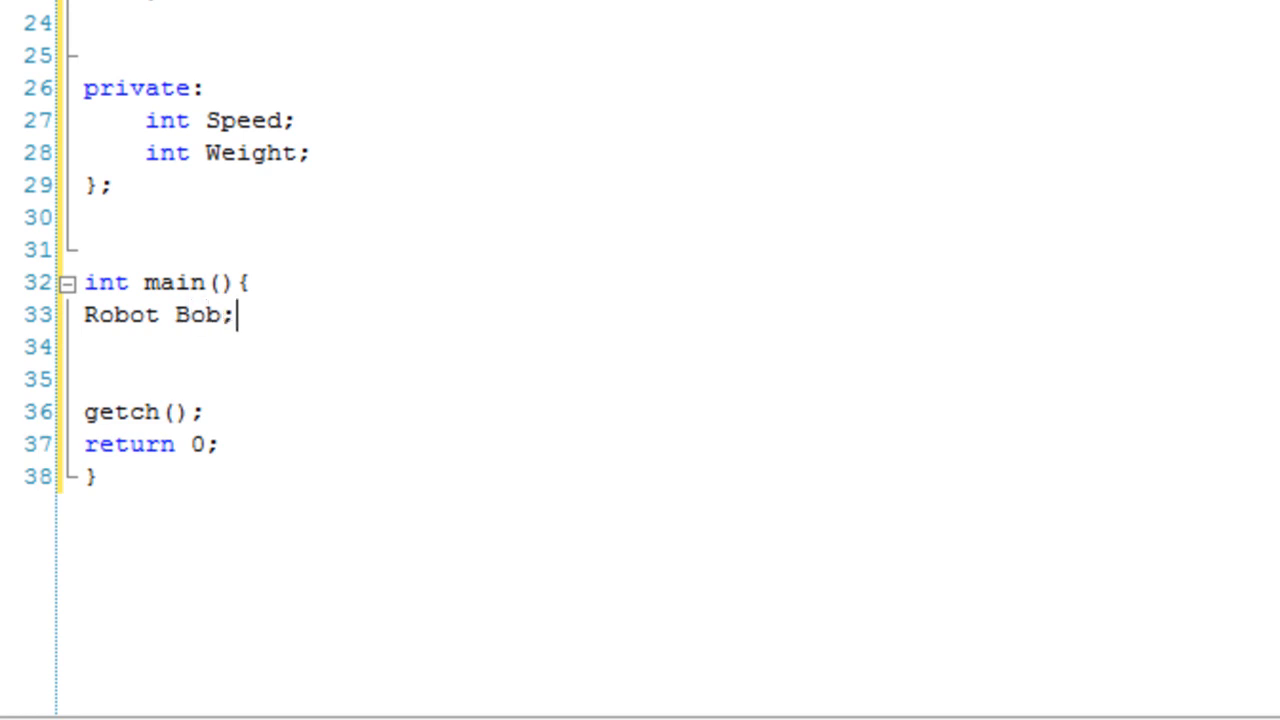
key(Enter)
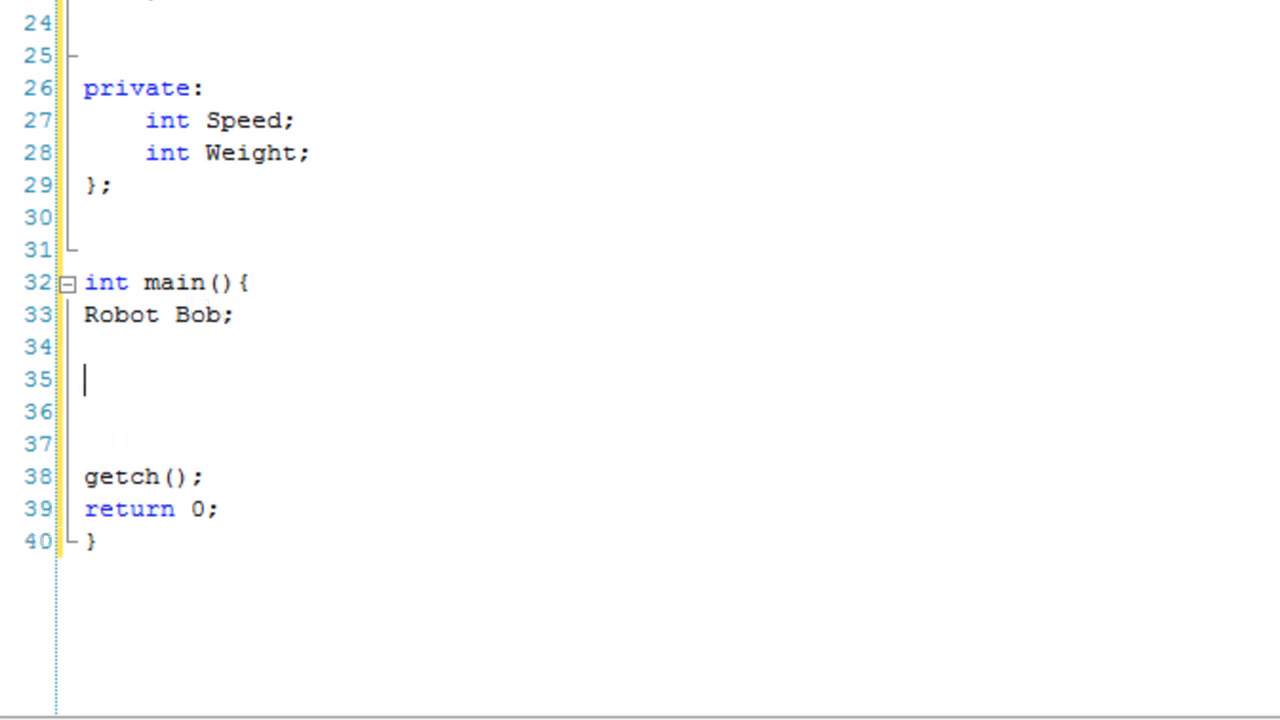
text(Bob)
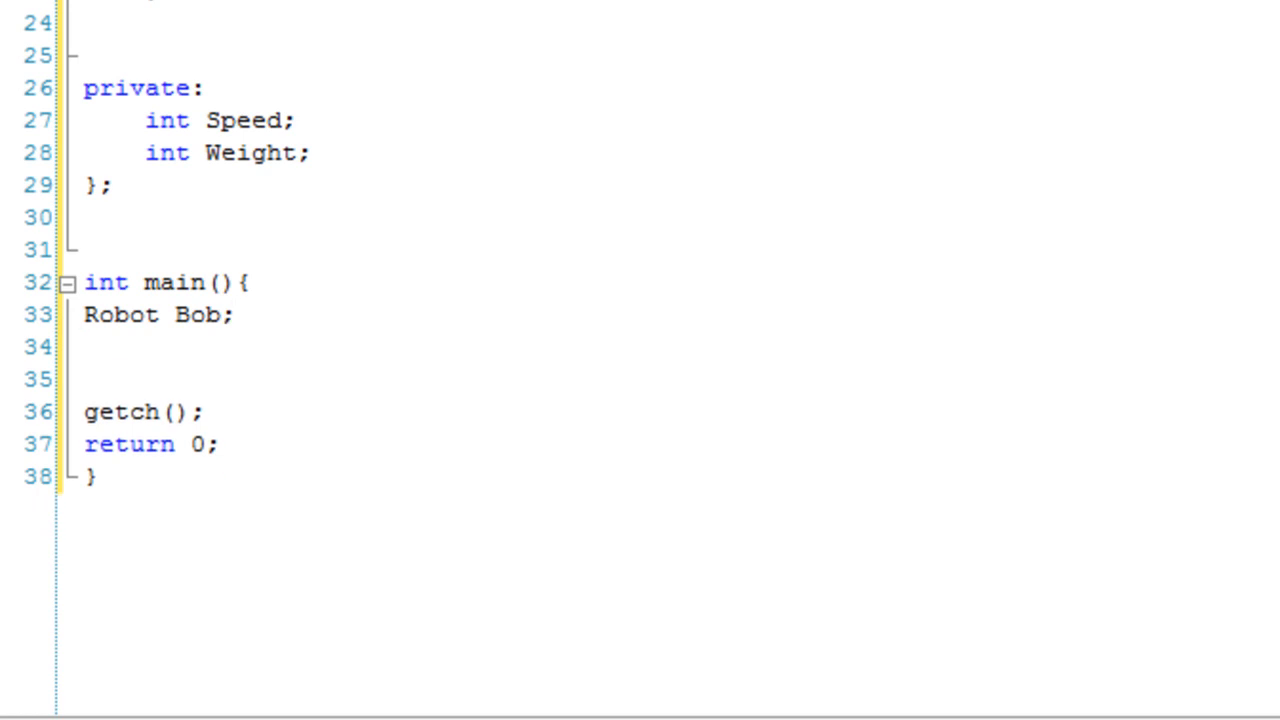
text(()
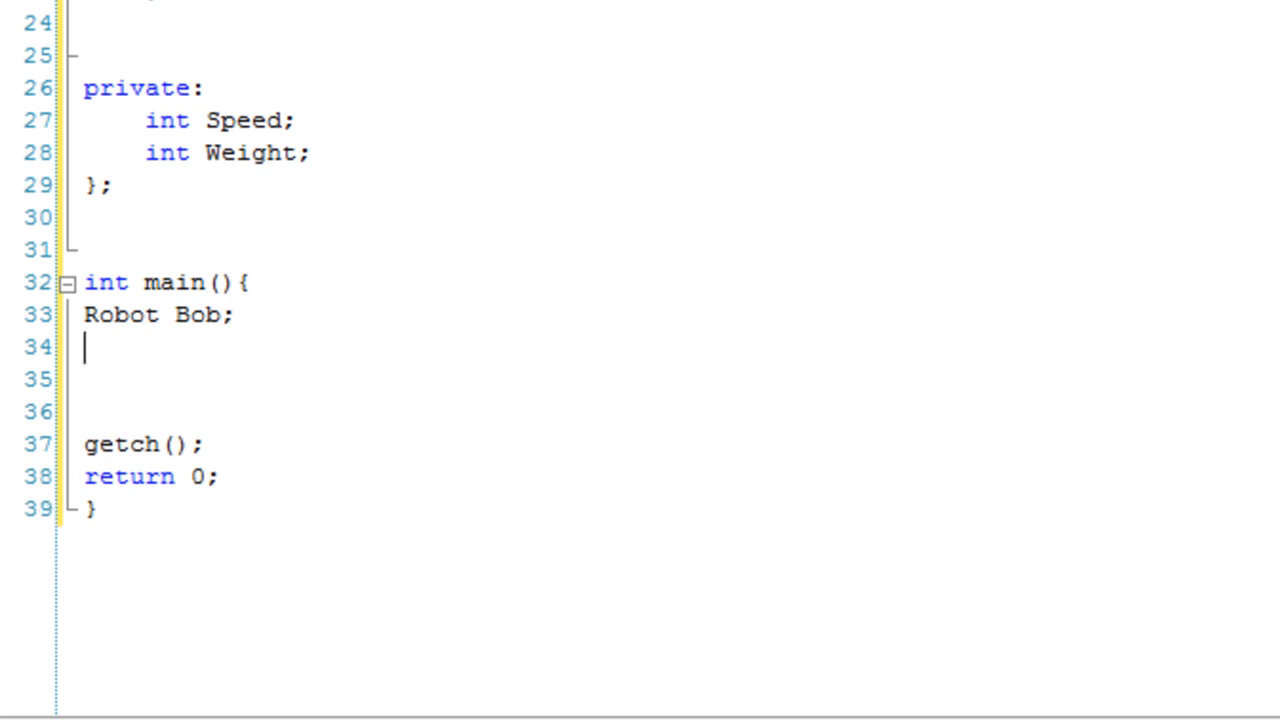
mouse_move(62, 300)
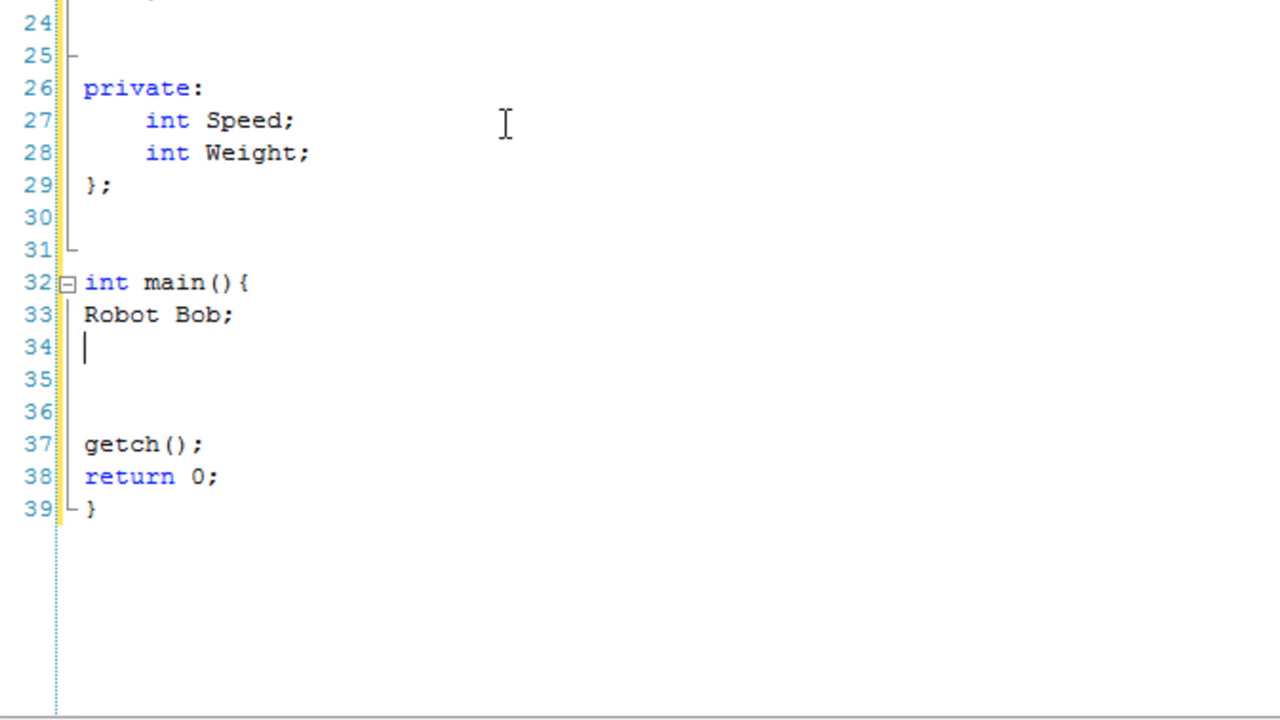
Step: Declare Robot Jill(12) and Robot Mark(18, 9) below Bob
text(ROBOT)
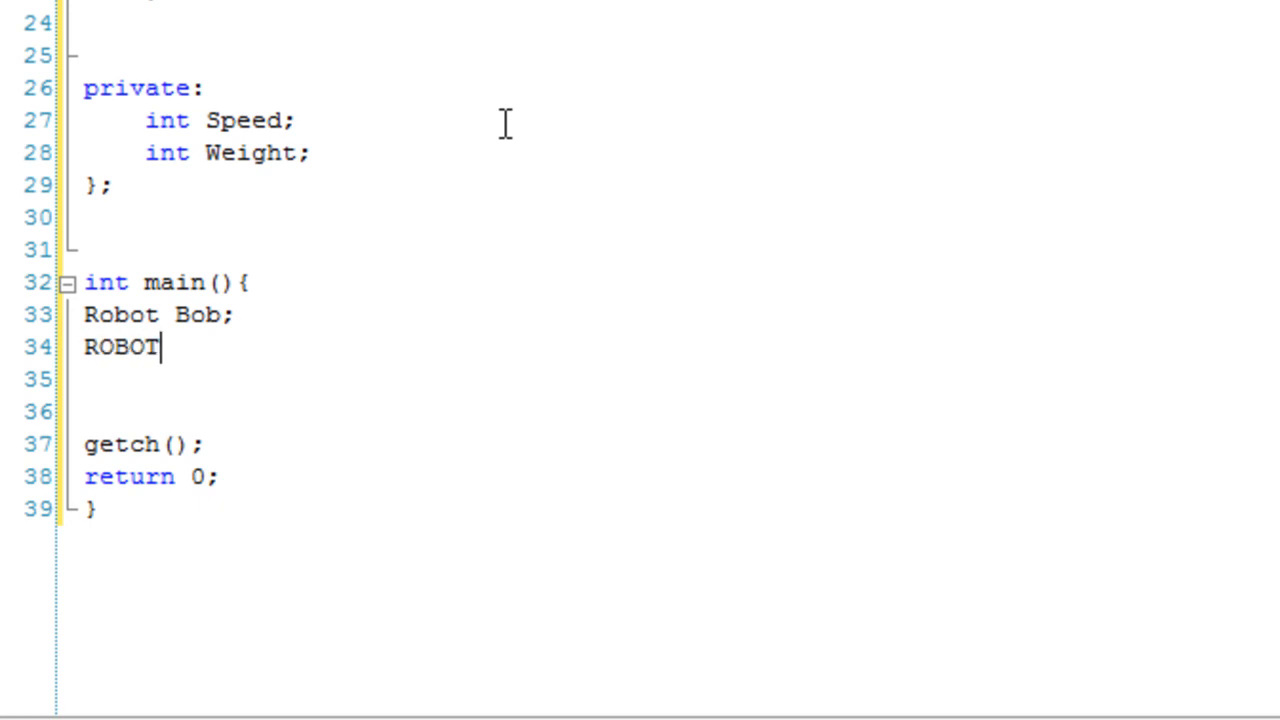
text(Robot)
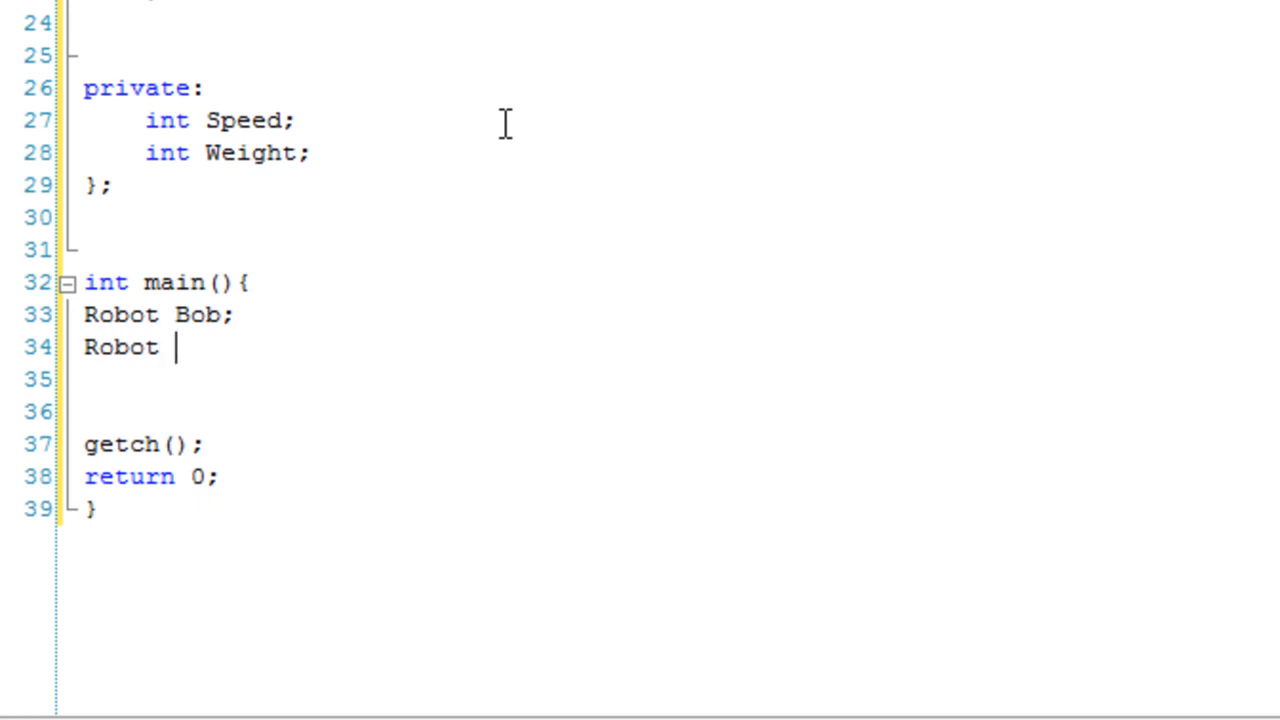
text(Jill;)
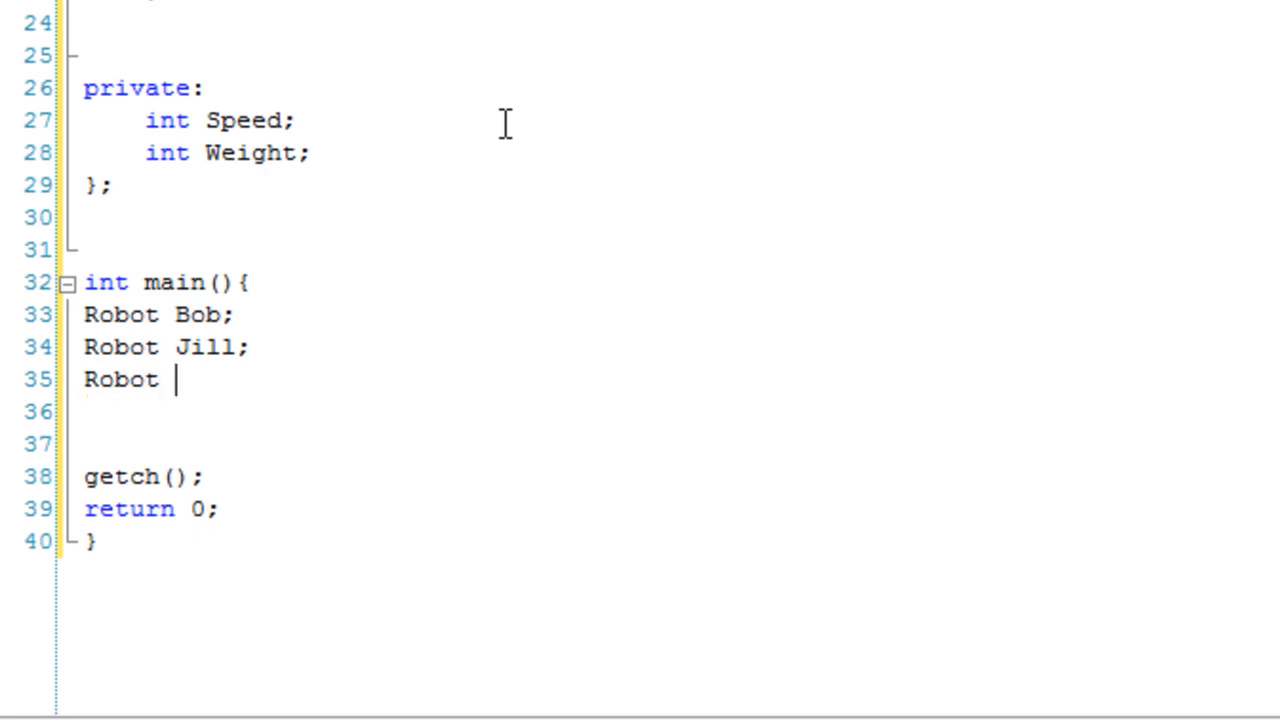
text(Mark;')
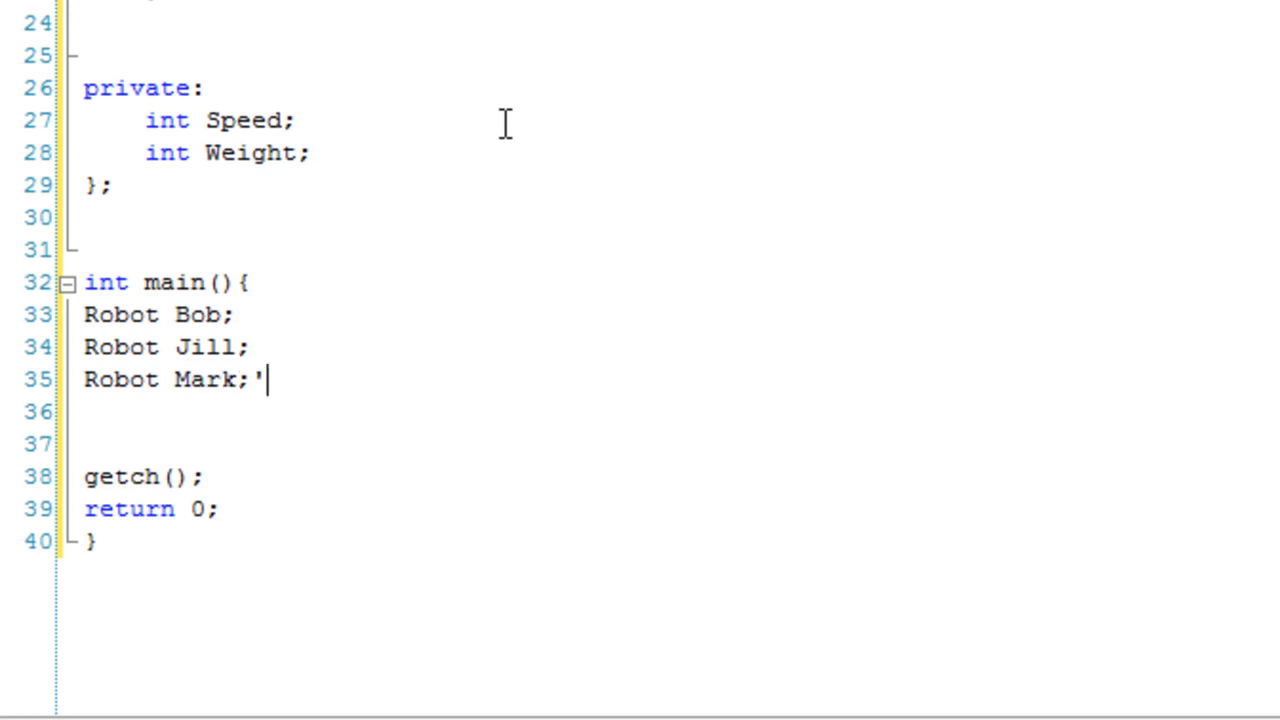
key(BackSpace)
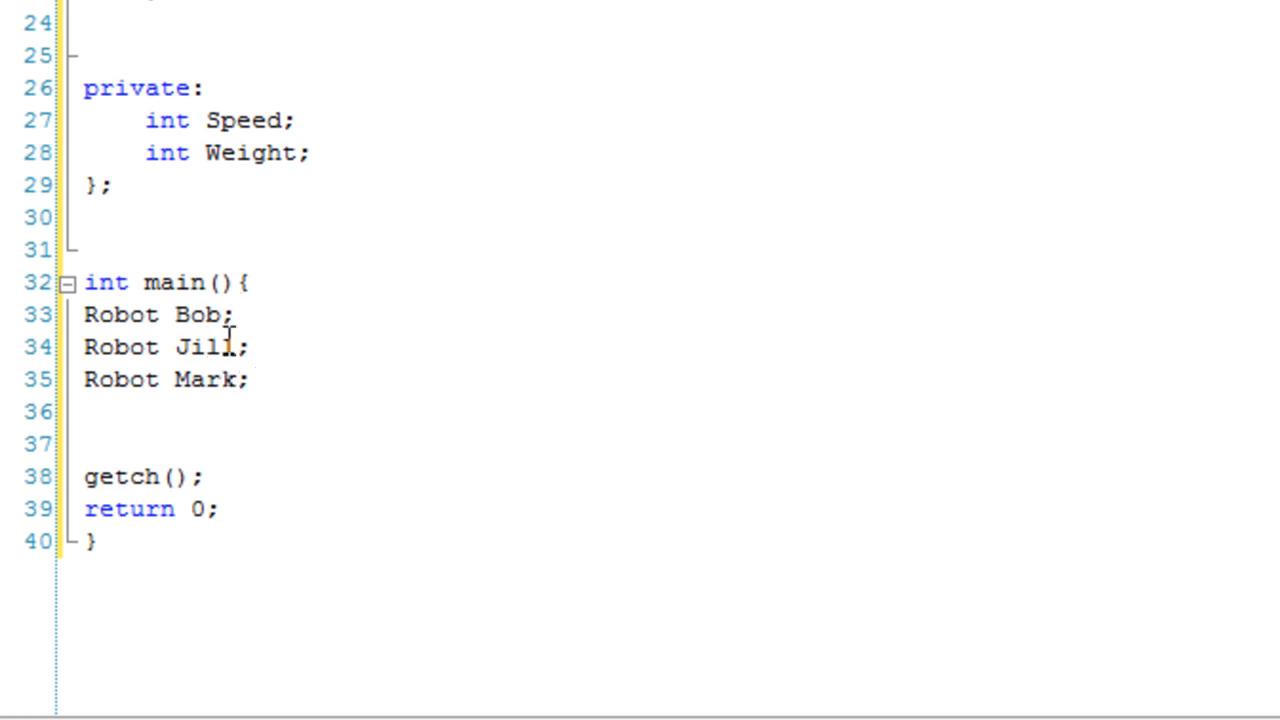
text((12)
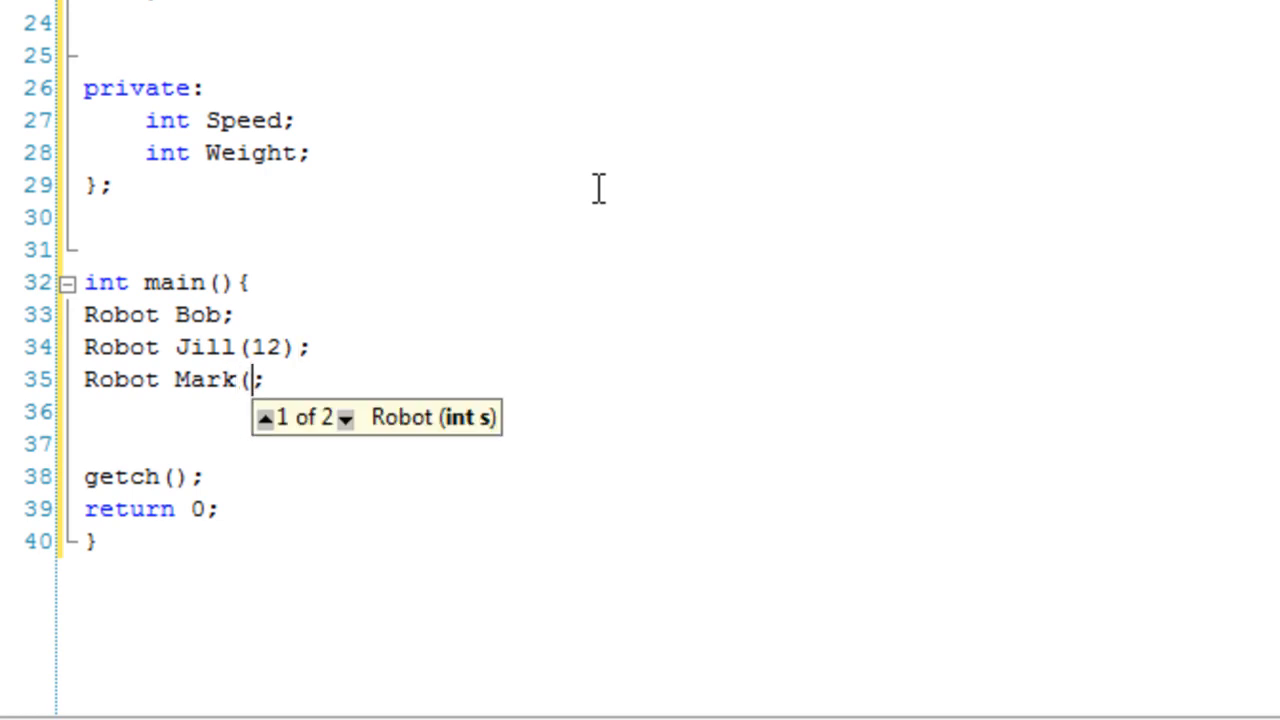
text(18)
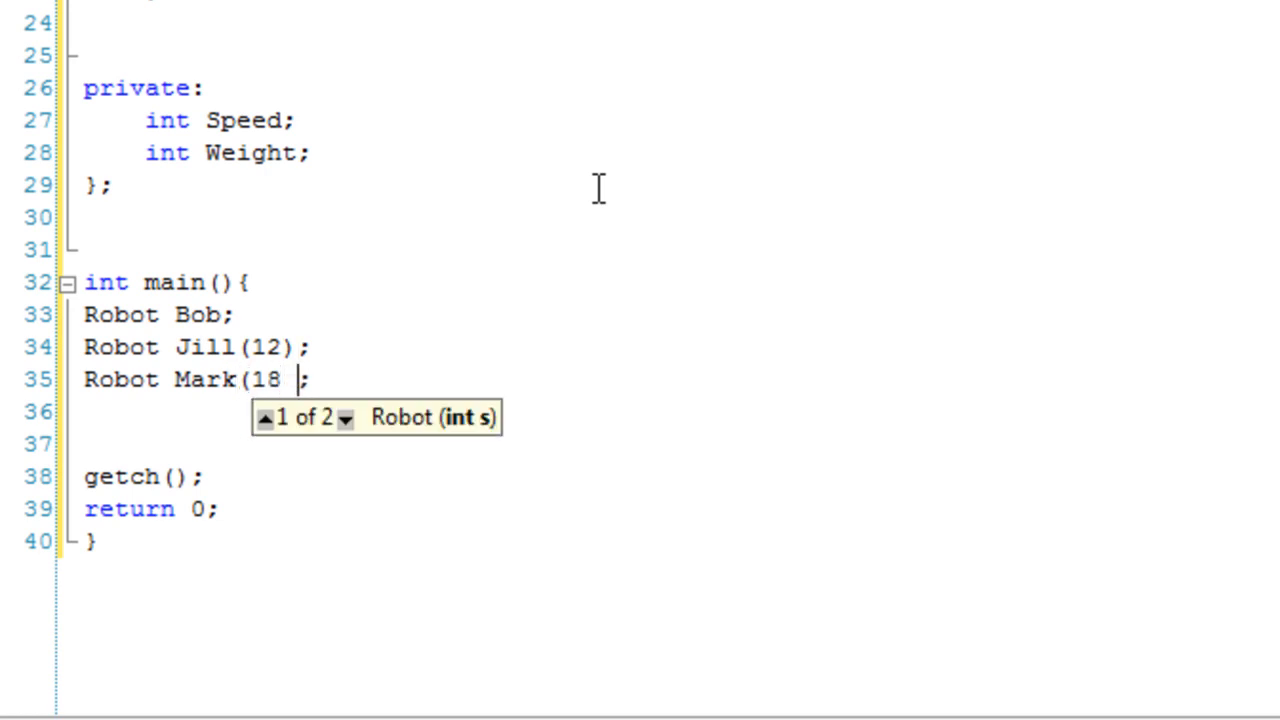
text(, 9)
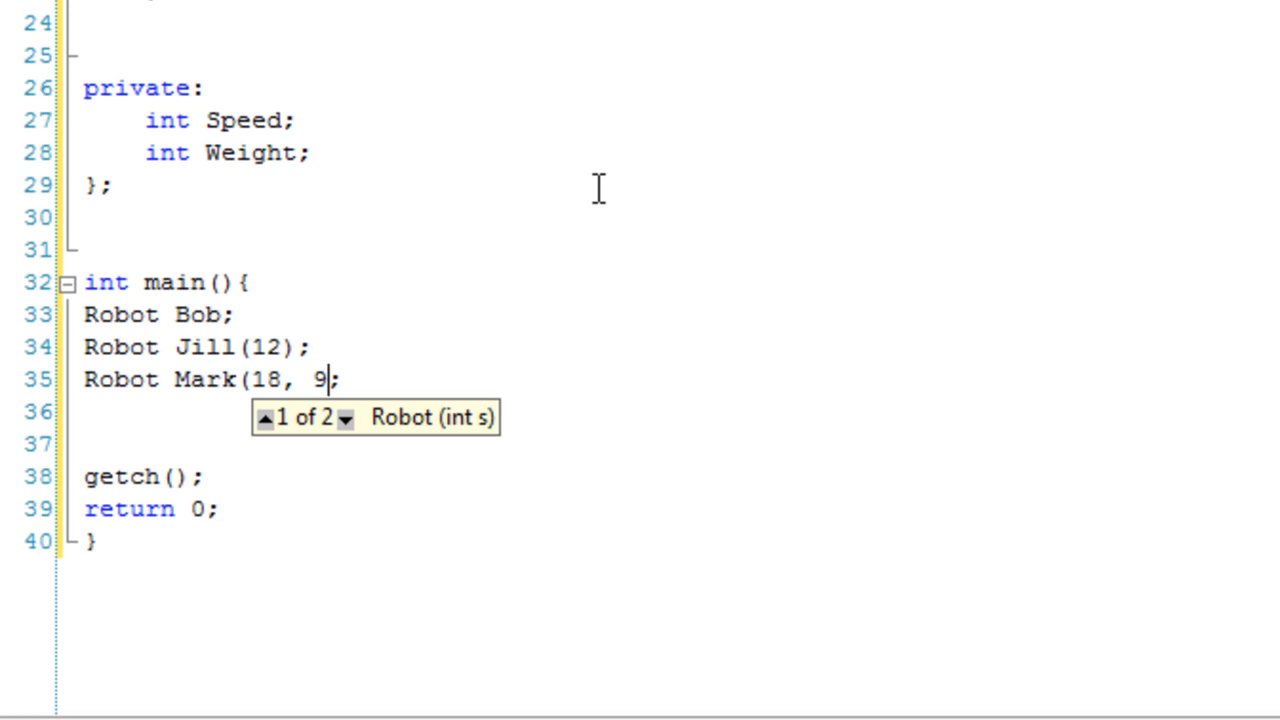
text())
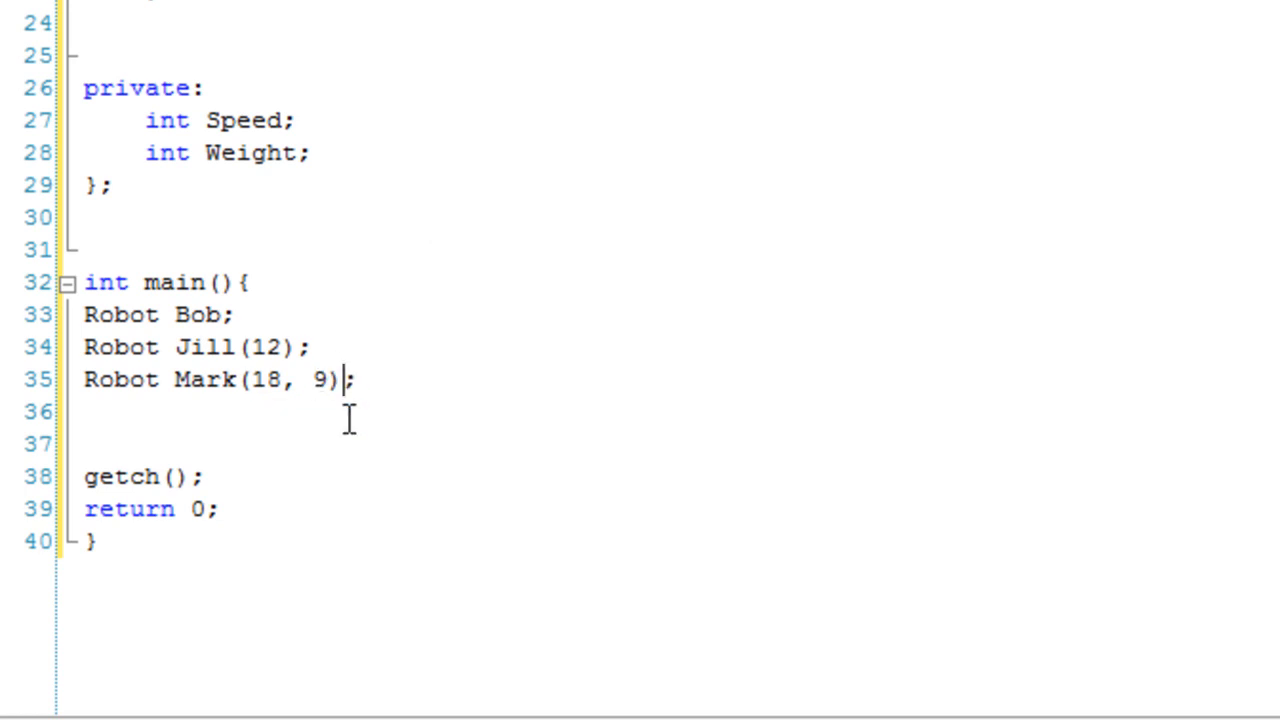
click(238, 314)
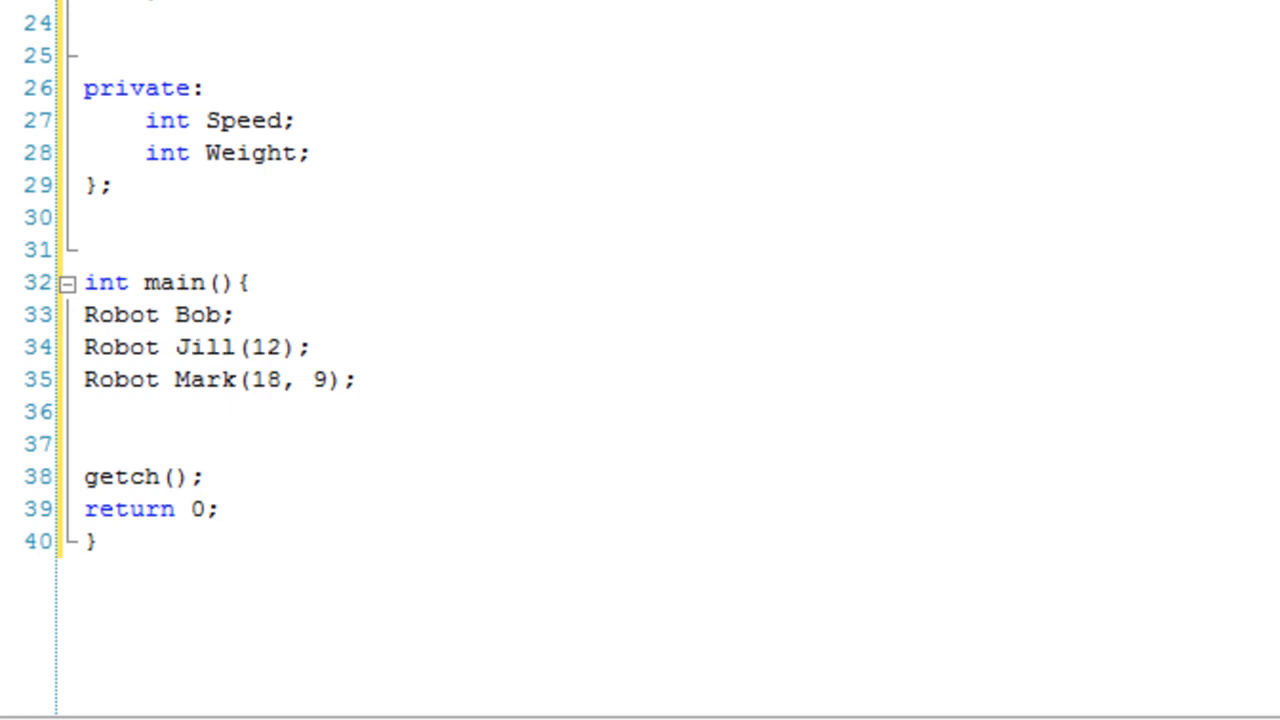
triple_click(200, 379)
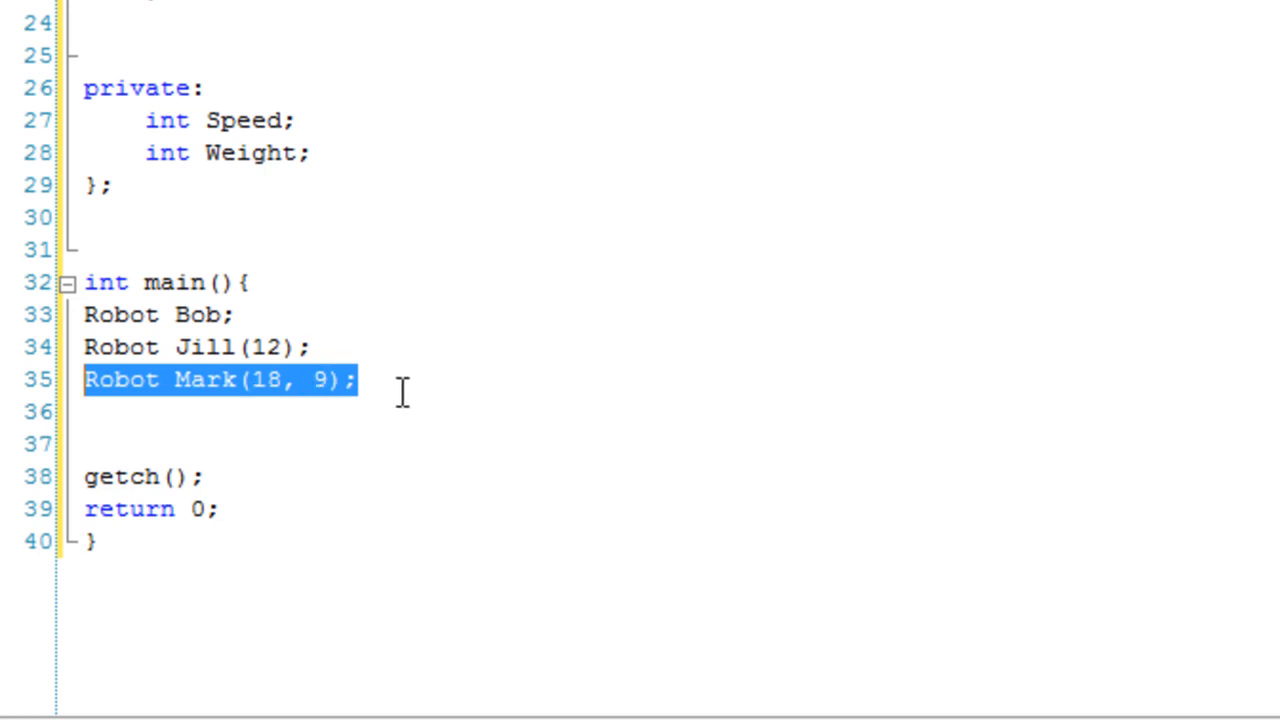
Step: Print a "Bob:" label followed by Bob.Show()
text(co)
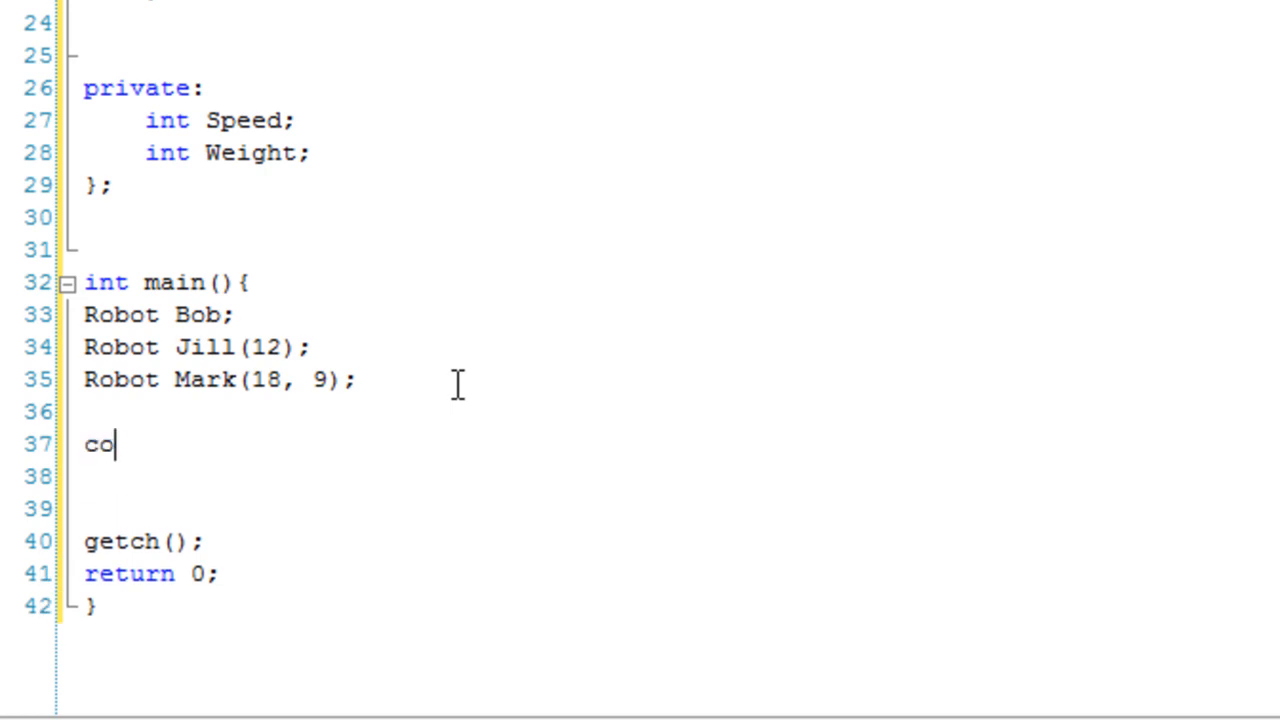
text(ut << "Bo)
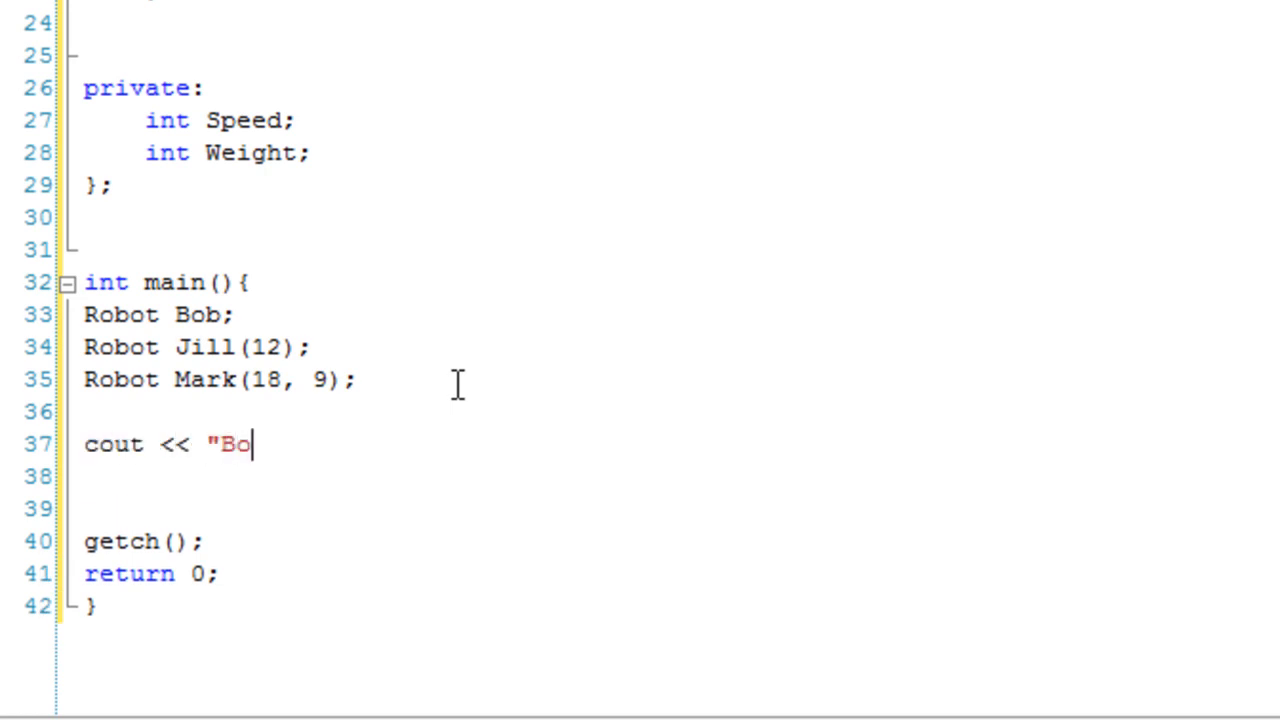
text(b:\b!")
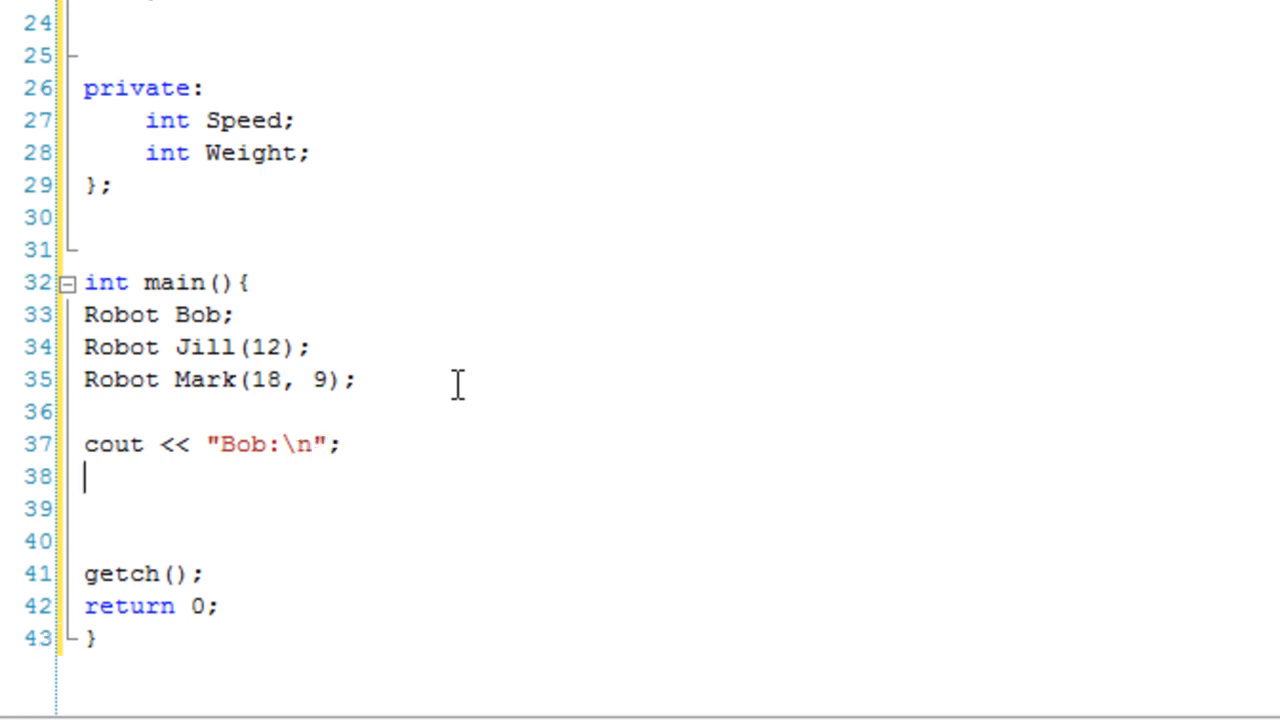
text(Bob.Show();)
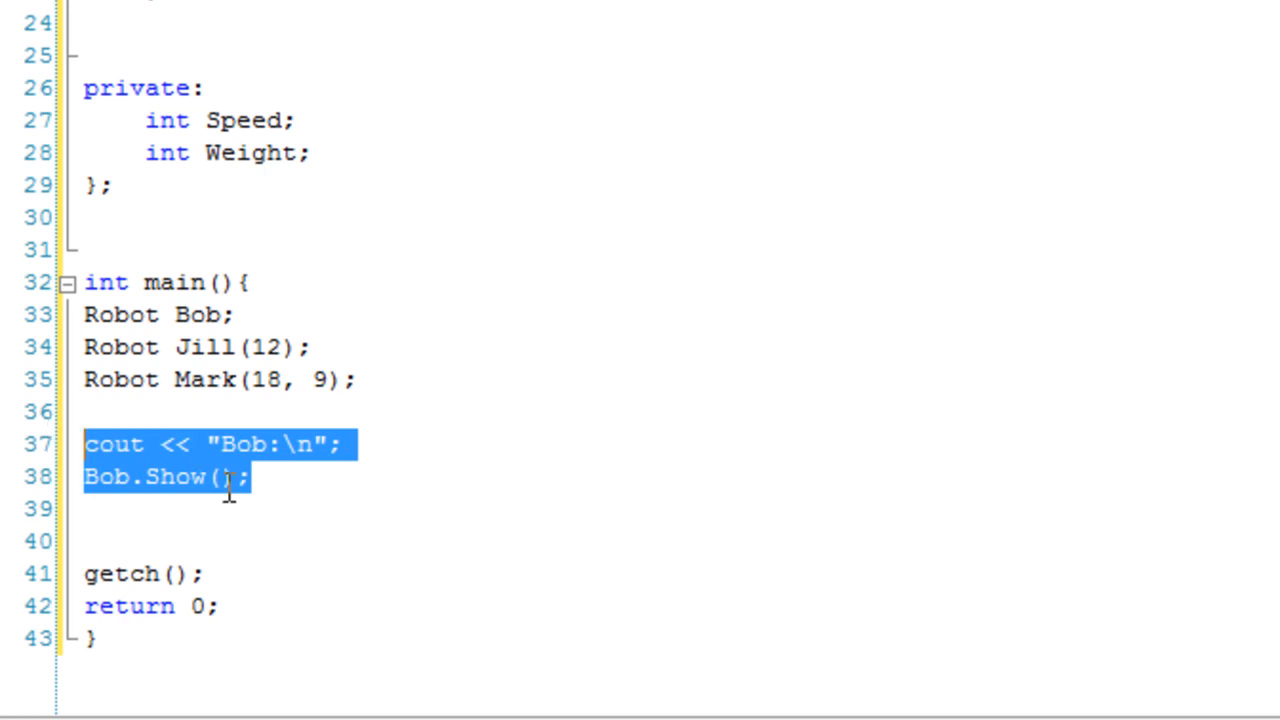
Step: Paste copies of Bob's print lines and rename them to Jill and Mark
key(Ctrl+v)
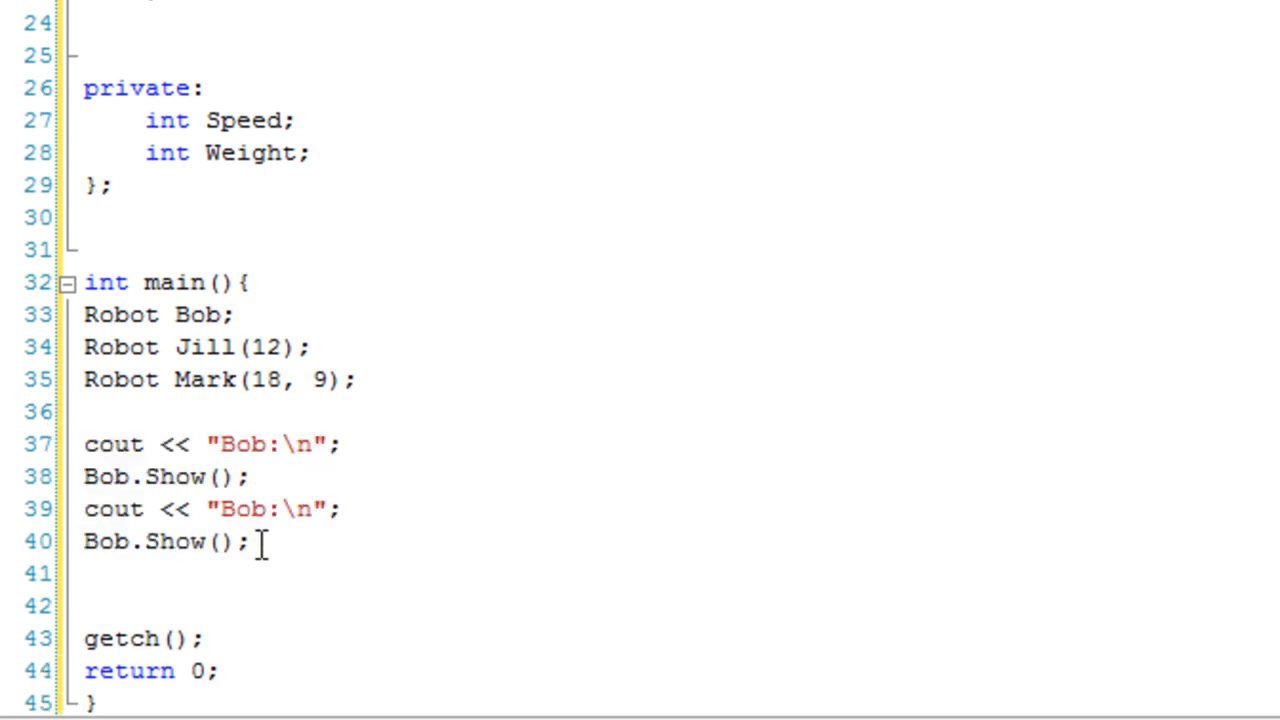
text(Jill)
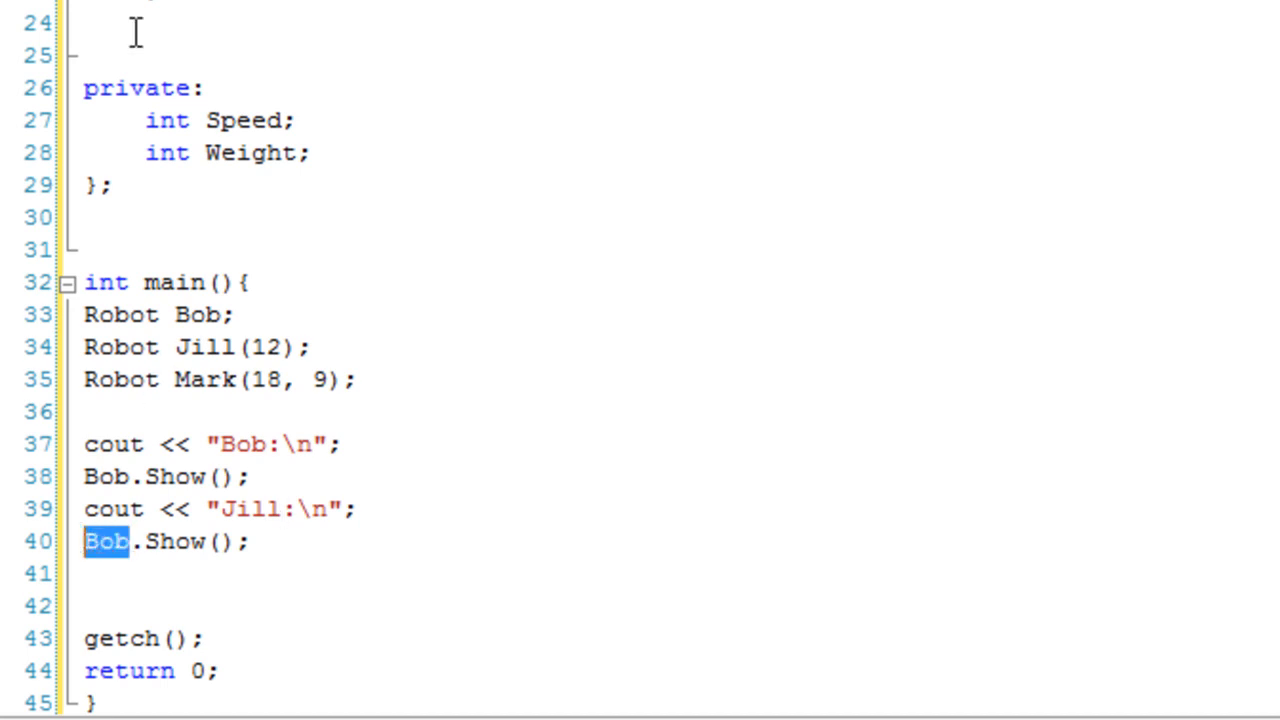
text(Jill)
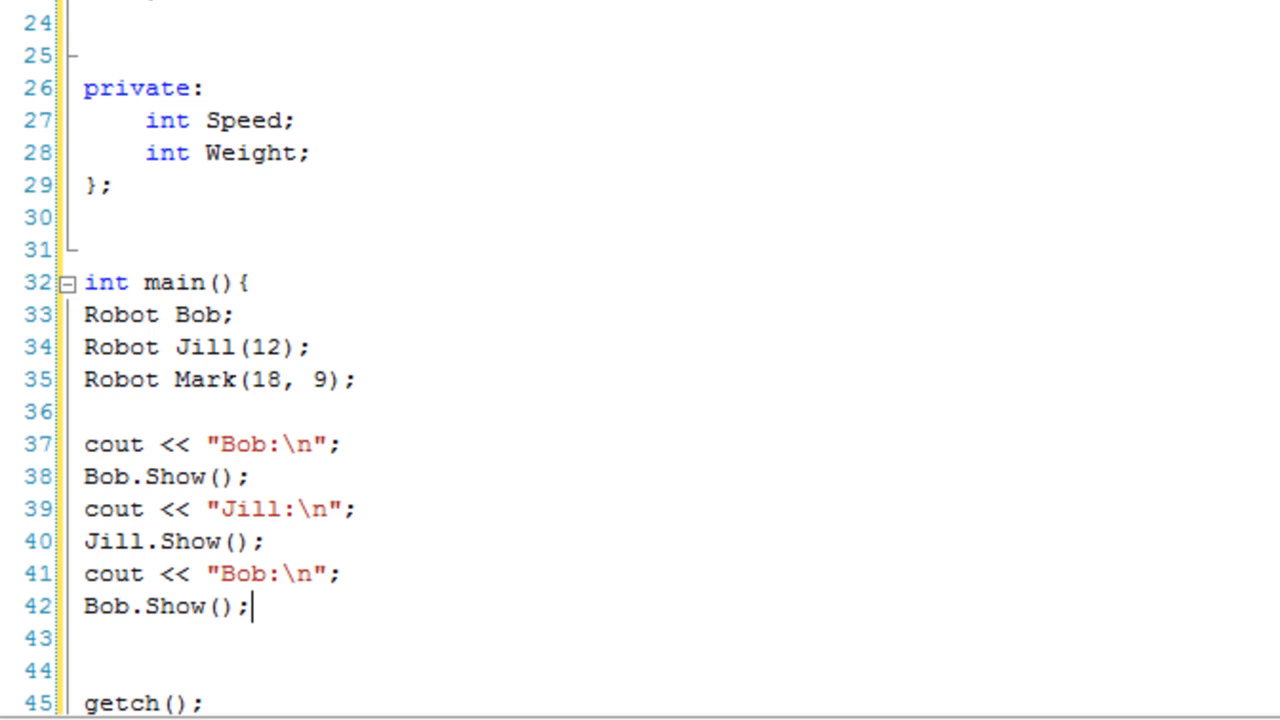
double_click(233, 587)
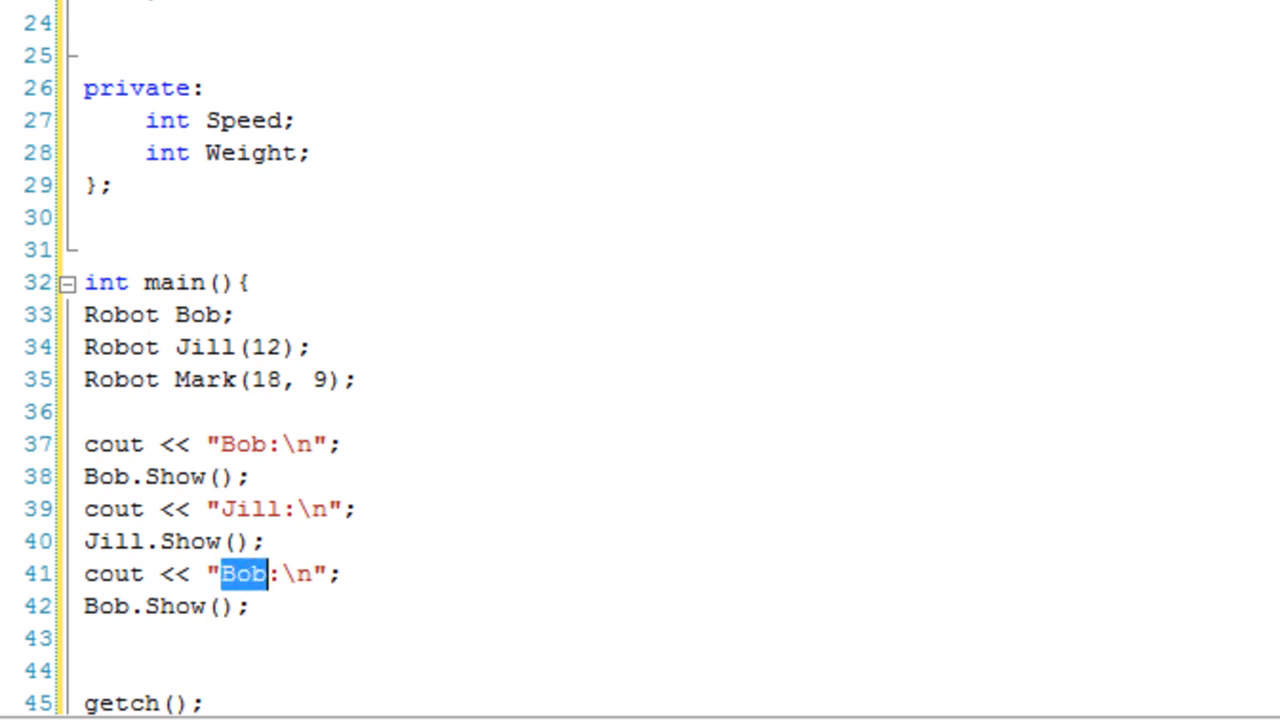
text(Mark)
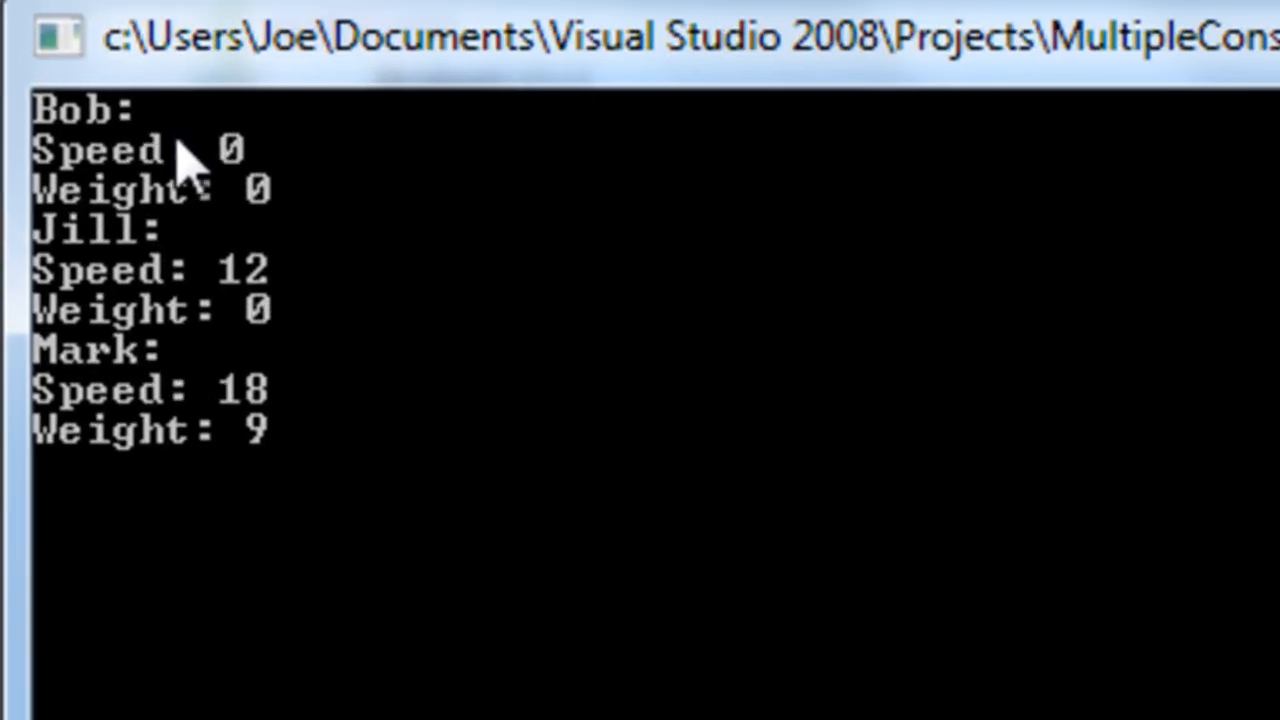
mouse_move(210, 200)
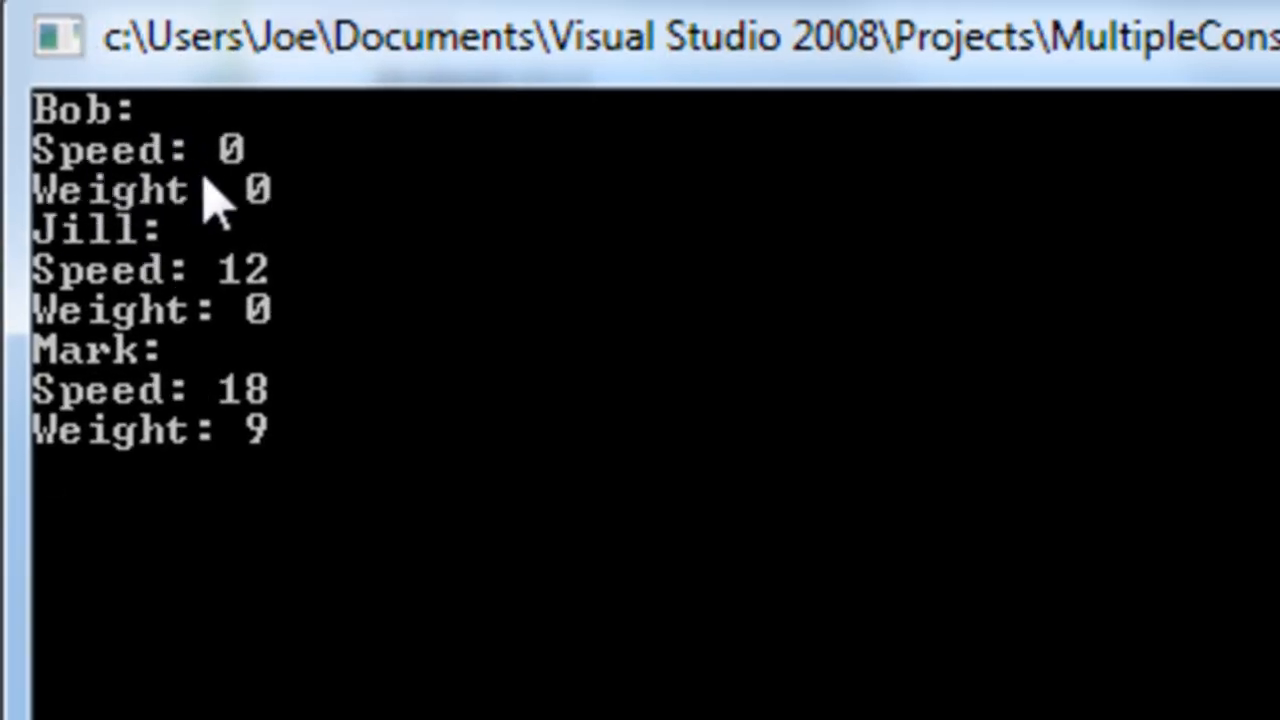
mouse_move(290, 300)
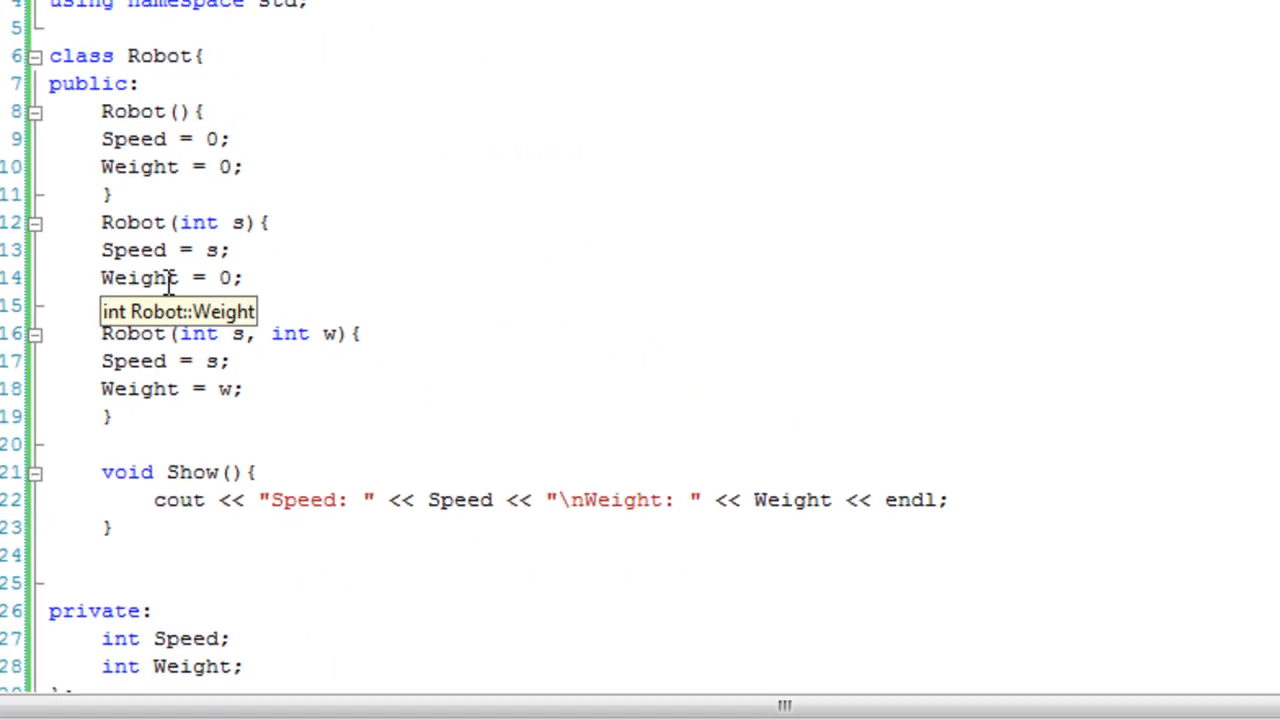
mouse_move(437, 152)
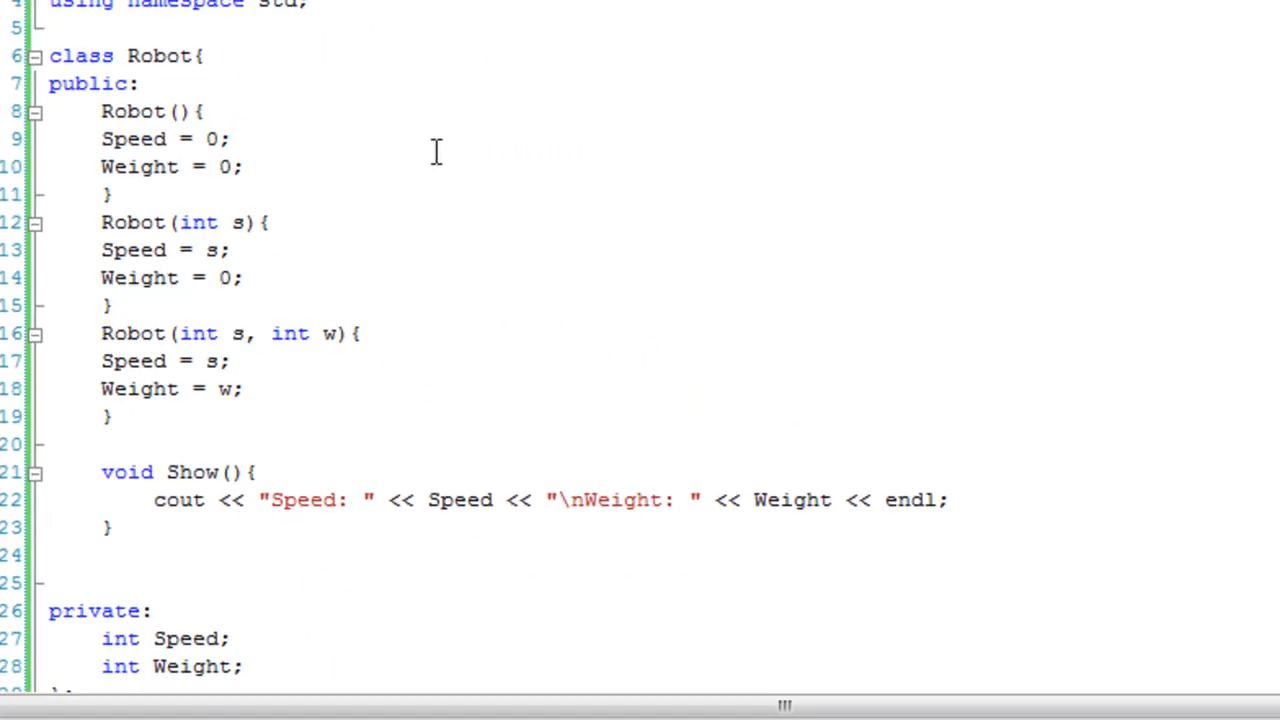
Step: Scroll the code toward the Show method and main's robot declarations
scroll(down, 3)
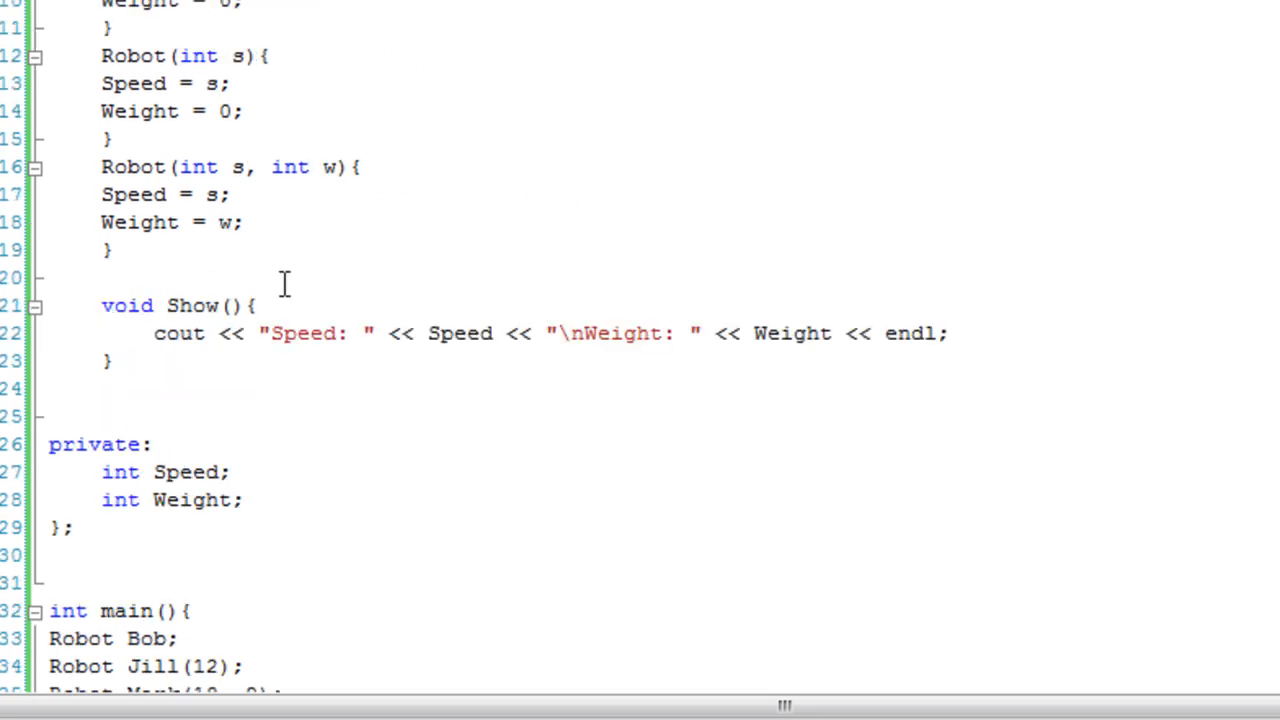